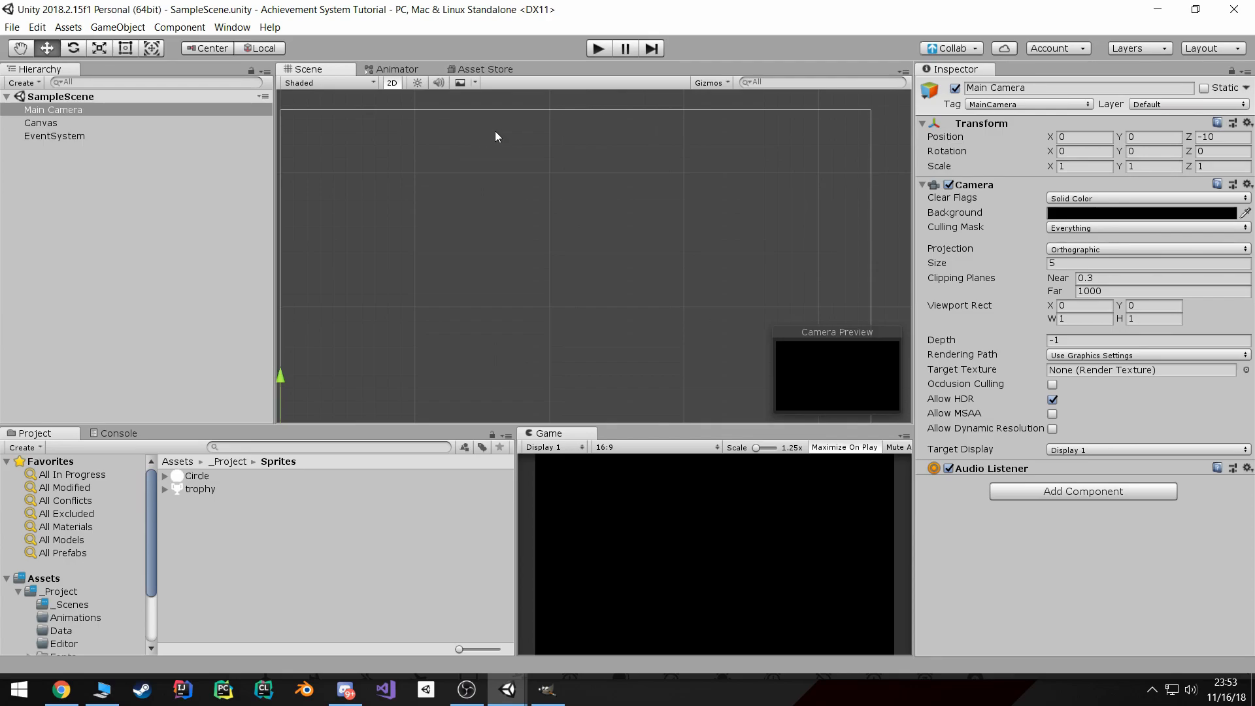
{"action": "mouse_move", "coordinate": [453, 174]}
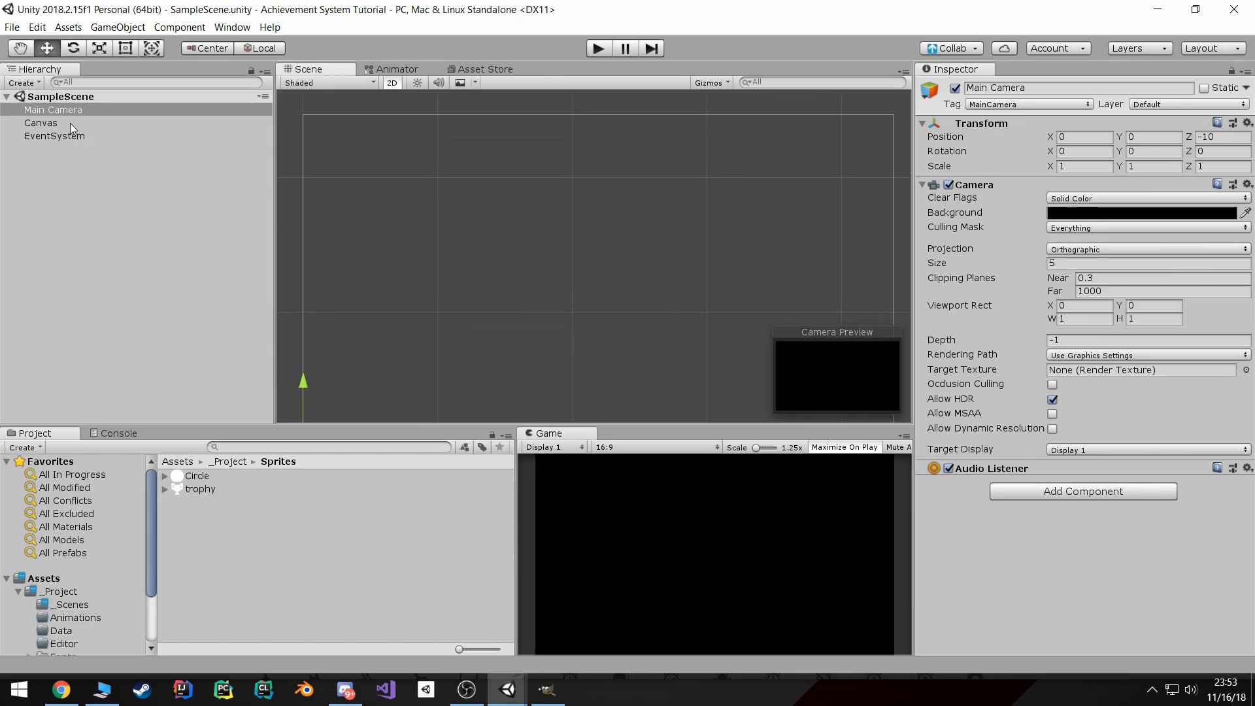
- Inspect the Main Camera's background colour, black with zero alpha, then close the picker
{"action": "left_click", "coordinate": [53, 110]}
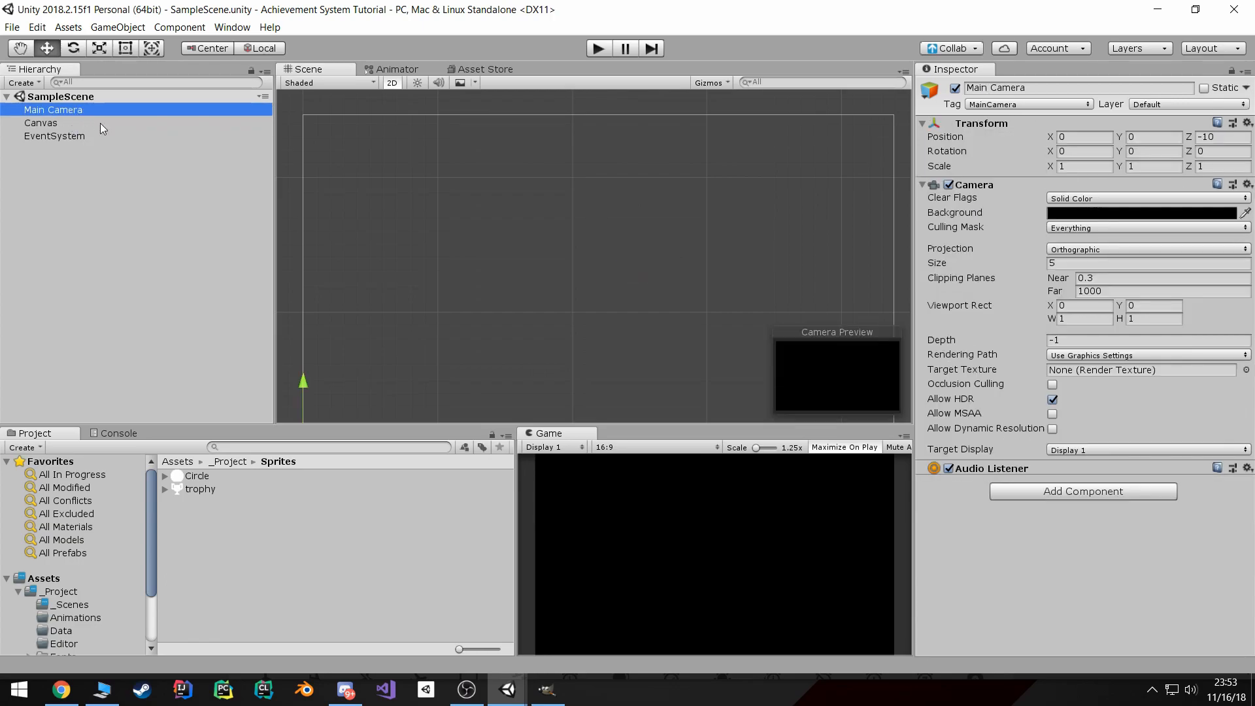
{"action": "left_click", "coordinate": [1145, 212]}
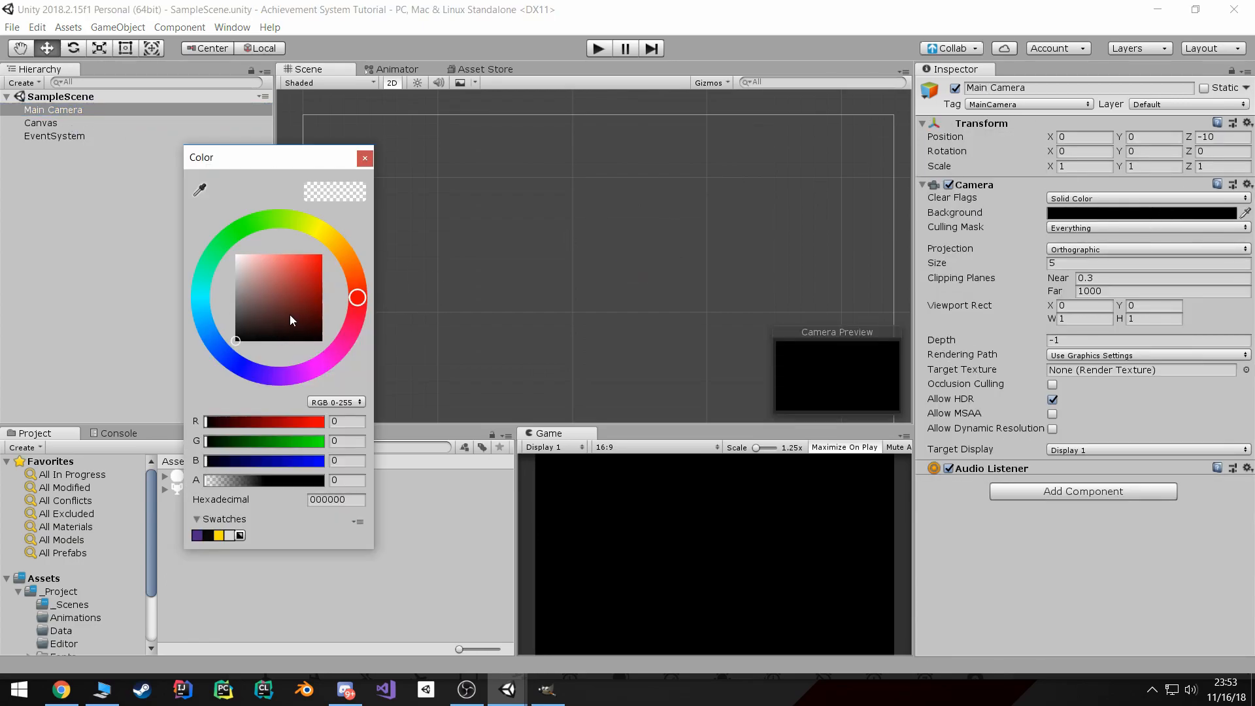
{"action": "left_click", "coordinate": [364, 158]}
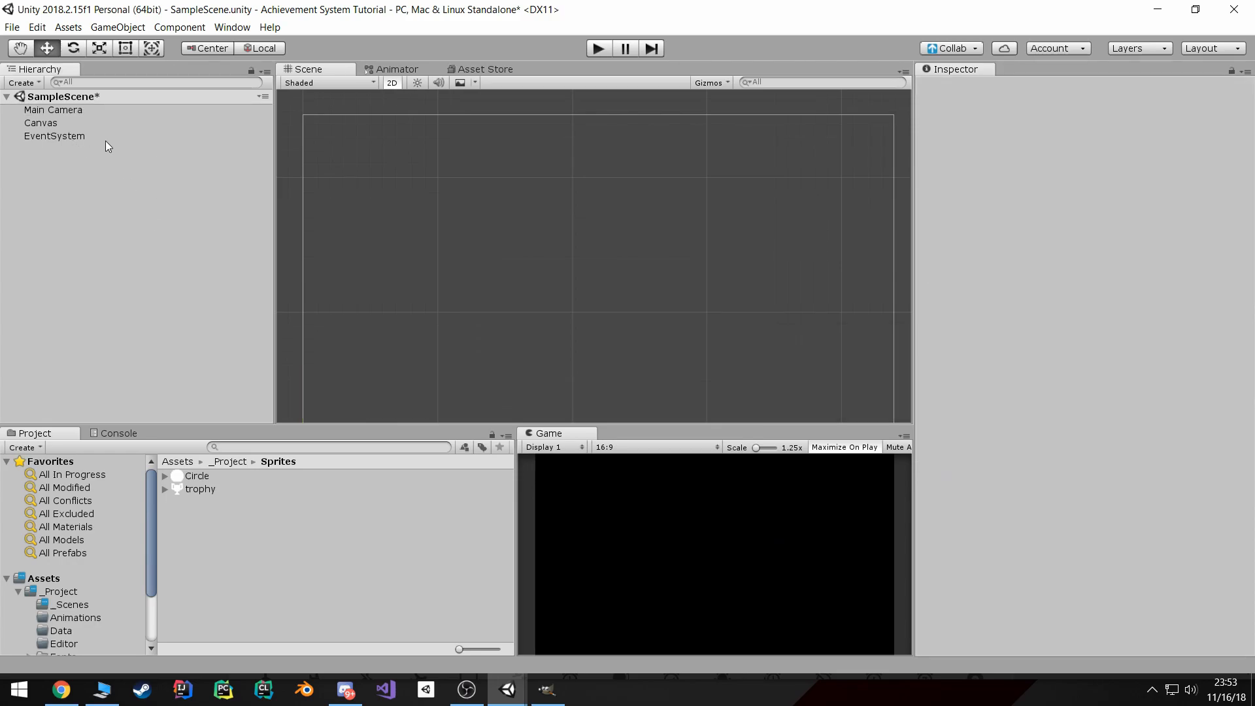
- Add a Notification image under Canvas, anchored top-center, width 475, Pos Y -80
{"action": "right_click", "coordinate": [40, 122]}
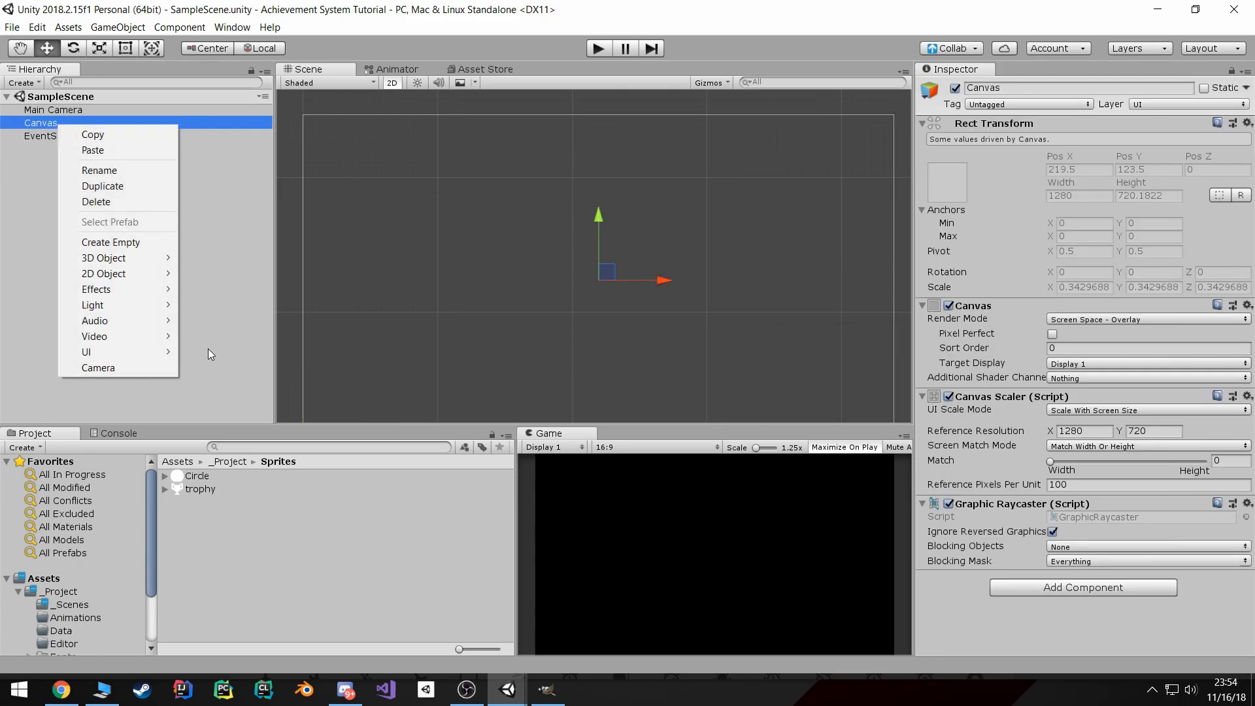
{"action": "left_click", "coordinate": [87, 352]}
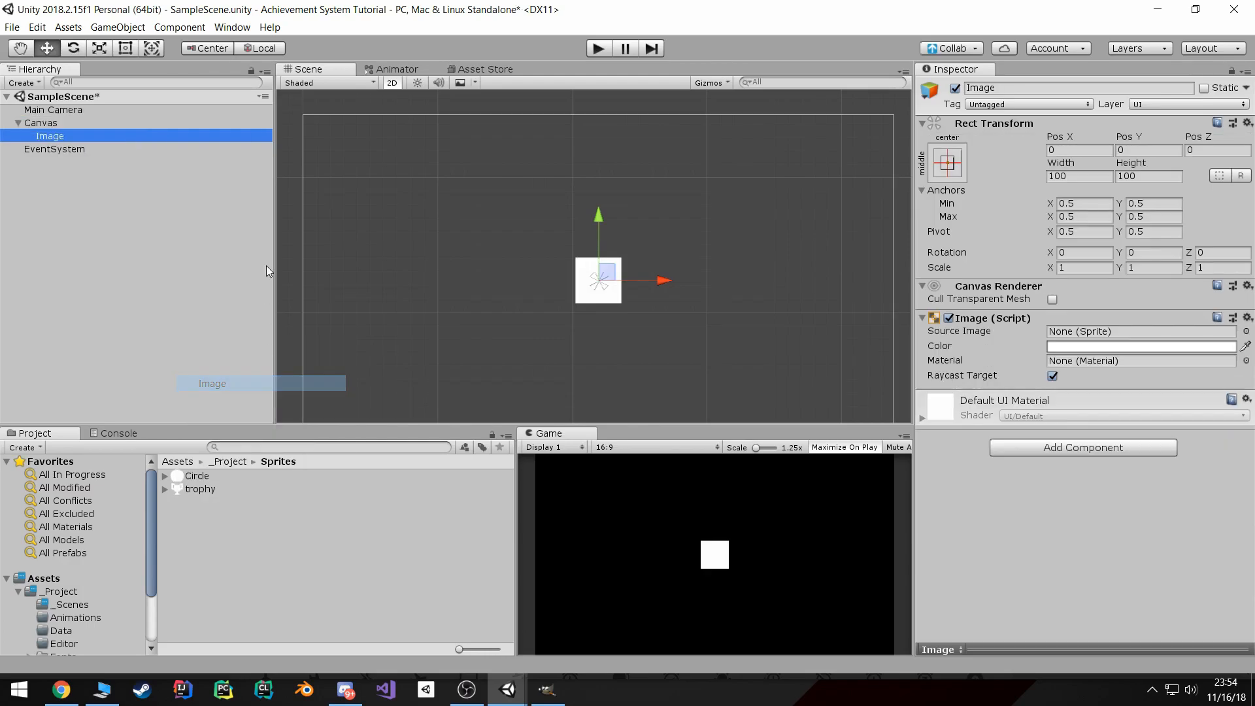
{"action": "type", "text": "Note"}
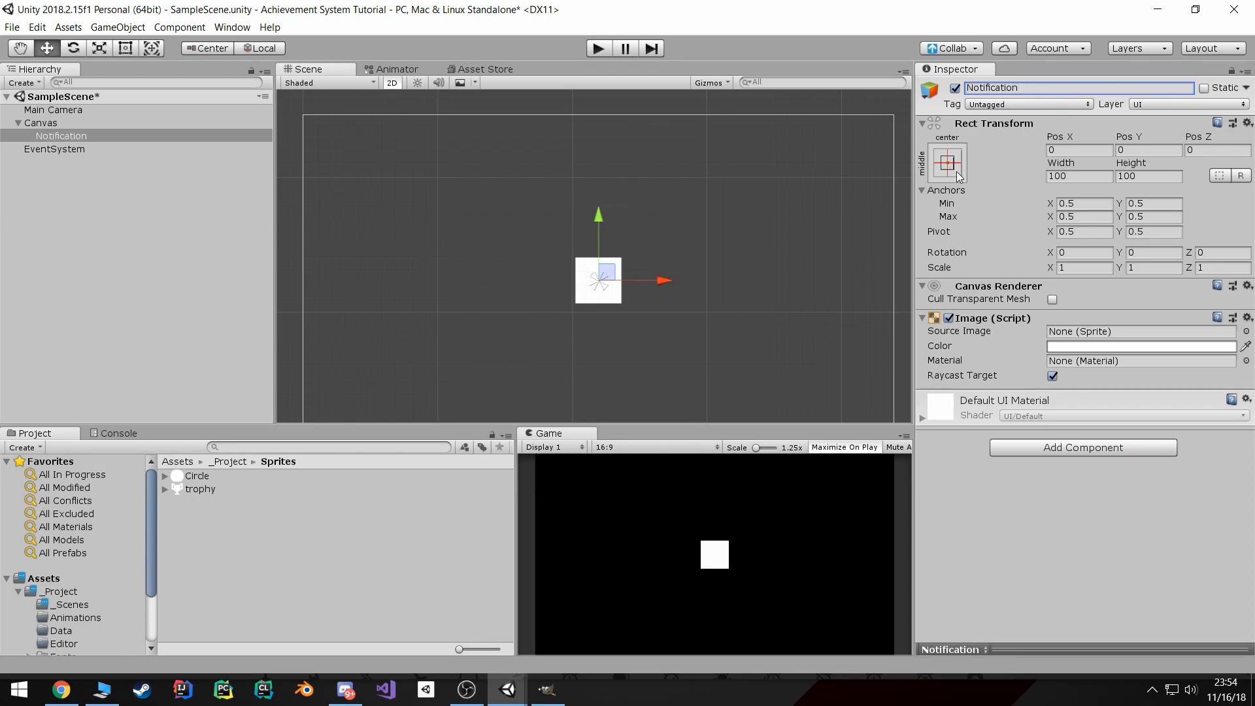
{"action": "left_click", "coordinate": [946, 163]}
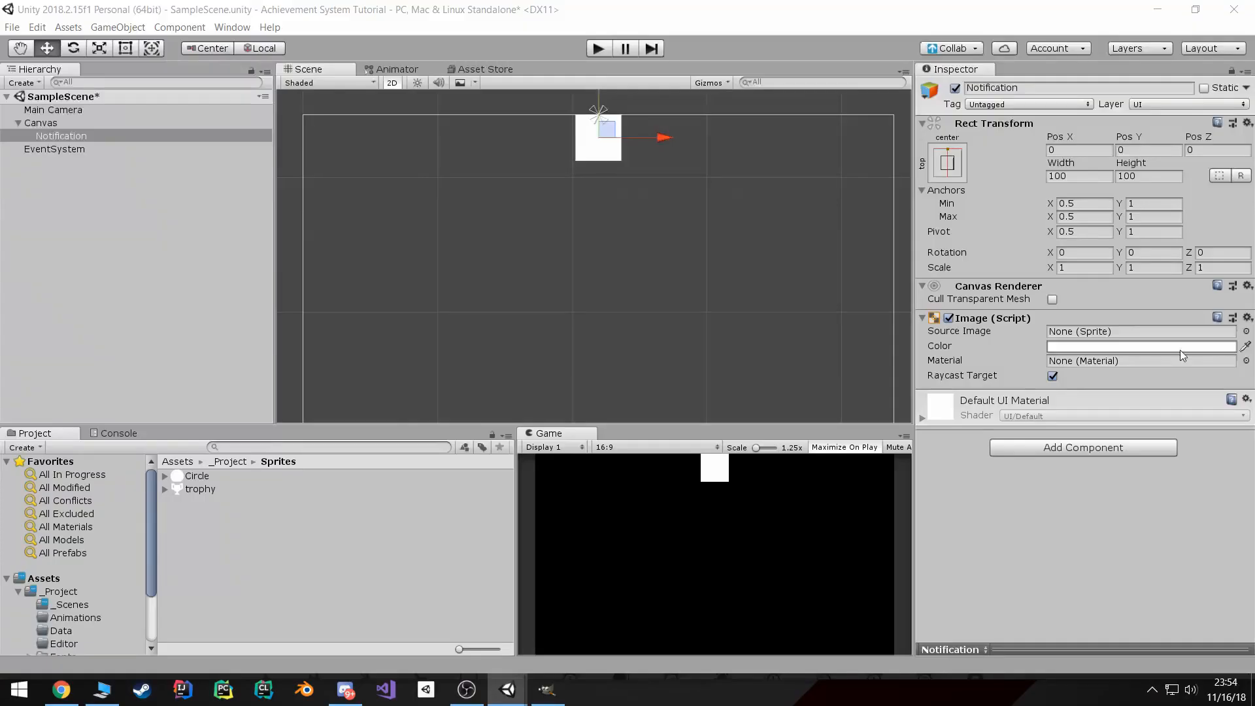
{"action": "left_click", "coordinate": [1080, 175]}
{"action": "type", "text": "475"}
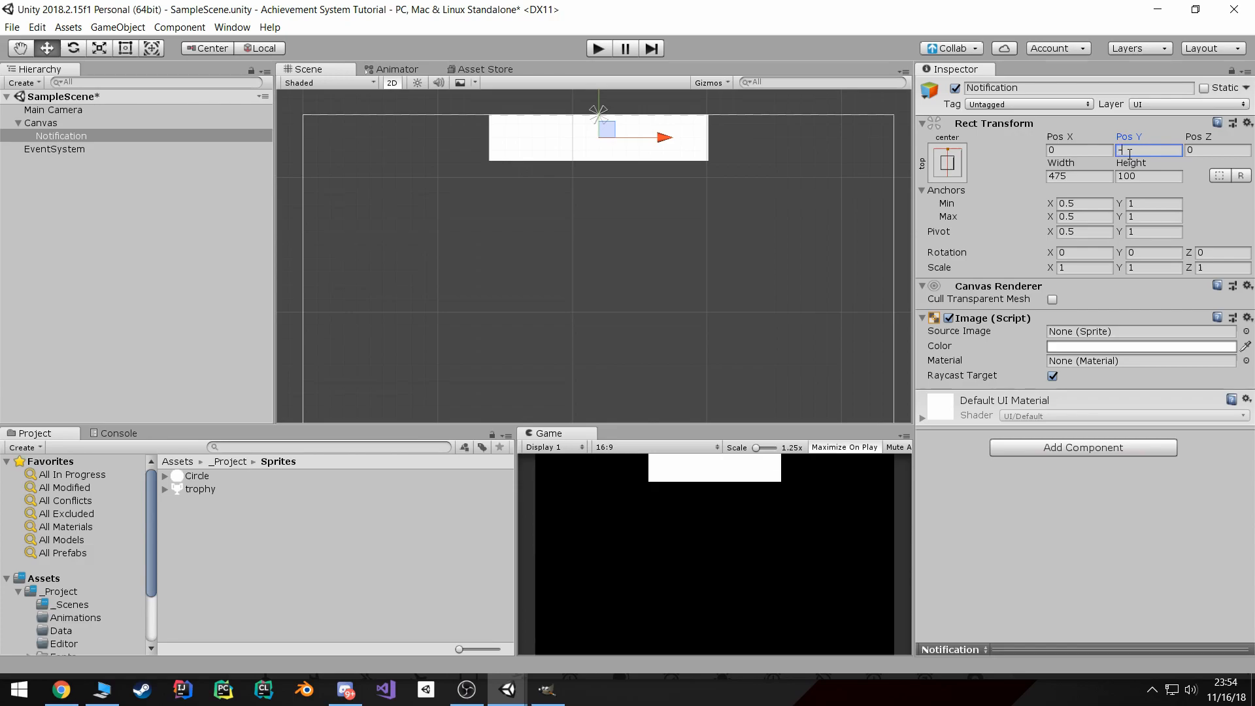
{"action": "type", "text": "-80"}
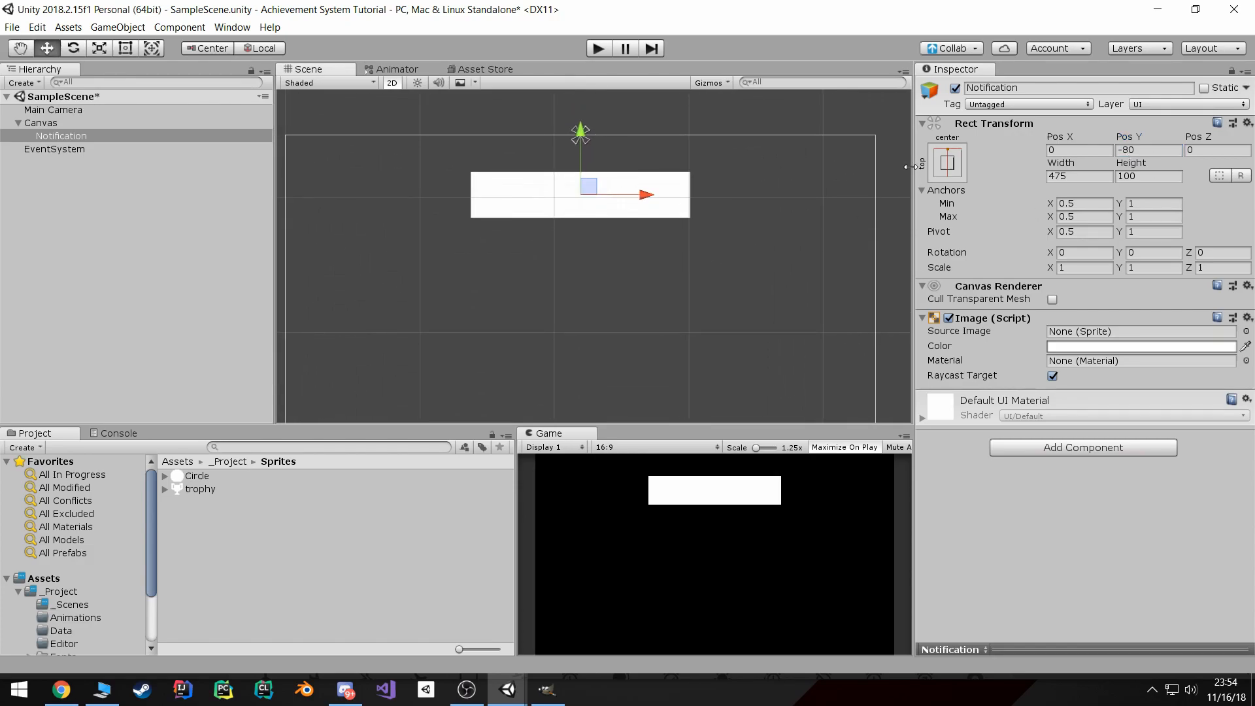
- Give Notification the Circle (Sliced) source image and turn off Raycast Target
{"action": "left_click", "coordinate": [1245, 331]}
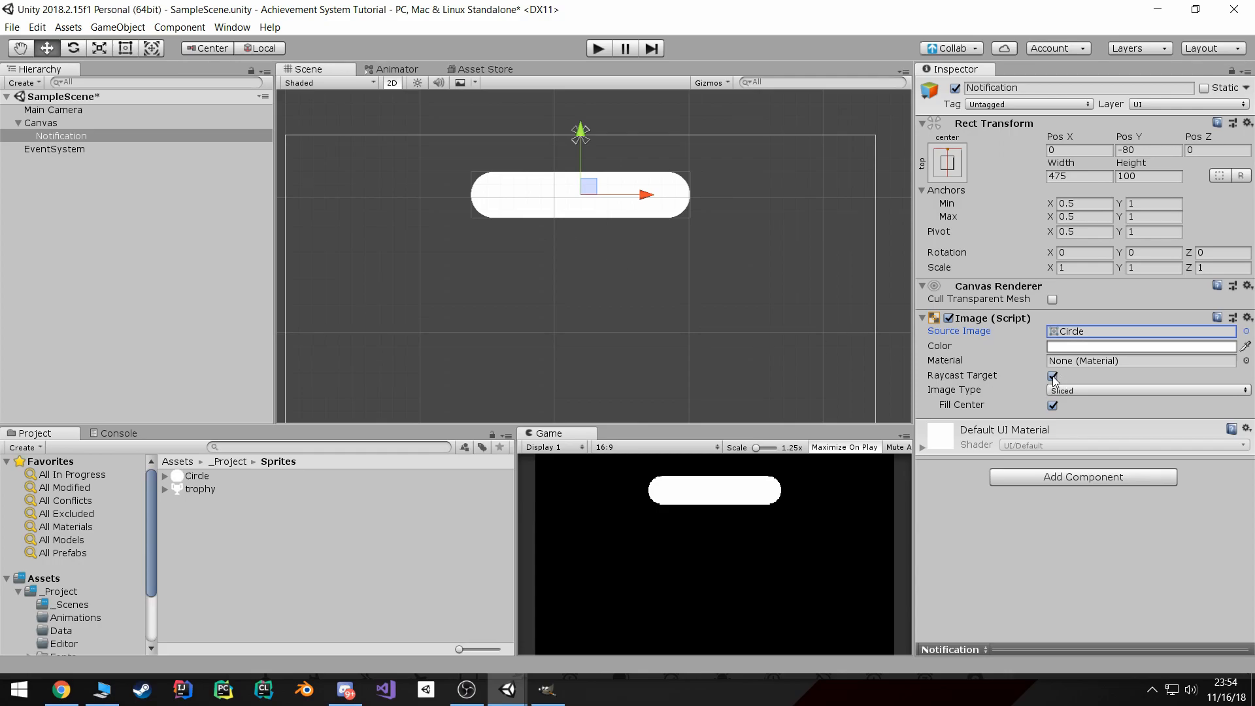
{"action": "left_click", "coordinate": [1052, 375]}
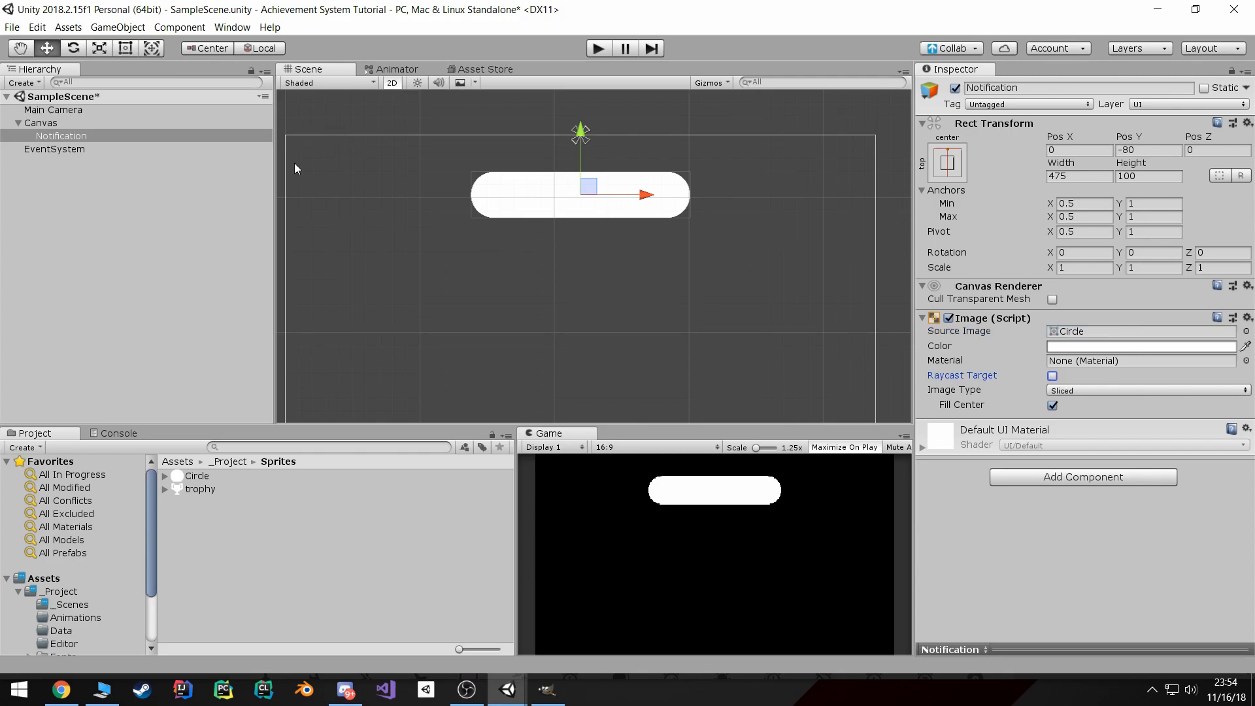
{"action": "left_click", "coordinate": [60, 135]}
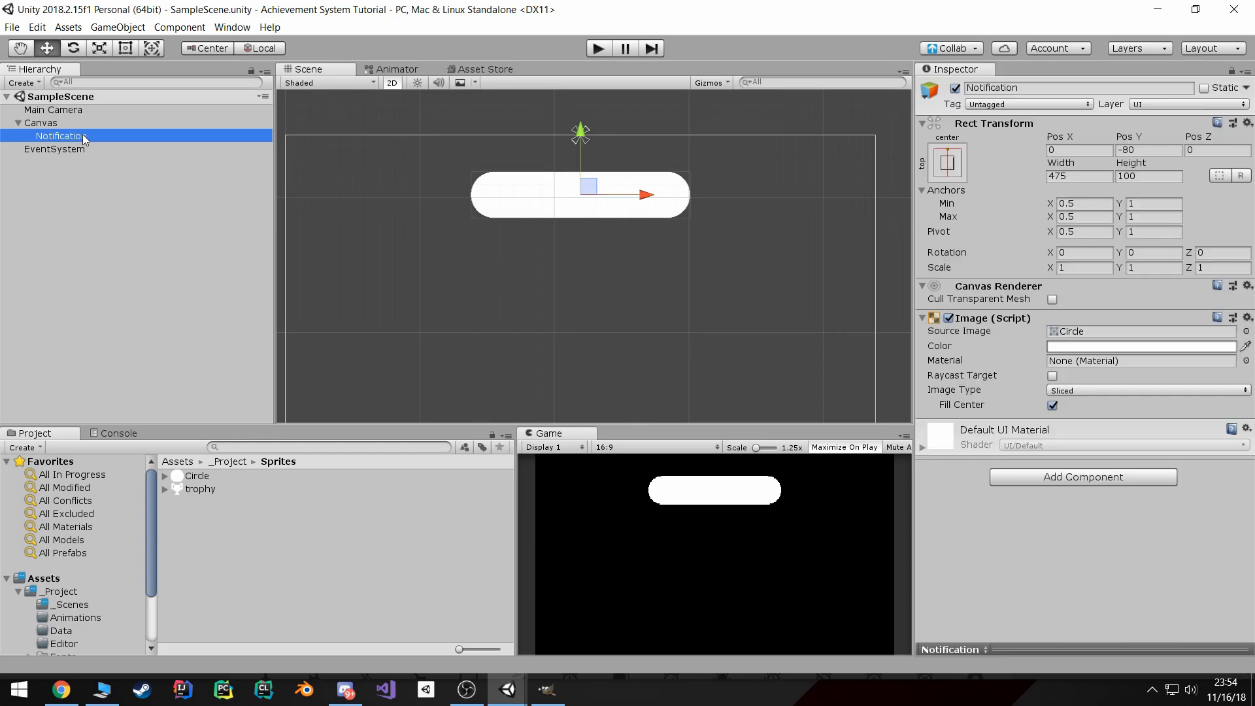
- Add an Icon Container image under Notification, anchored middle-left
{"action": "right_click", "coordinate": [58, 135]}
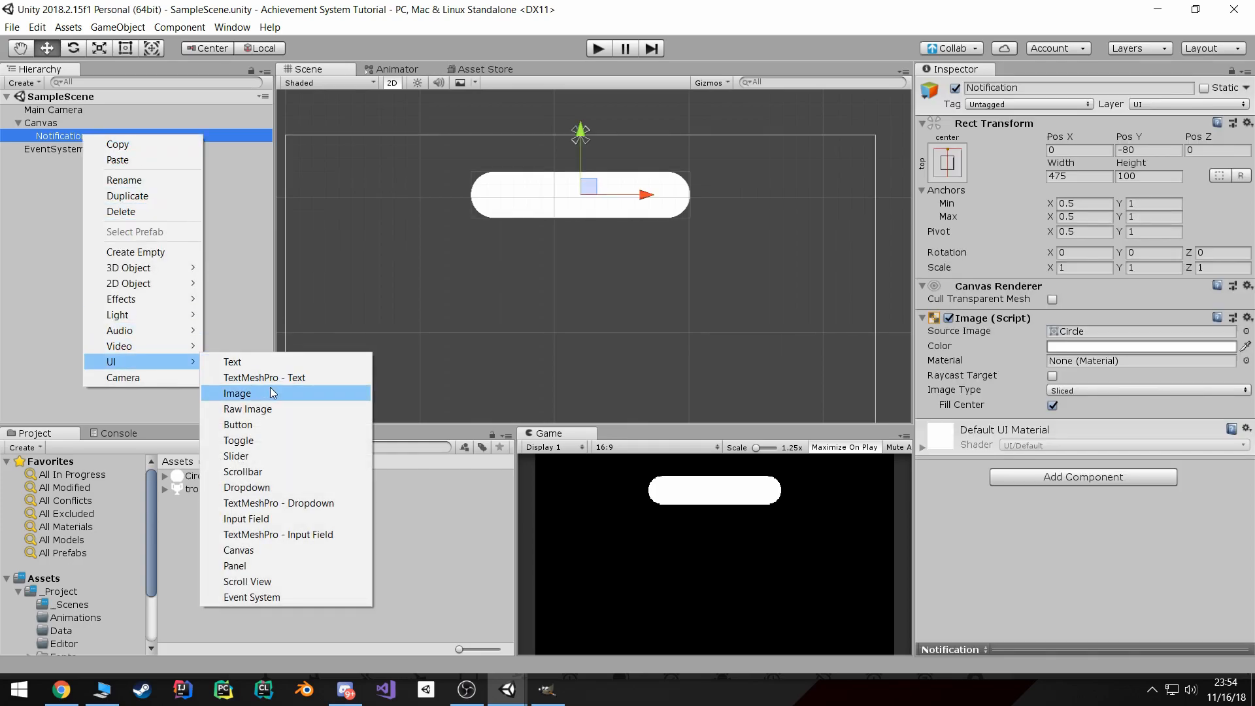
{"action": "left_click", "coordinate": [237, 393]}
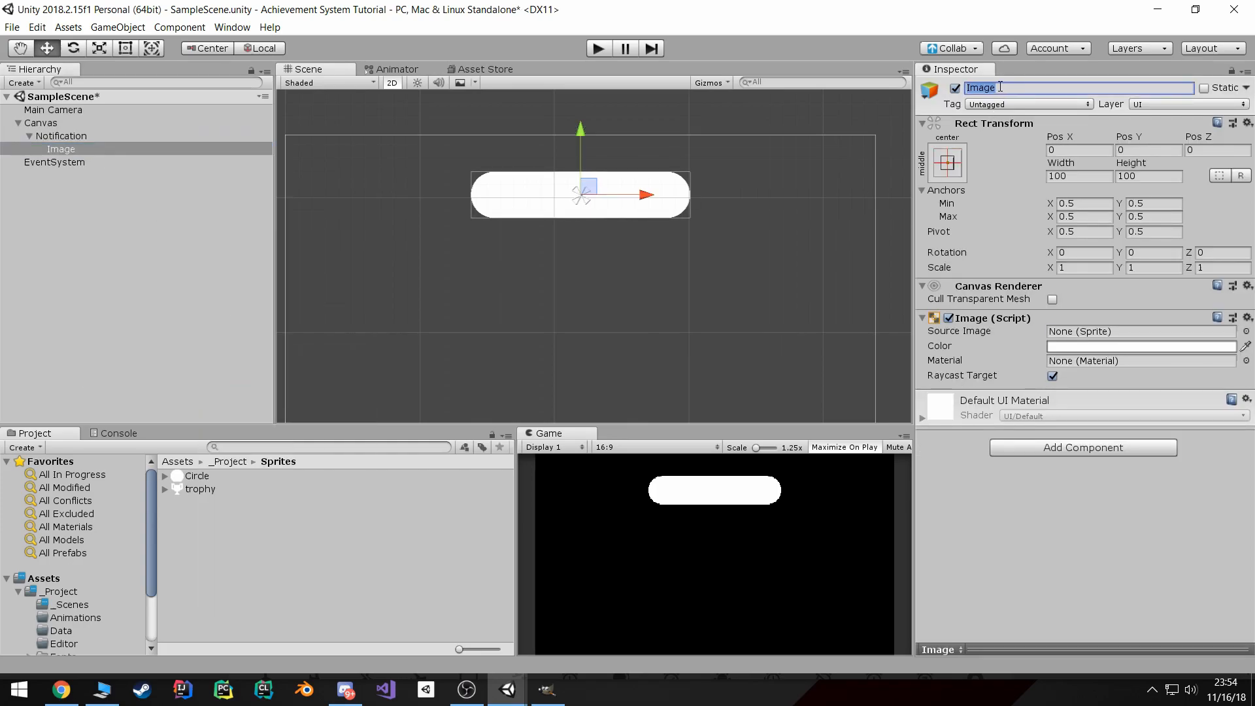
{"action": "type", "text": "Icon Container"}
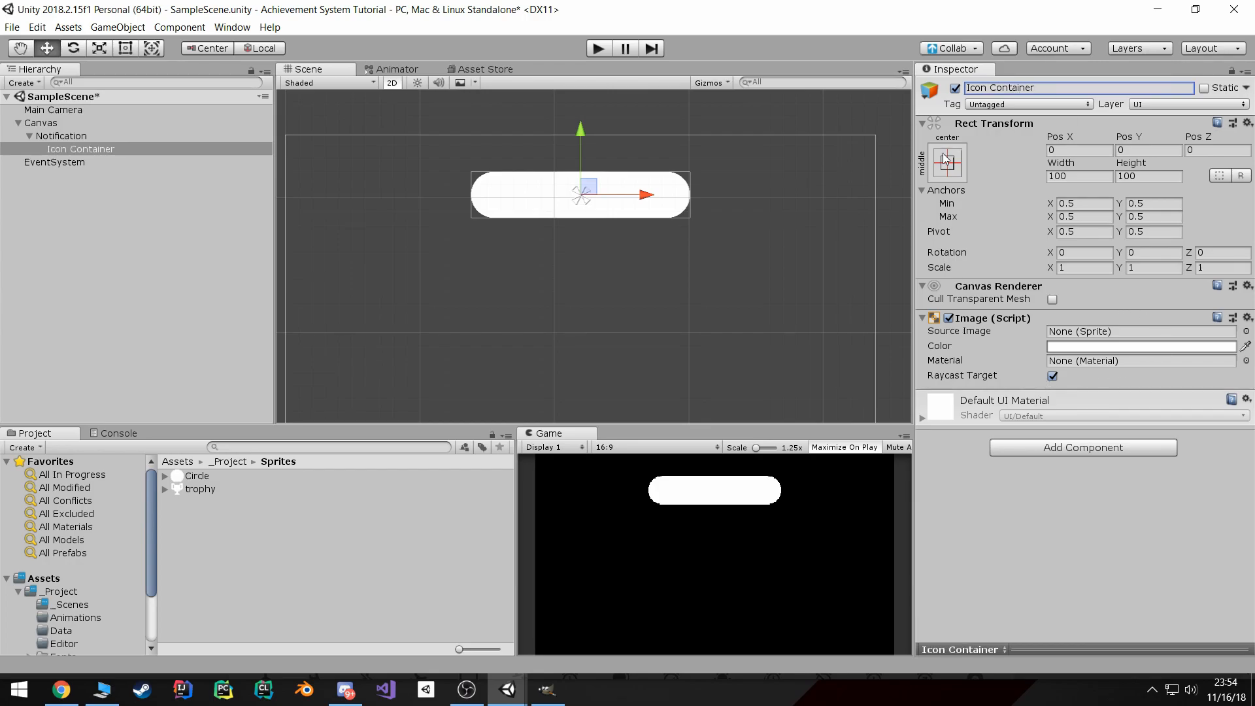
{"action": "left_click", "coordinate": [946, 163]}
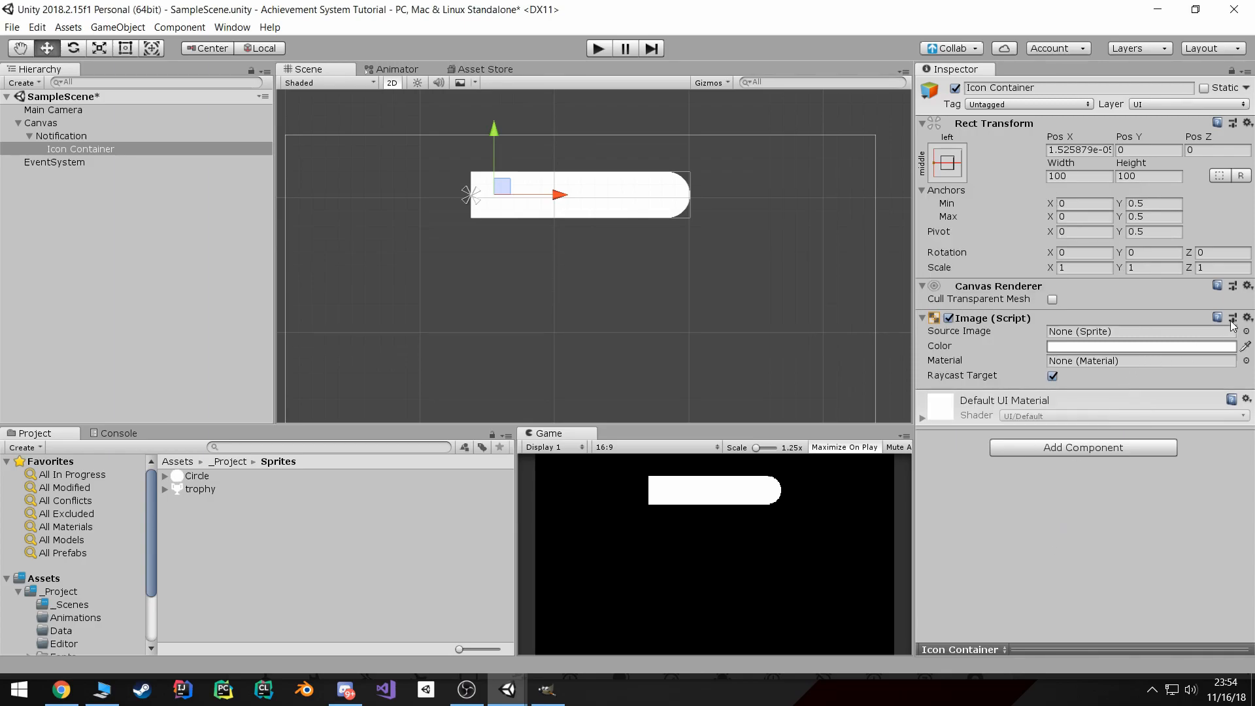
- Give Icon Container the Circle sprite, a purple colour, and an 80×80 size
{"action": "left_click", "coordinate": [1245, 331]}
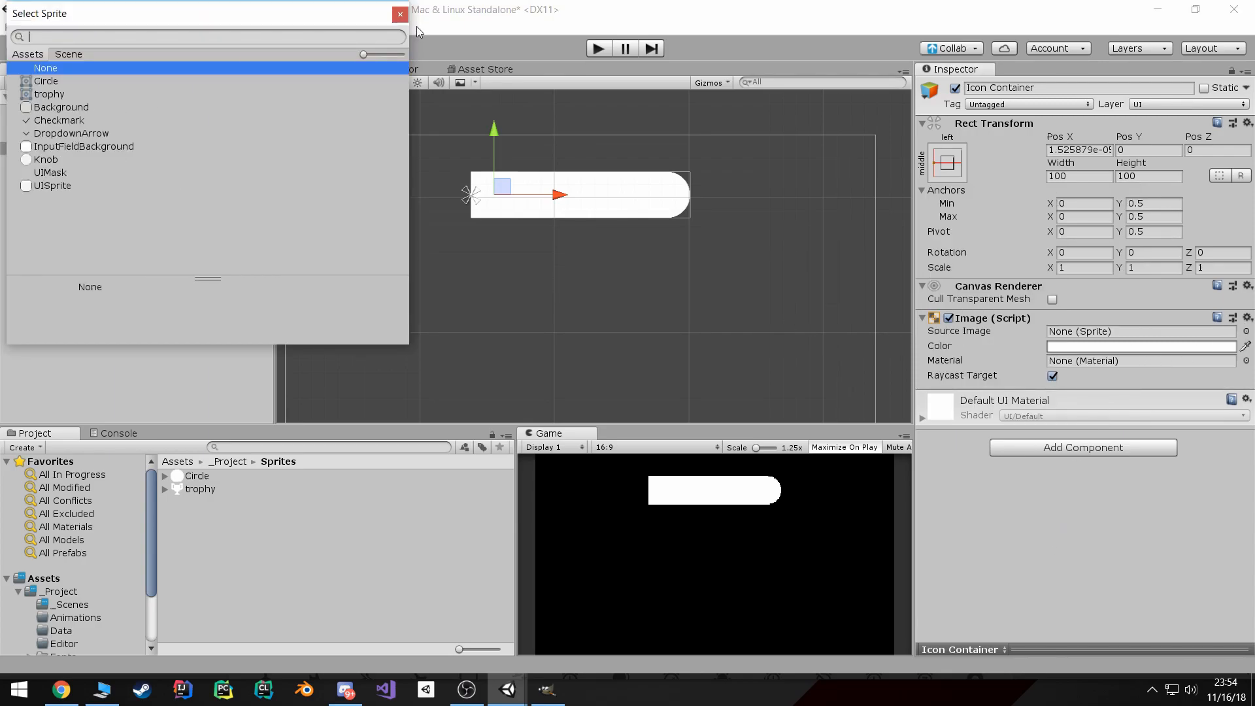
{"action": "left_click", "coordinate": [1141, 345]}
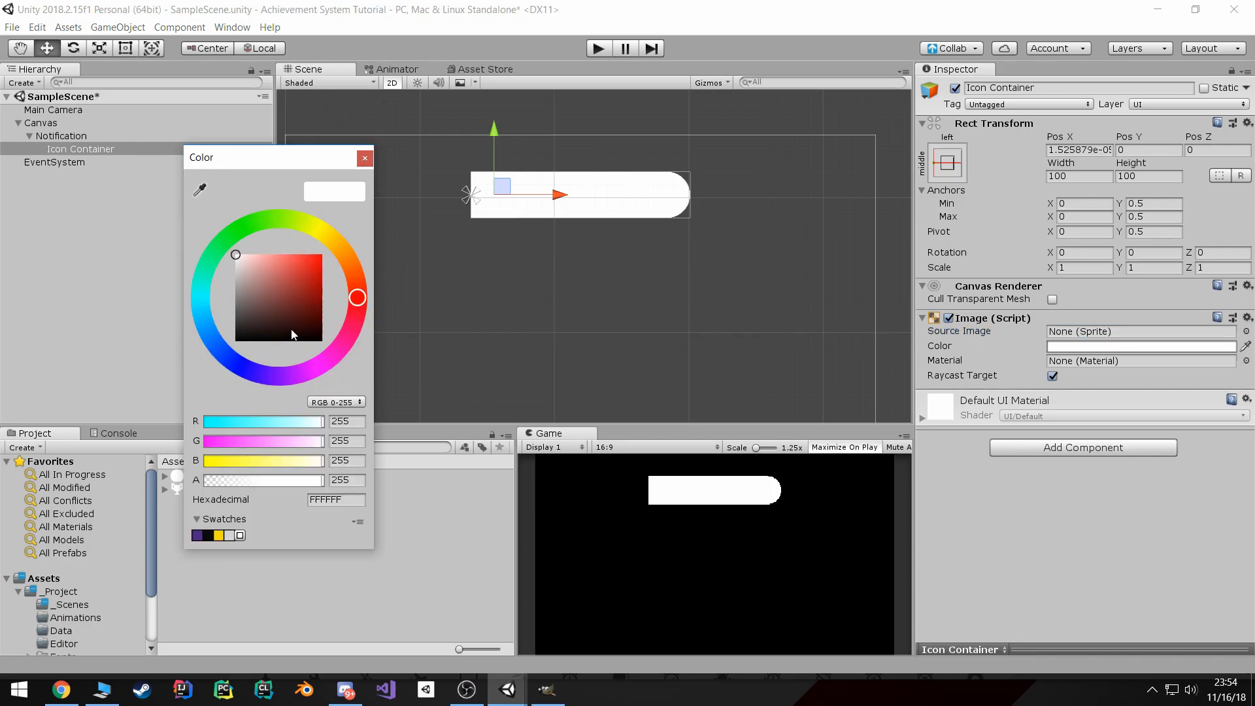
{"action": "left_click", "coordinate": [320, 288]}
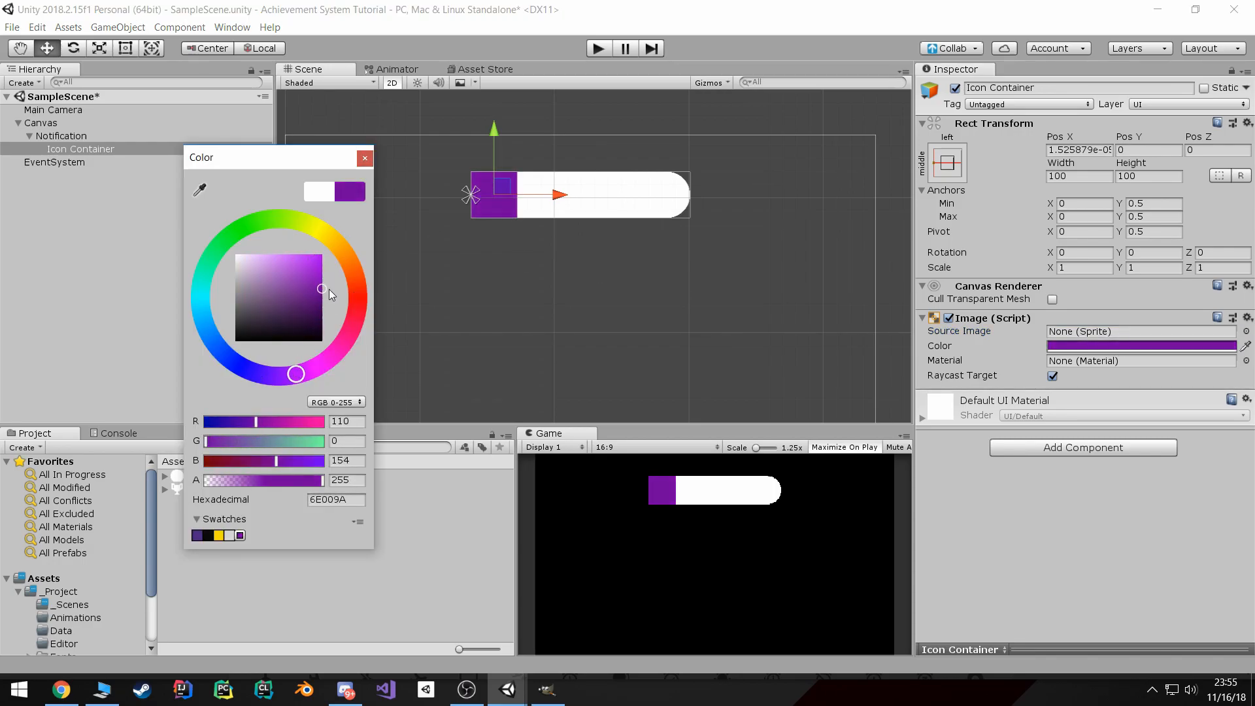
{"action": "left_click", "coordinate": [315, 300]}
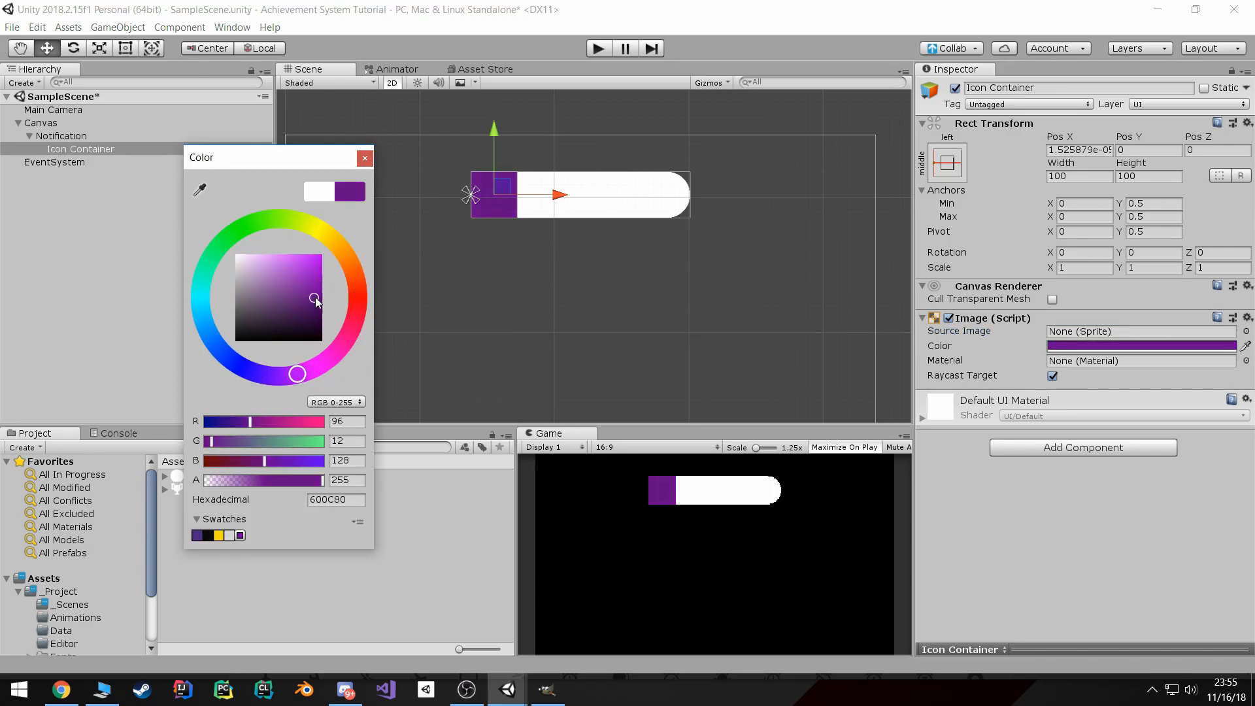
{"action": "left_click", "coordinate": [364, 158]}
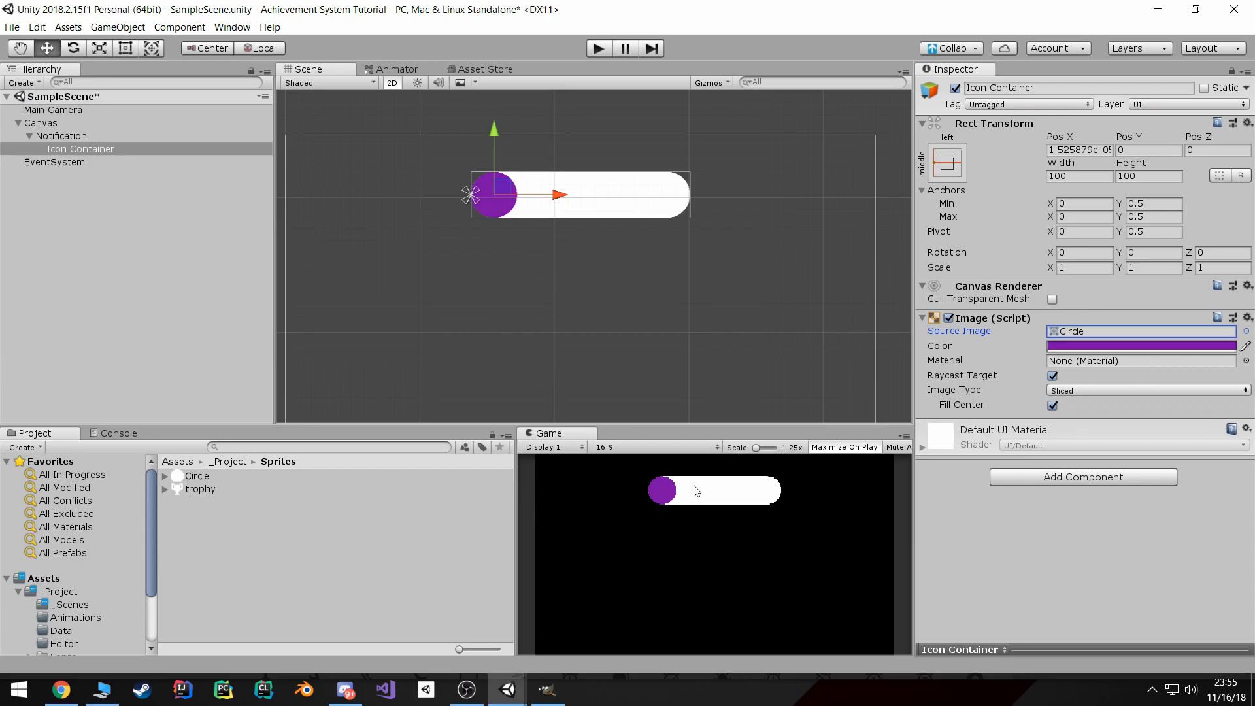
{"action": "mouse_move", "coordinate": [568, 219]}
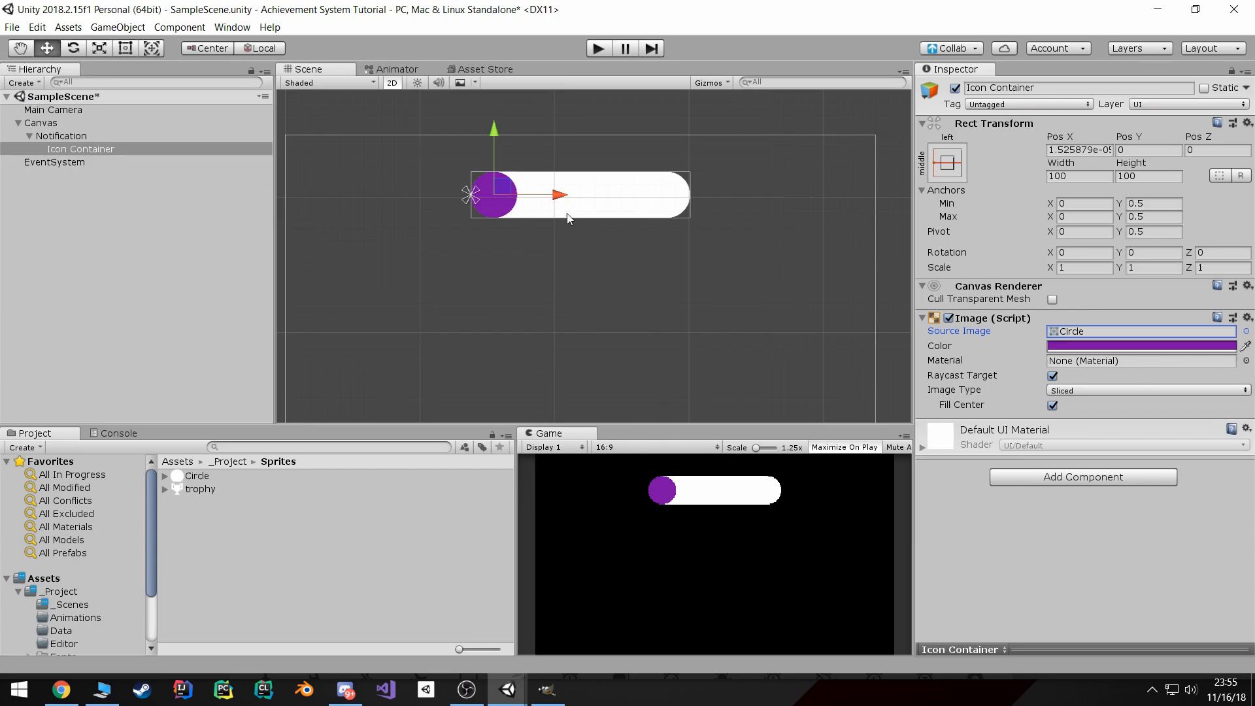
{"action": "left_click", "coordinate": [1080, 175]}
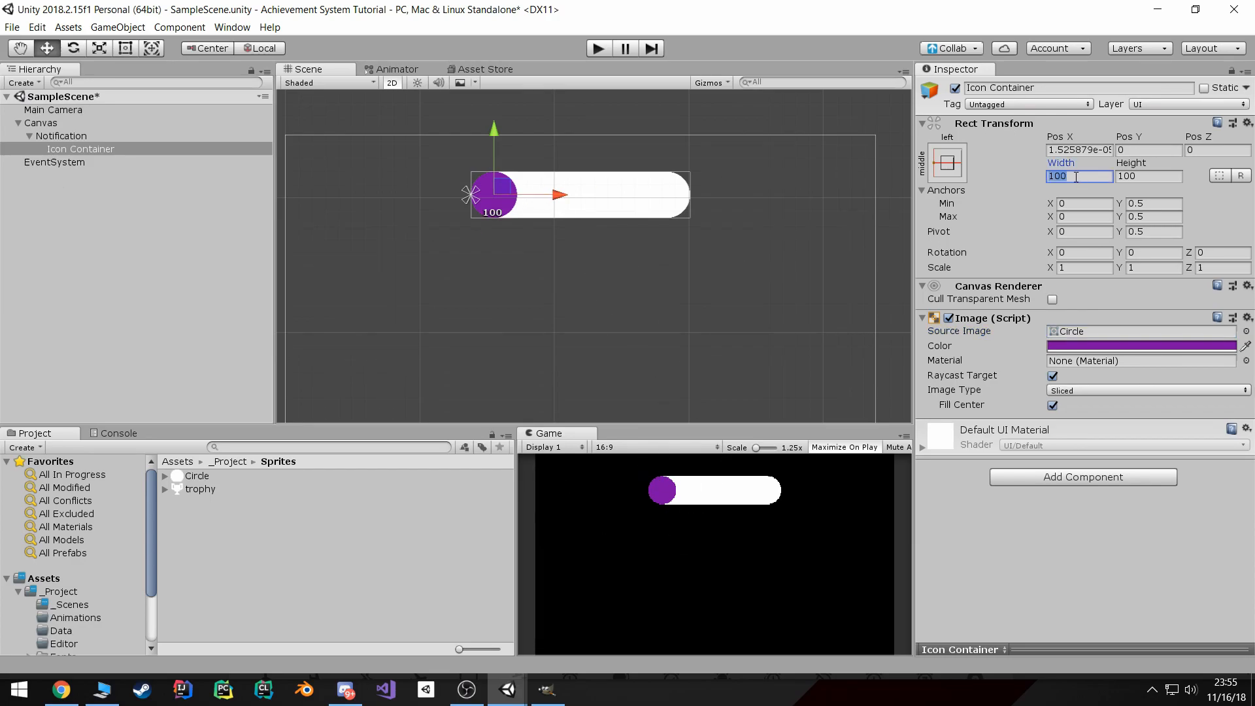
{"action": "type", "text": "80"}
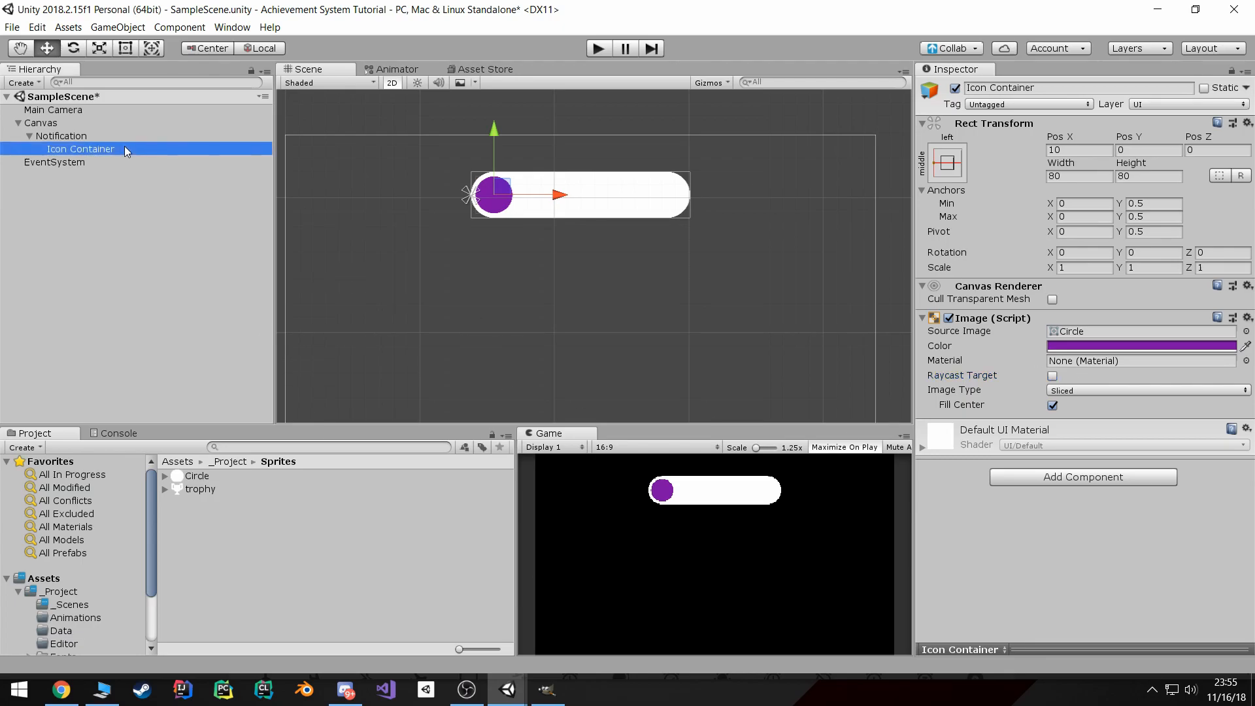
- Add an Icon image inside Icon Container, stretched to fill with 15 padding
{"action": "right_click", "coordinate": [80, 149]}
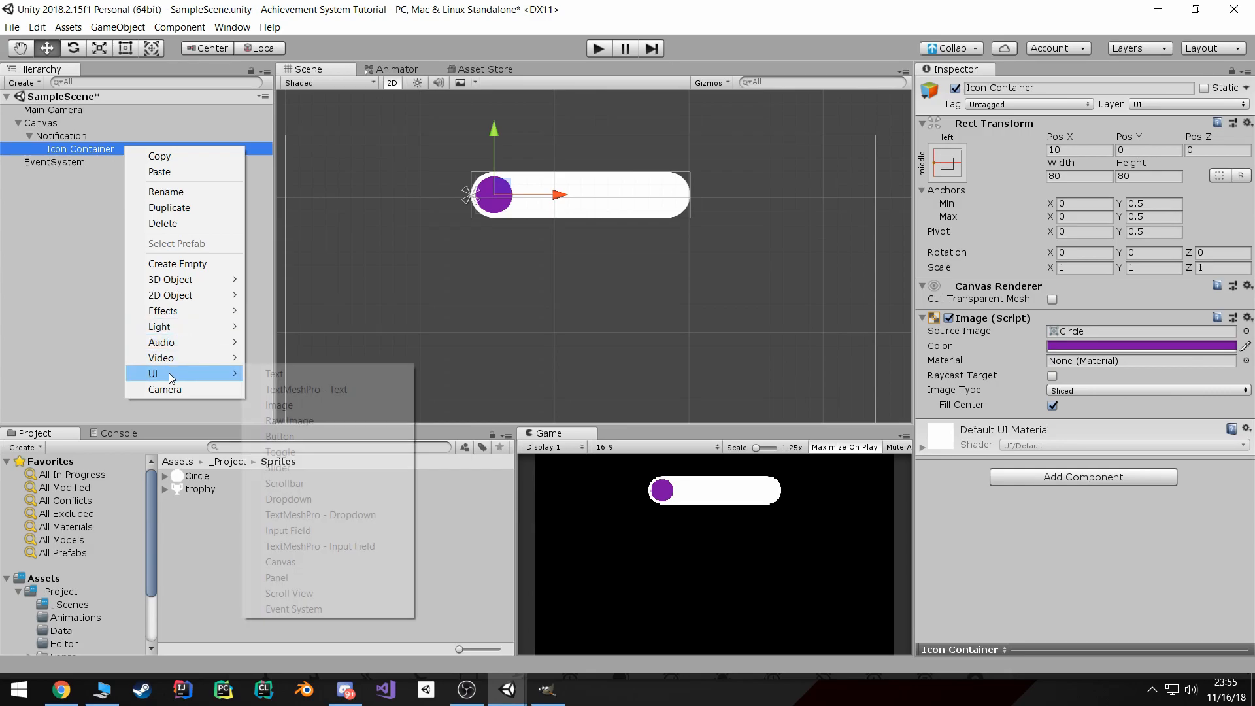
{"action": "mouse_move", "coordinate": [296, 546]}
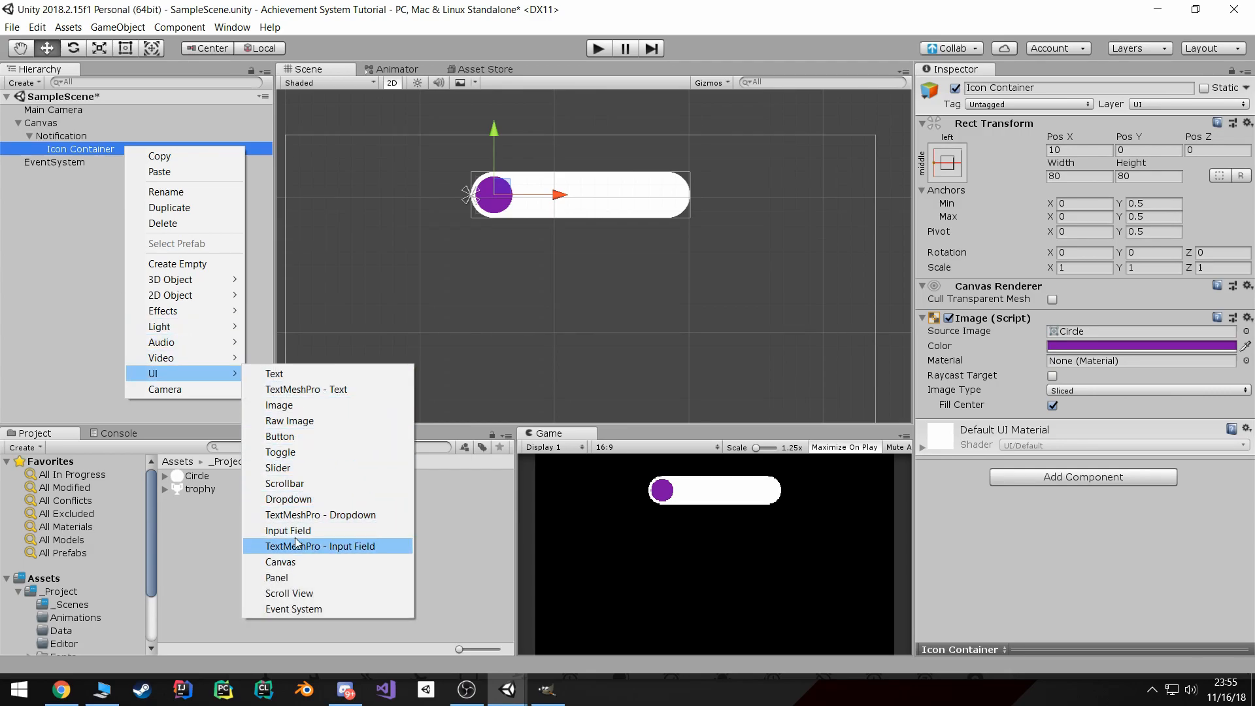
{"action": "left_click", "coordinate": [280, 405]}
{"action": "type", "text": "Icon"}
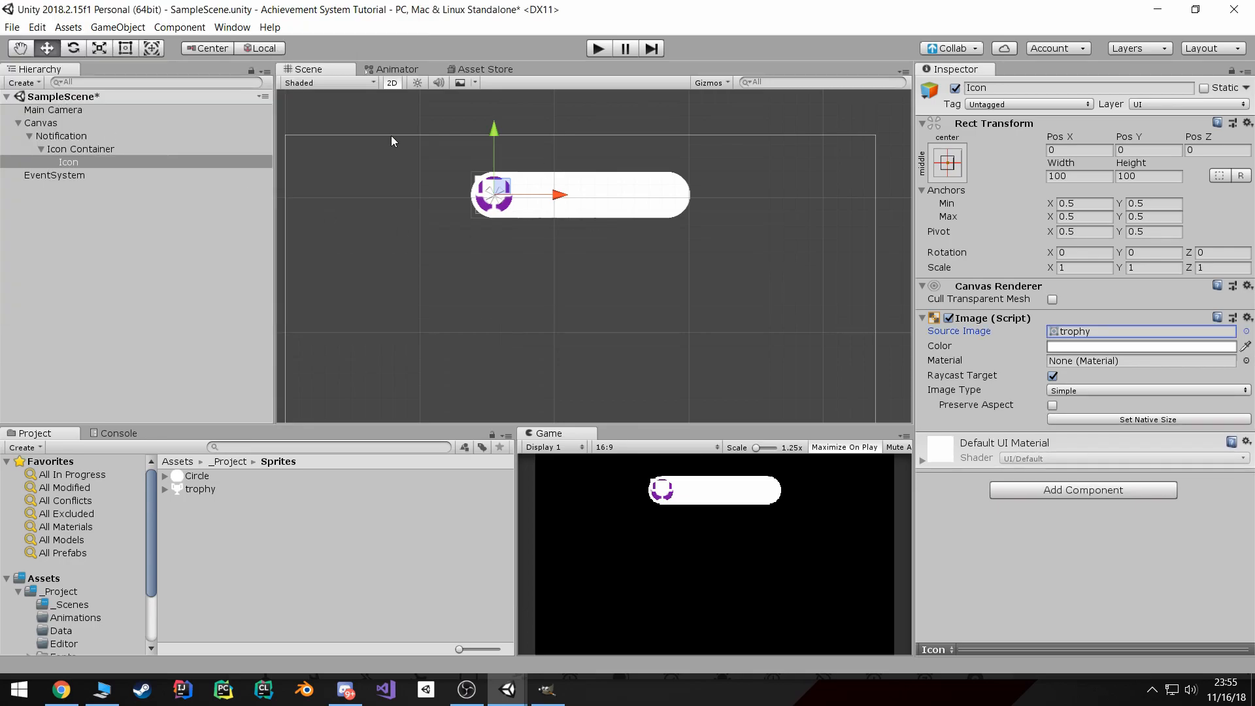
{"action": "left_click", "coordinate": [948, 163]}
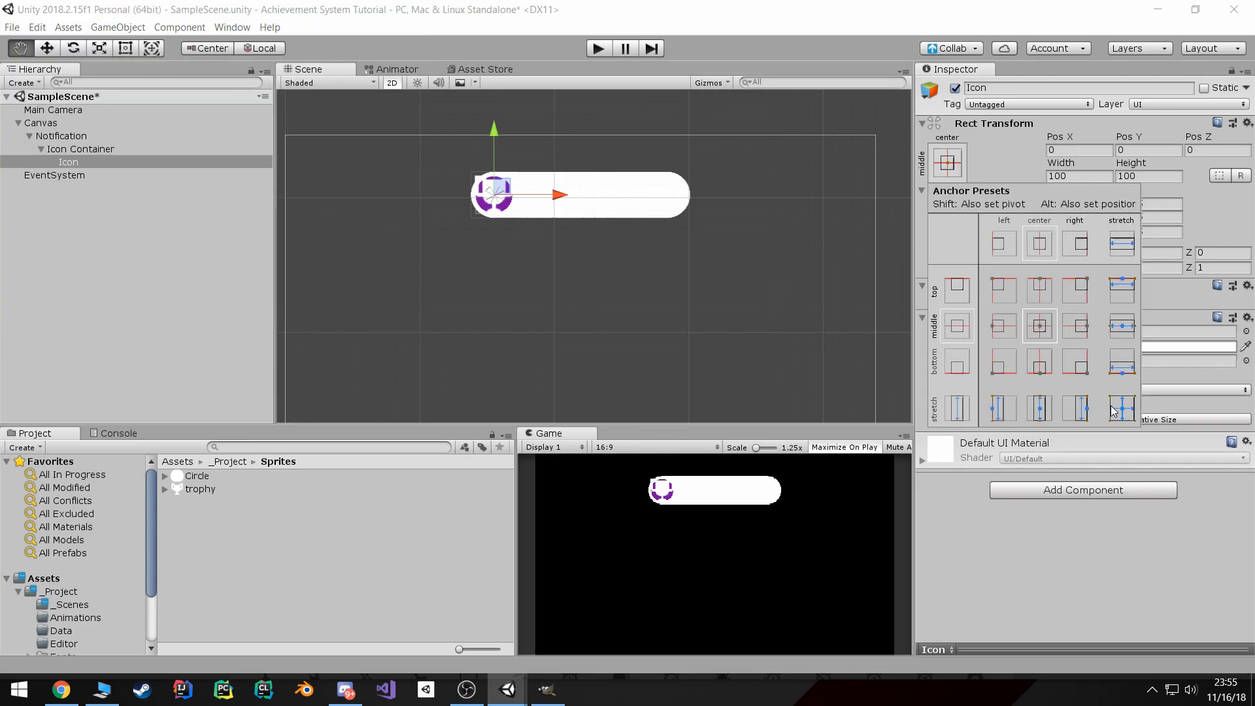
{"action": "left_click", "coordinate": [1121, 408]}
{"action": "type", "text": "10"}
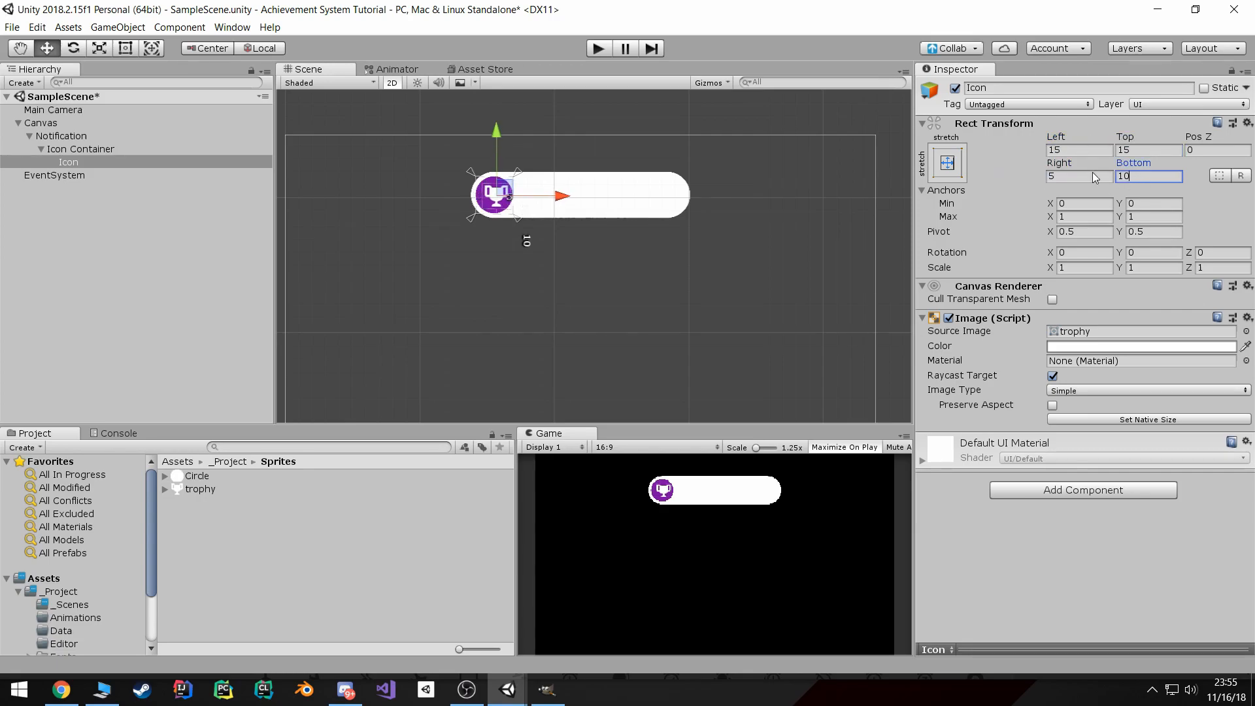
{"action": "type", "text": "15"}
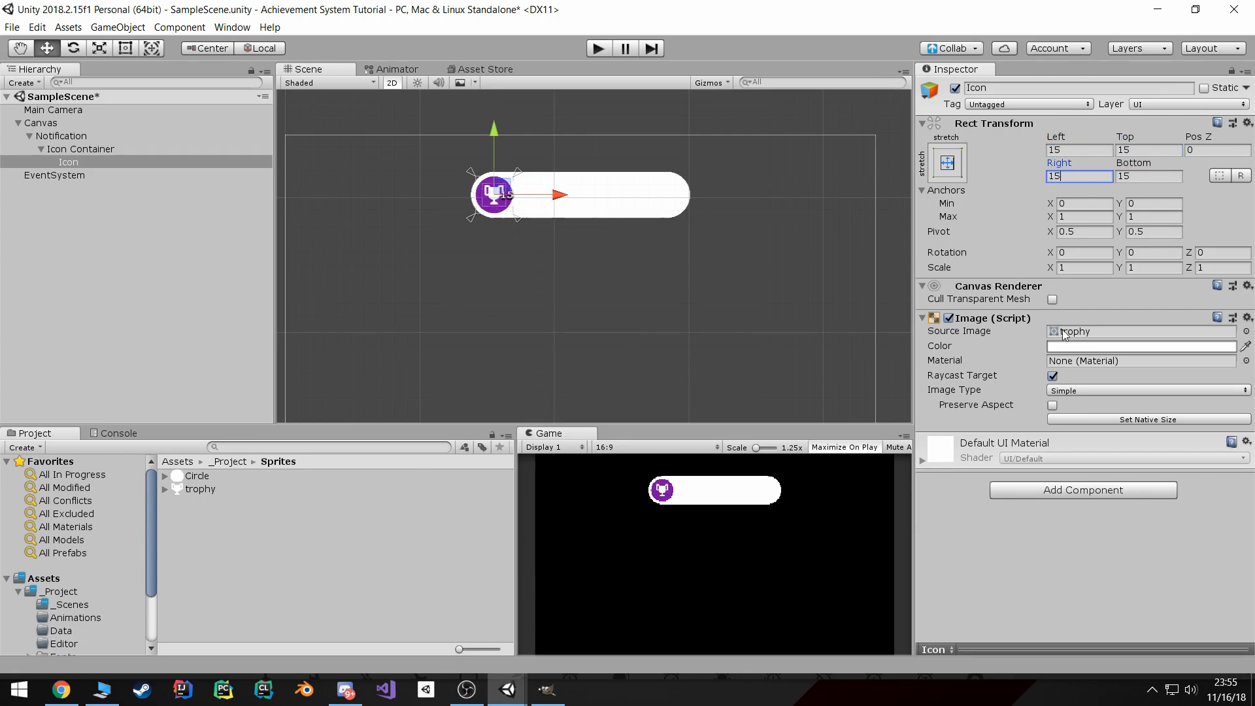
- Tint the trophy icon yellow, disable Raycast Target, and enable Preserve Aspect
{"action": "left_click", "coordinate": [1141, 346]}
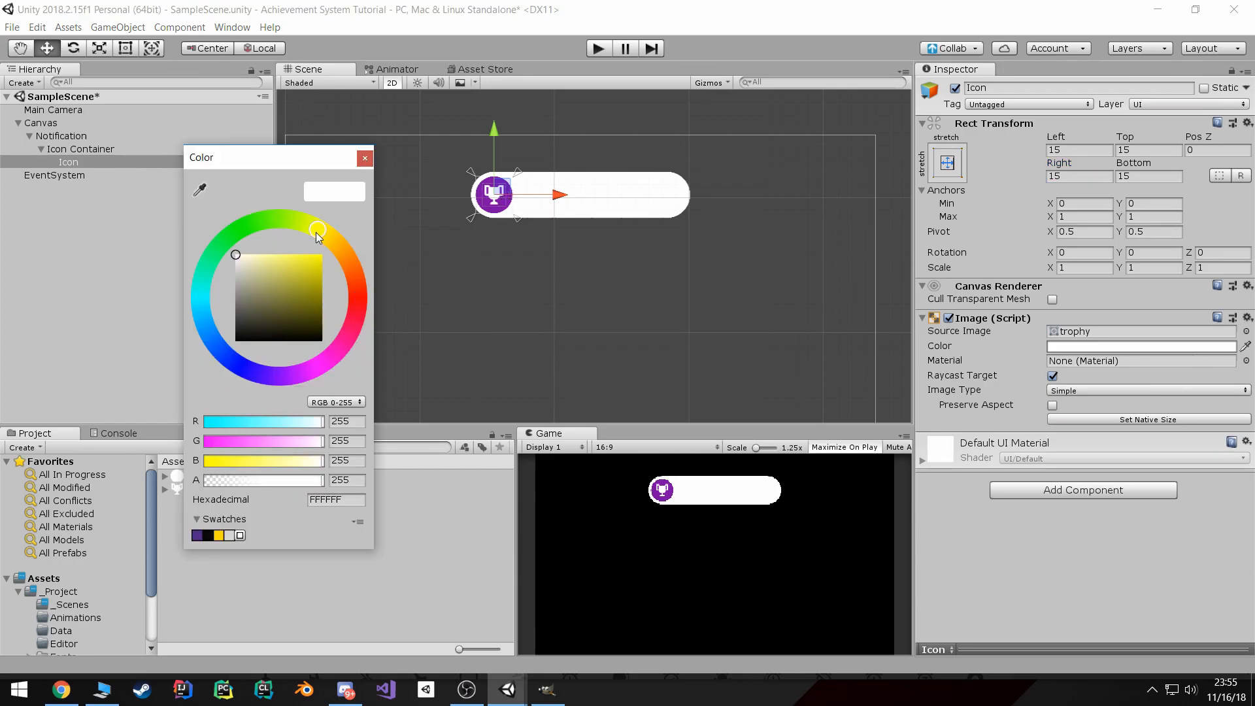
{"action": "left_click", "coordinate": [321, 255]}
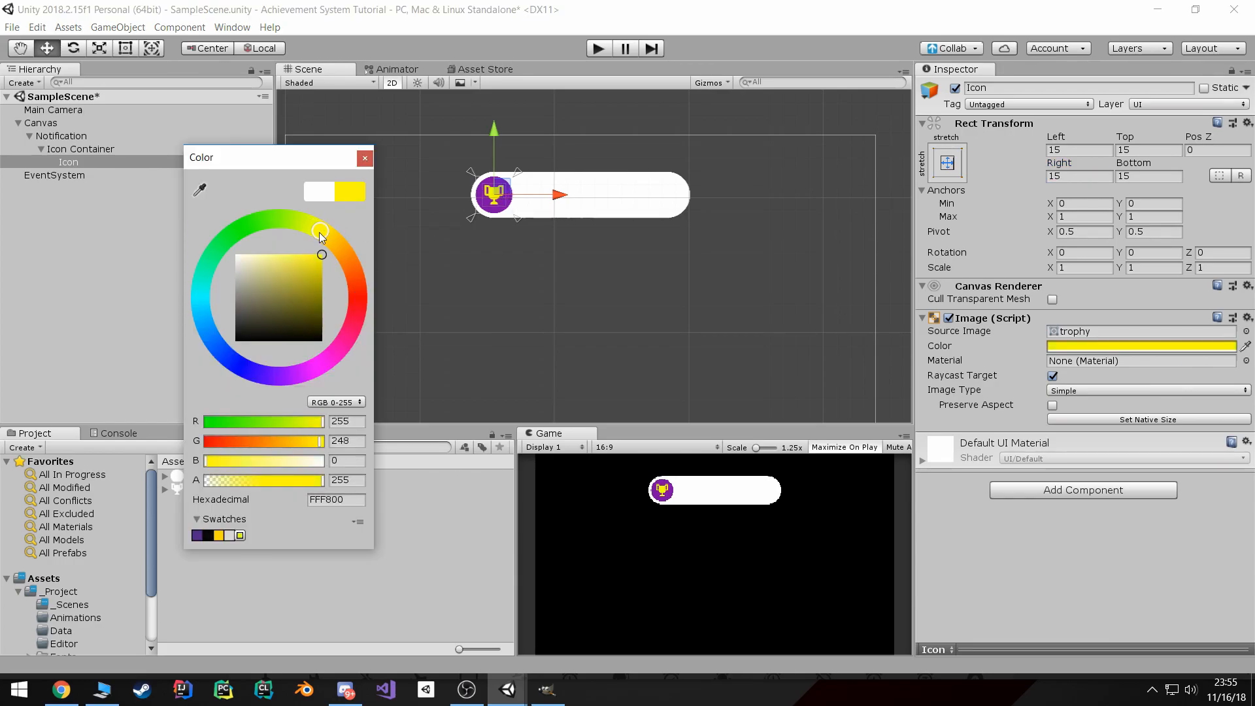
{"action": "left_click", "coordinate": [365, 158]}
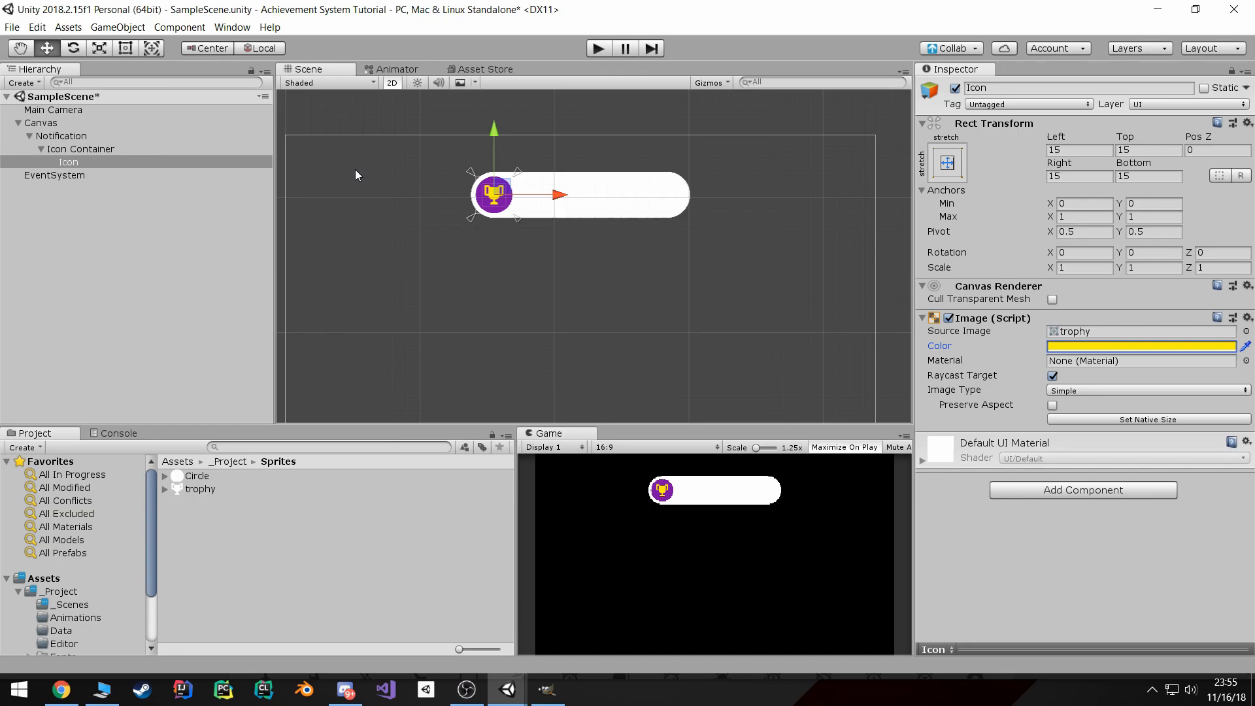
{"action": "left_click", "coordinate": [1052, 375]}
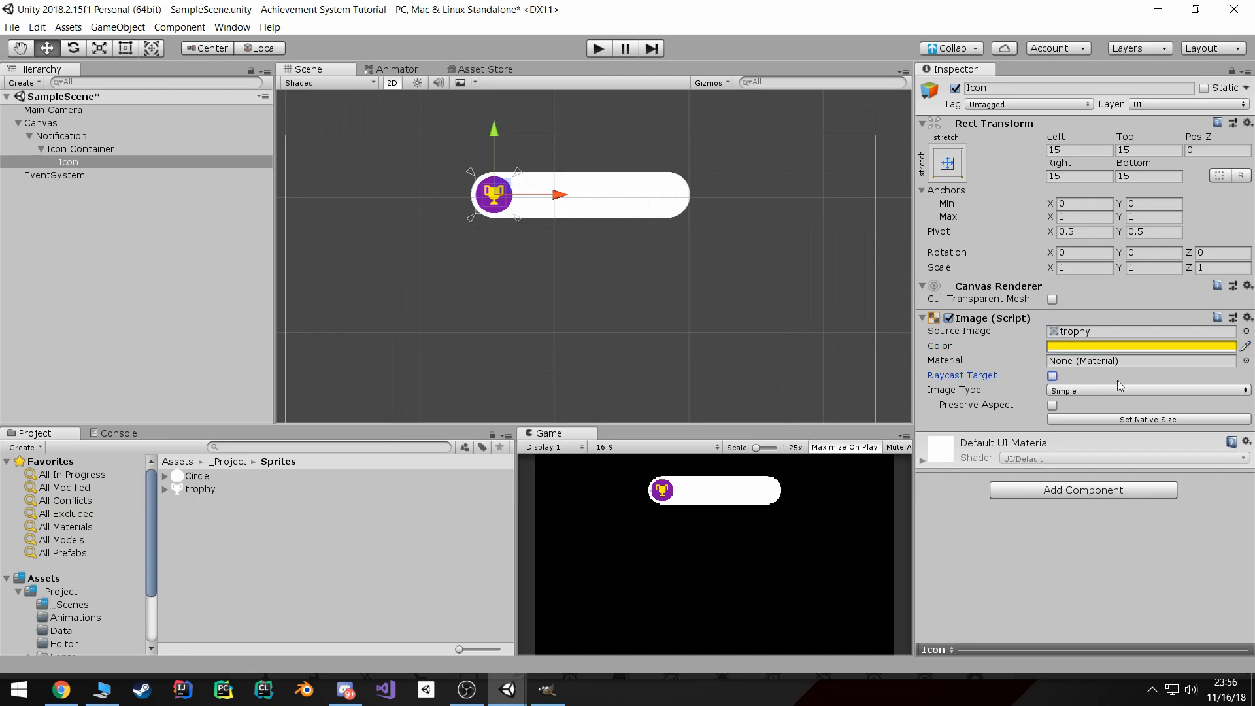
{"action": "left_click", "coordinate": [1052, 405]}
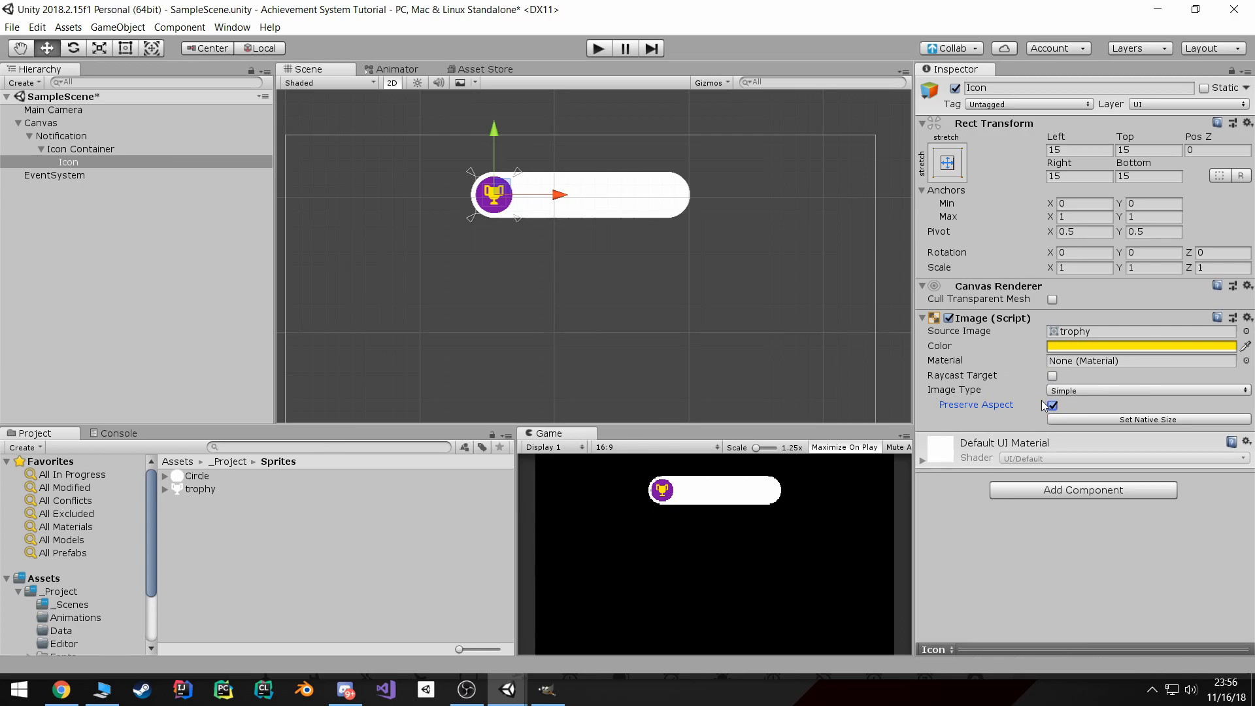
{"action": "left_click", "coordinate": [1052, 406]}
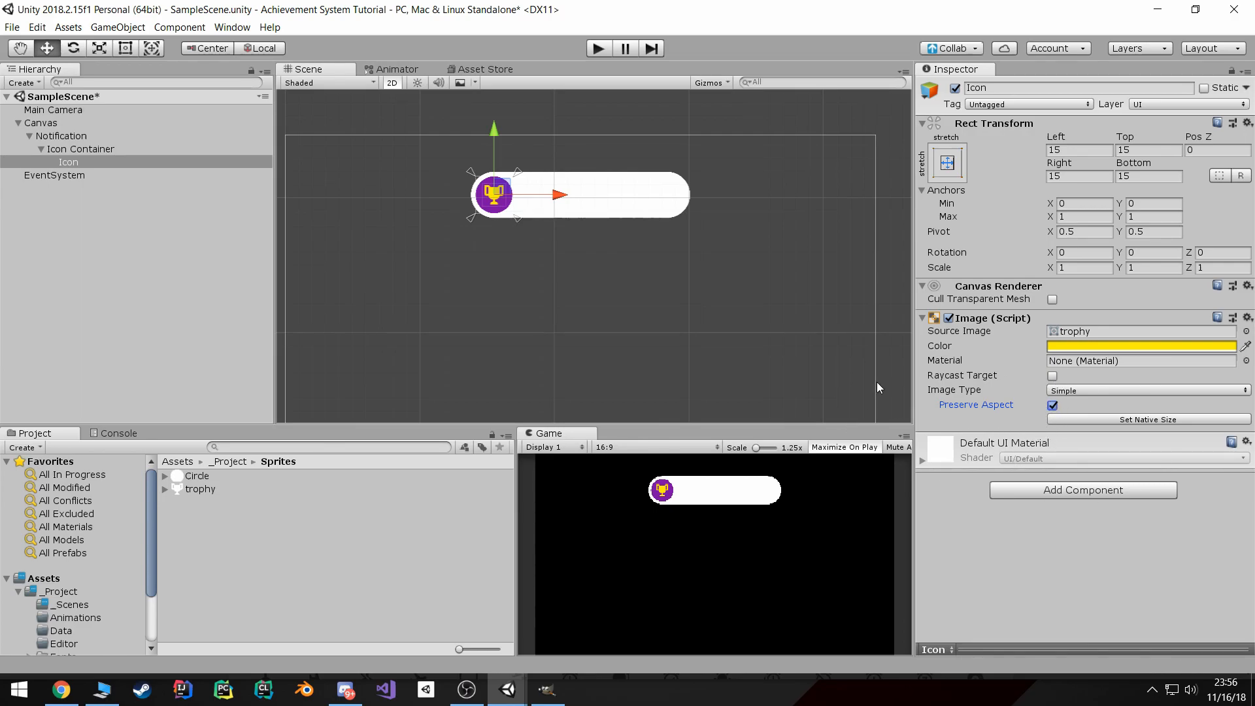
{"action": "left_click", "coordinate": [80, 149]}
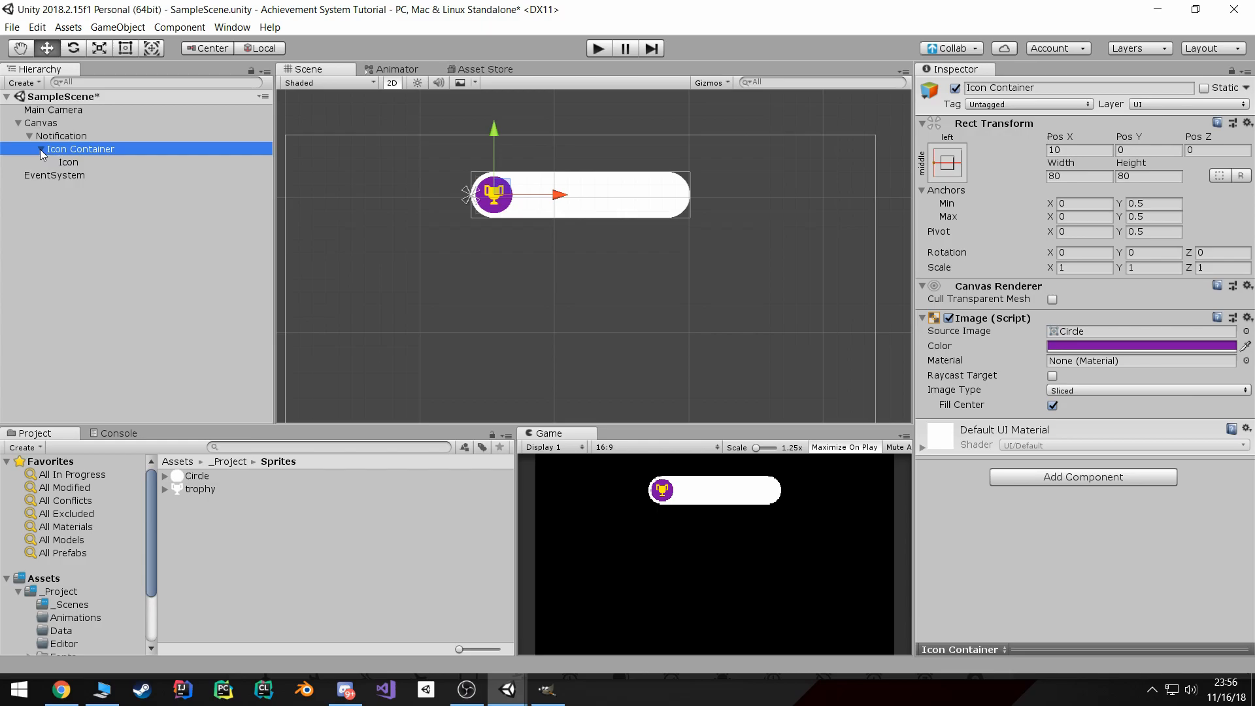
- Create an empty Content object under Notification, stretch-stretch anchored with Left 95
{"action": "right_click", "coordinate": [57, 136]}
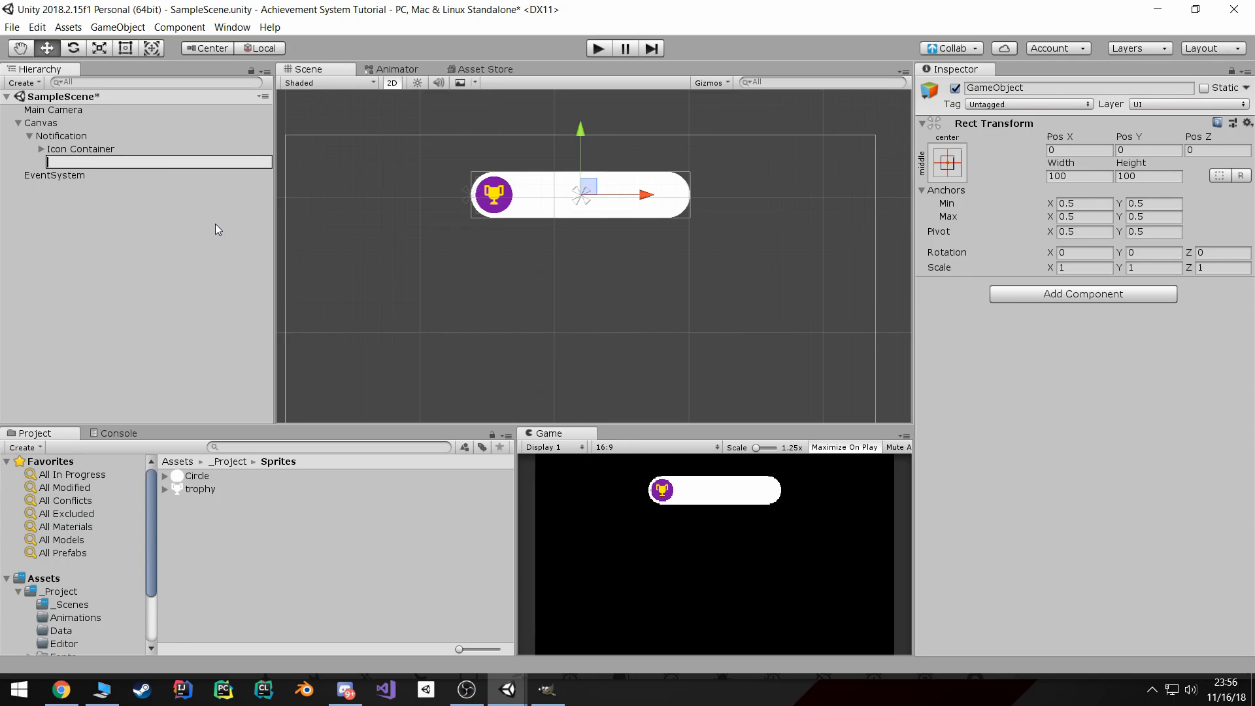
{"action": "type", "text": "Content"}
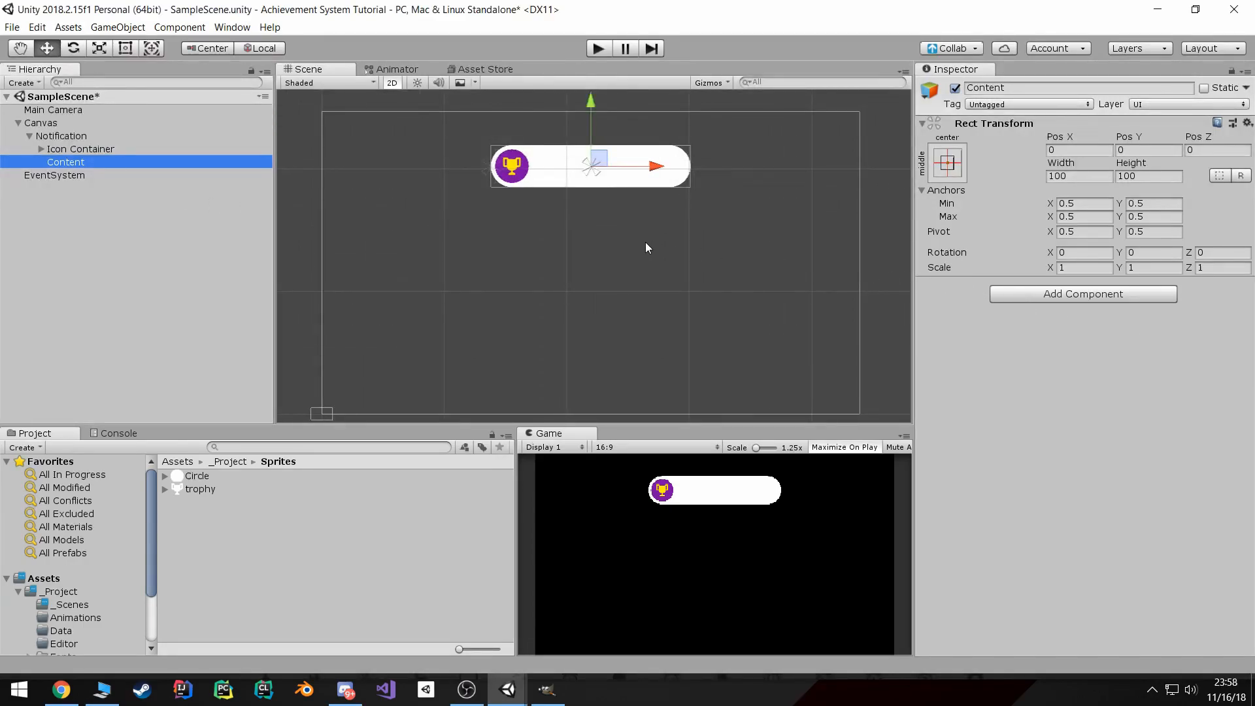
{"action": "left_click", "coordinate": [947, 163]}
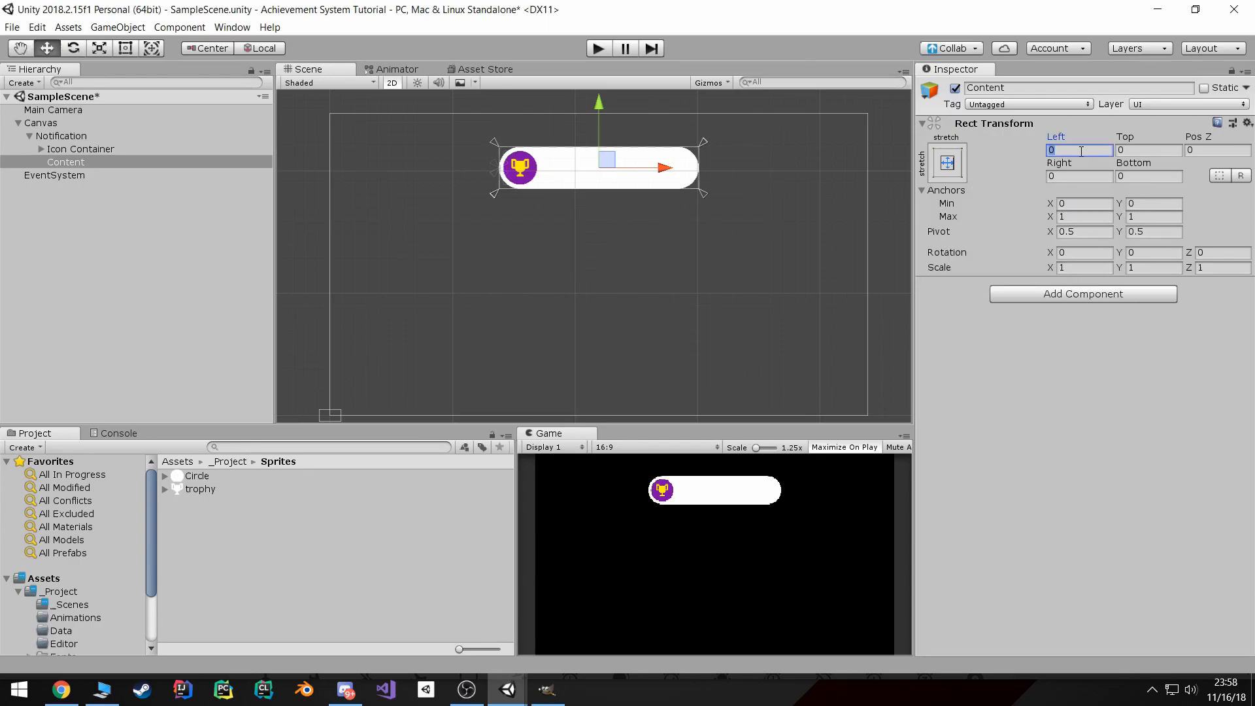
{"action": "type", "text": "100"}
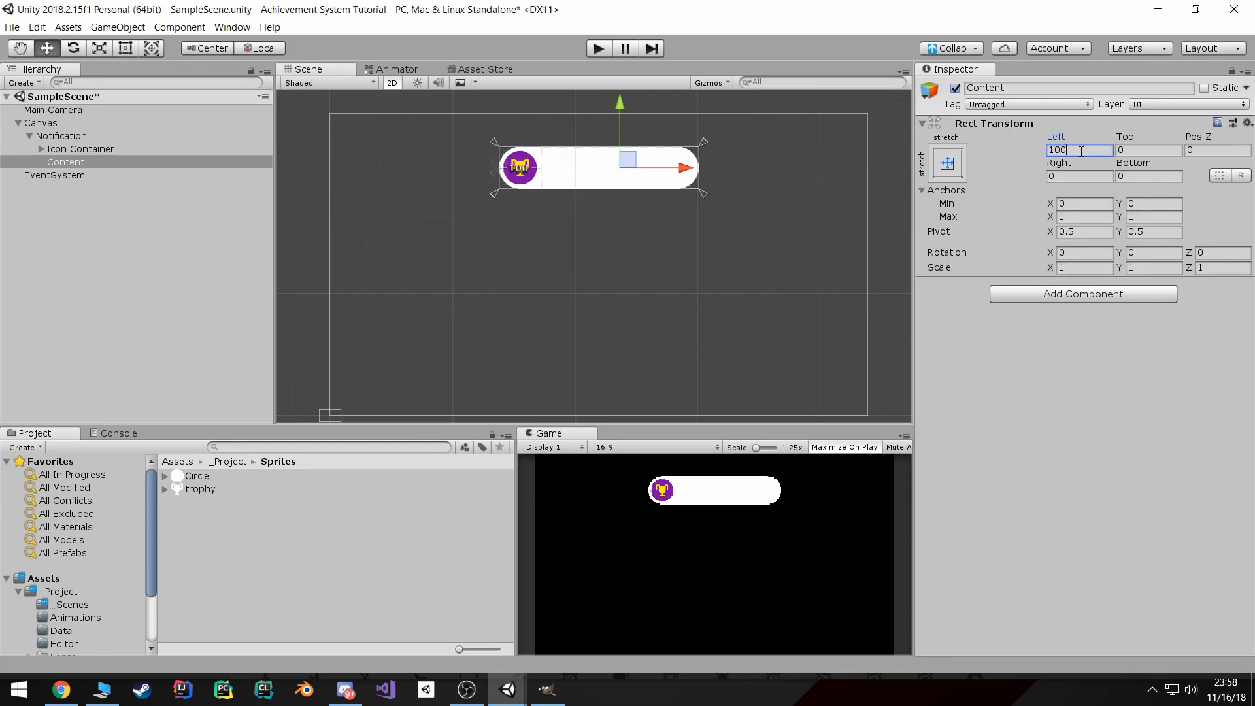
{"action": "type", "text": "1"}
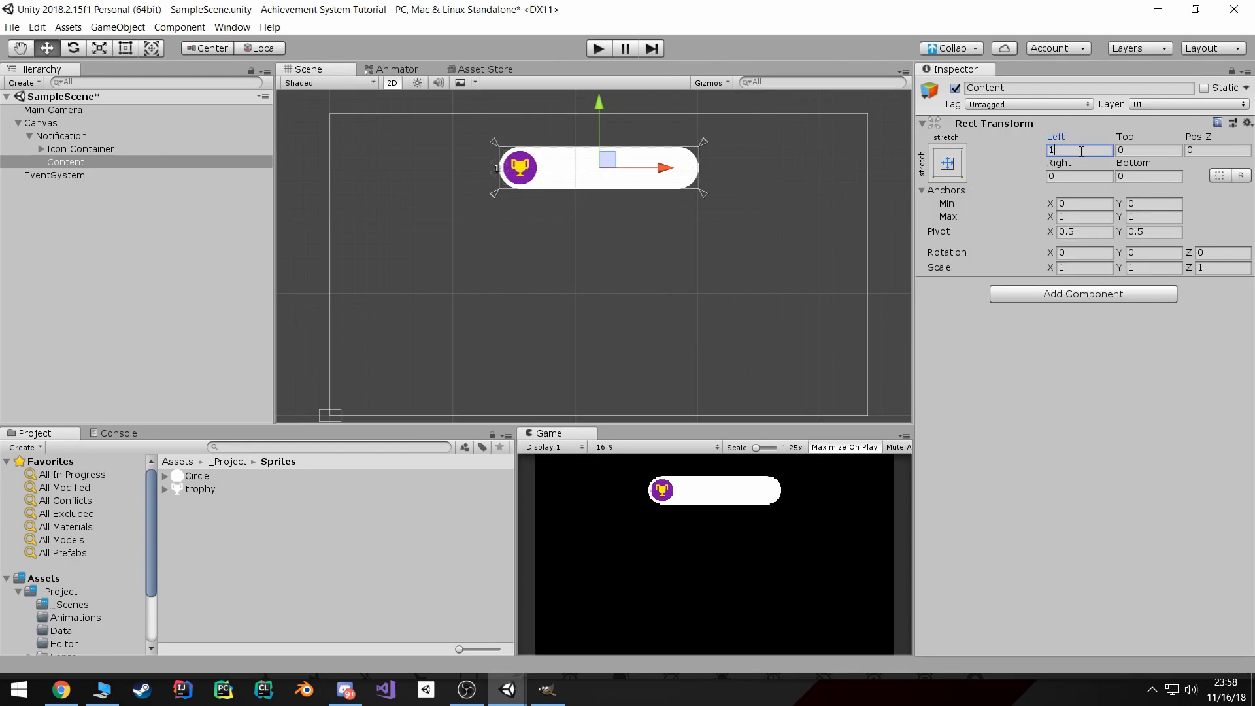
{"action": "type", "text": "90"}
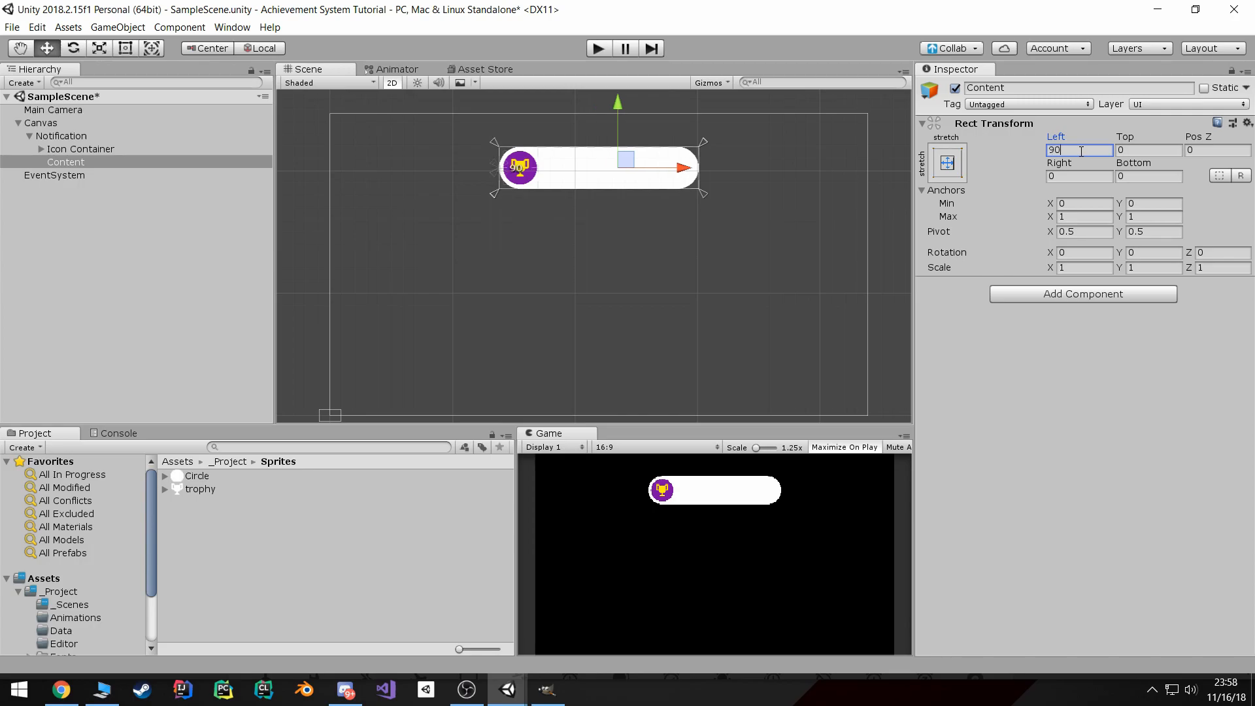
{"action": "type", "text": "95"}
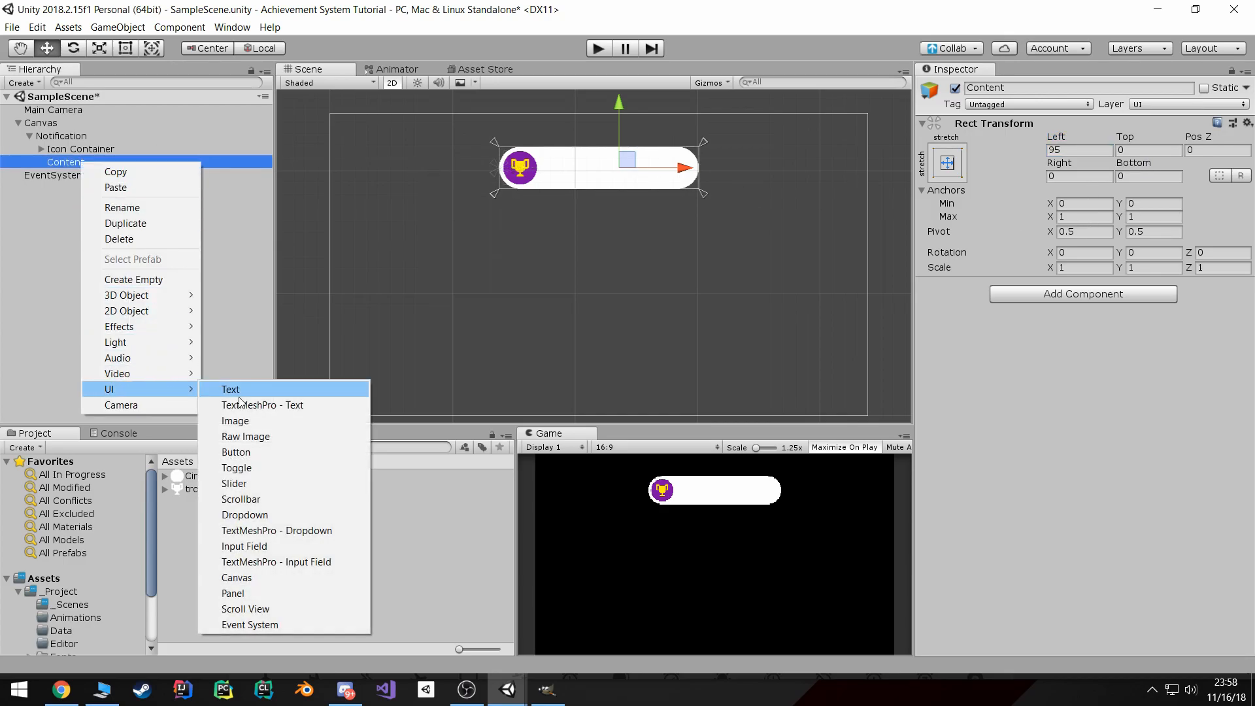
- Add a Label text under Content reading 'Achievement Unlocked!'
{"action": "left_click", "coordinate": [229, 390]}
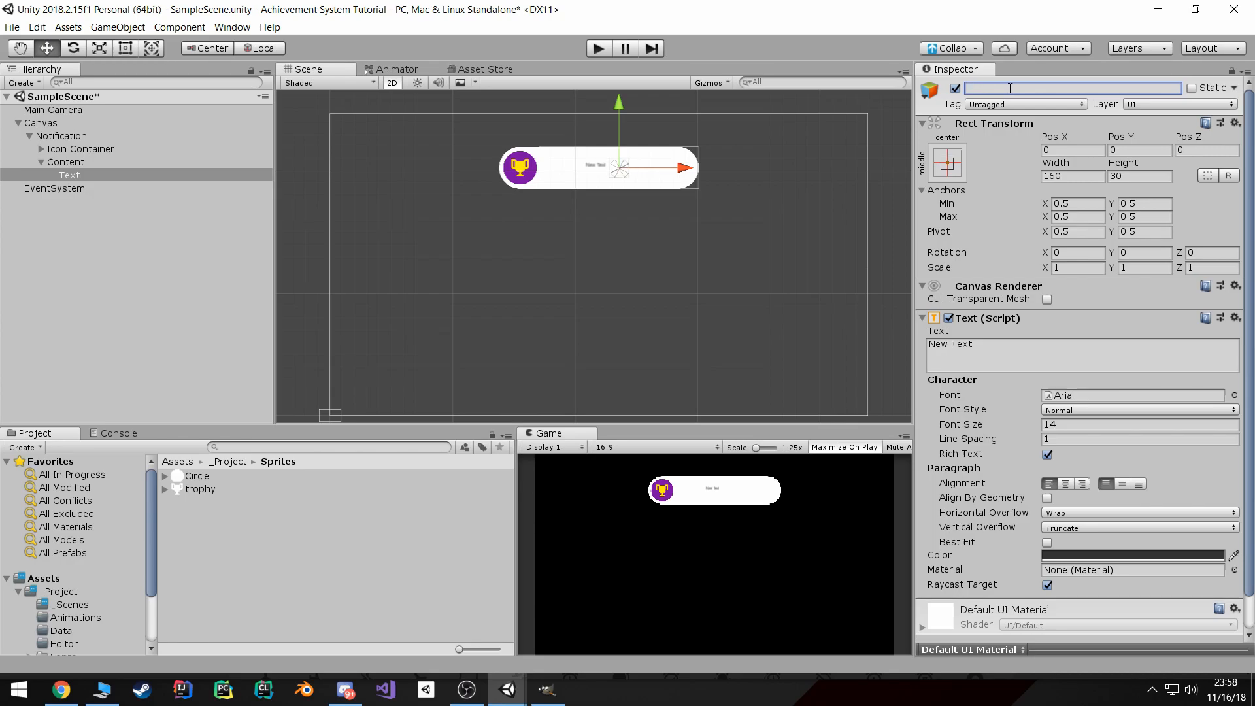
{"action": "type", "text": "Label"}
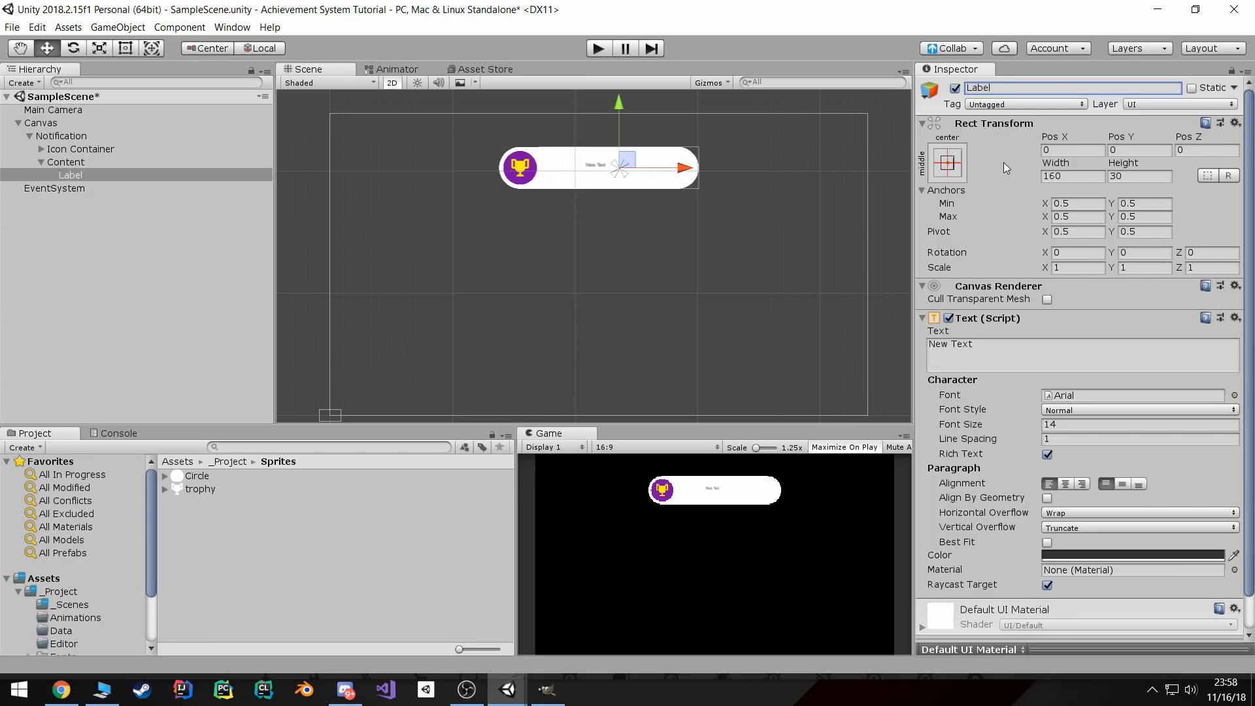
{"action": "type", "text": "Achieve"}
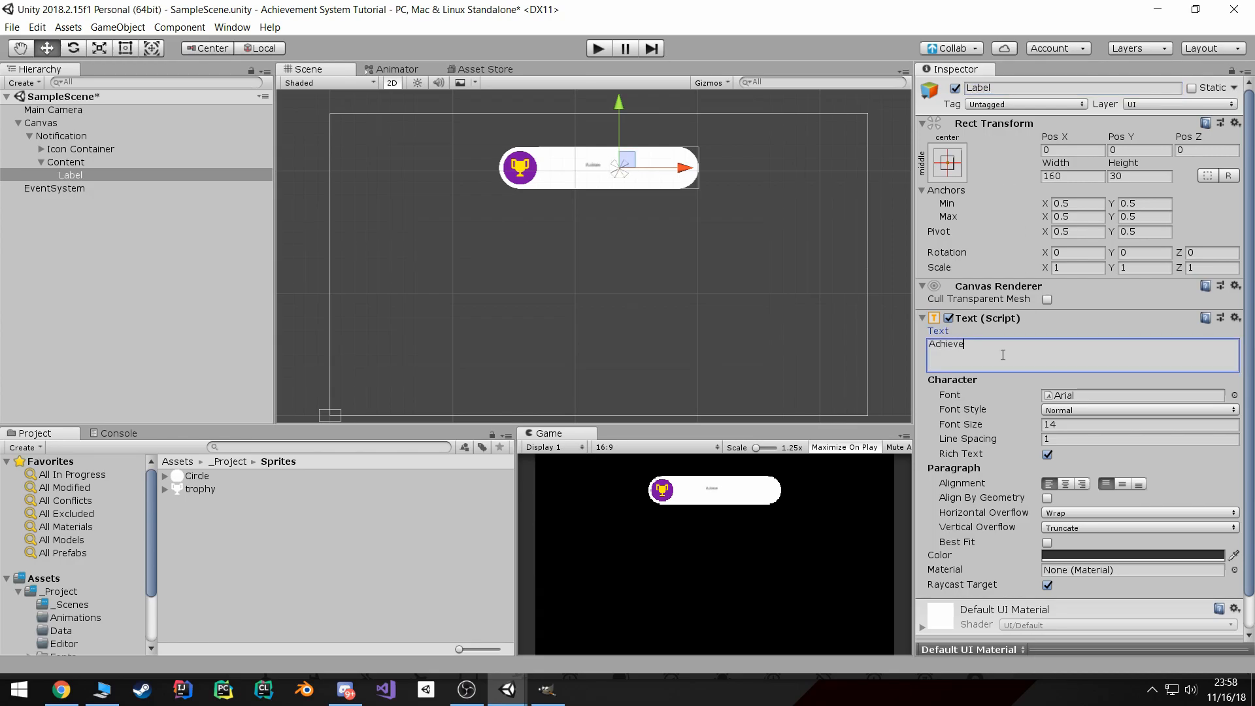
{"action": "type", "text": "ment U"}
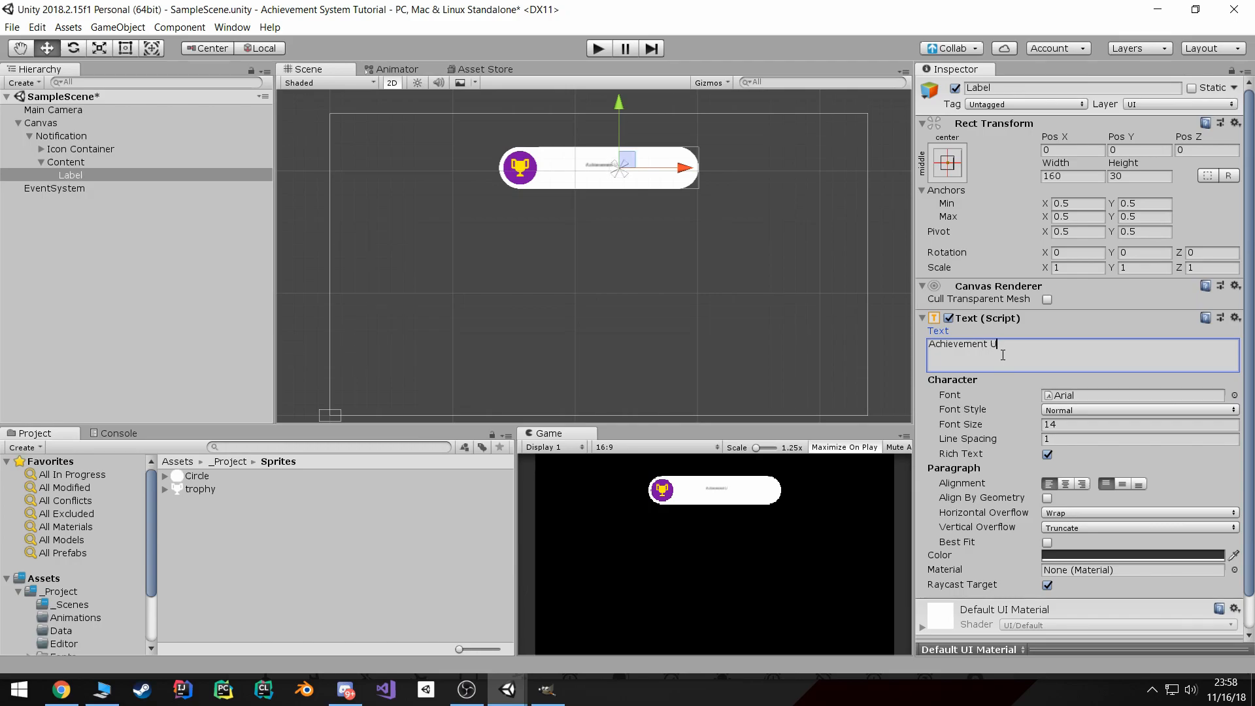
{"action": "type", "text": "nlocked!"}
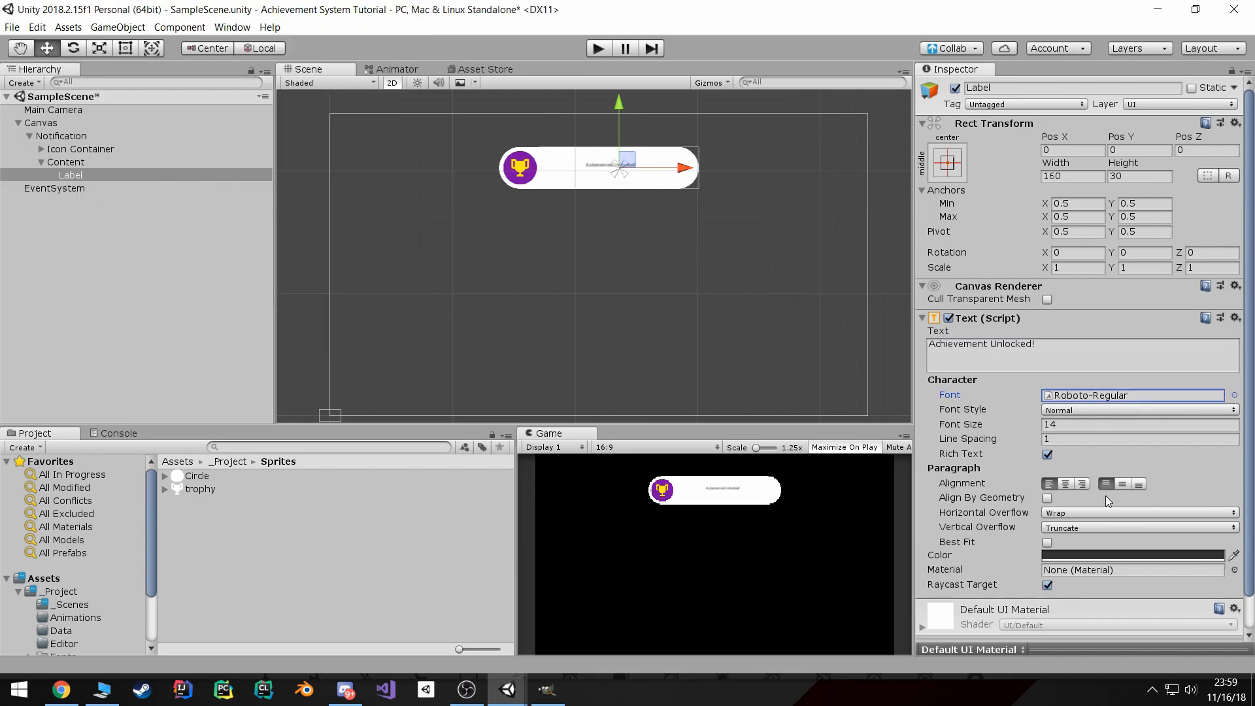
- Stretch the Label's anchors with Min Y 0.5 and set Roboto-Regular at size 26
{"action": "left_click", "coordinate": [947, 164]}
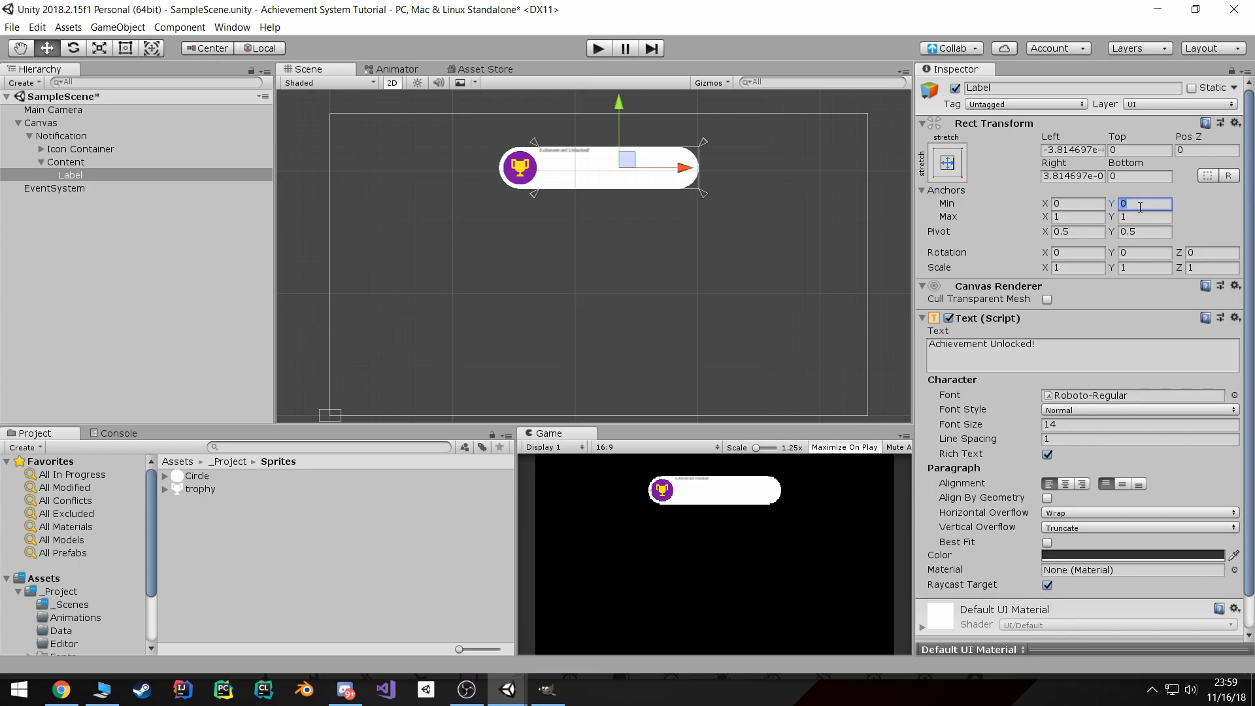
{"action": "type", "text": "0.5"}
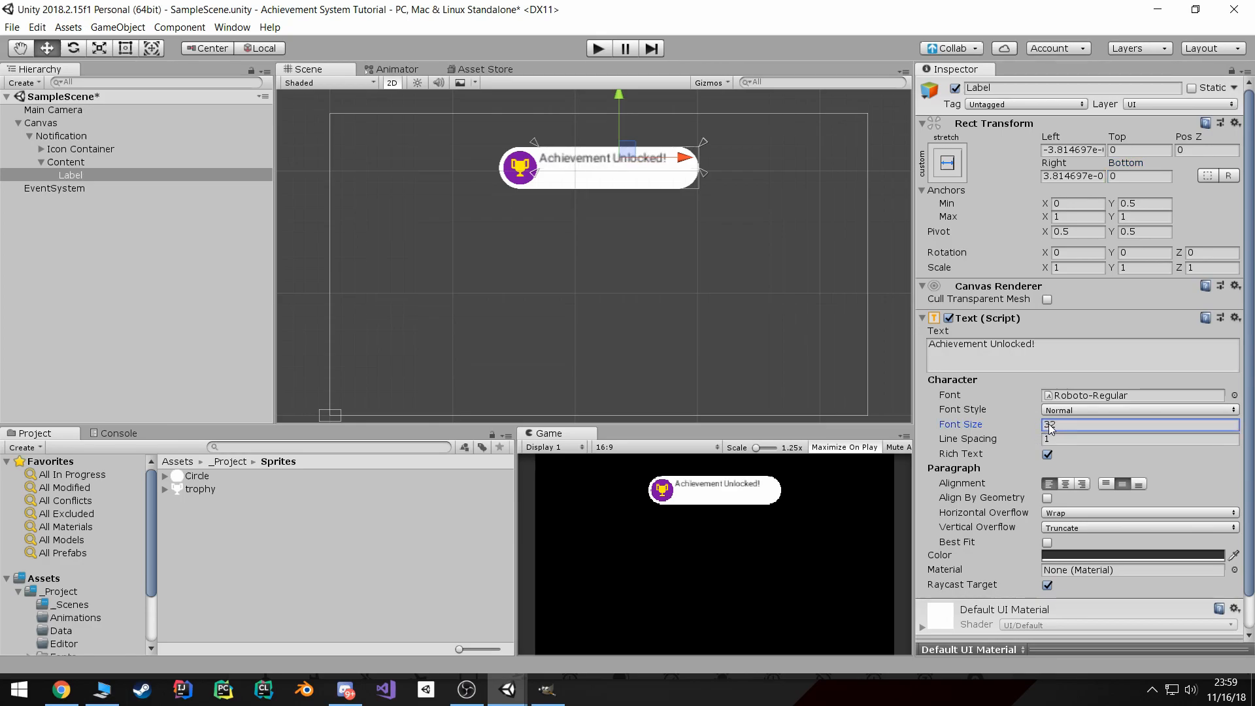
{"action": "type", "text": "28"}
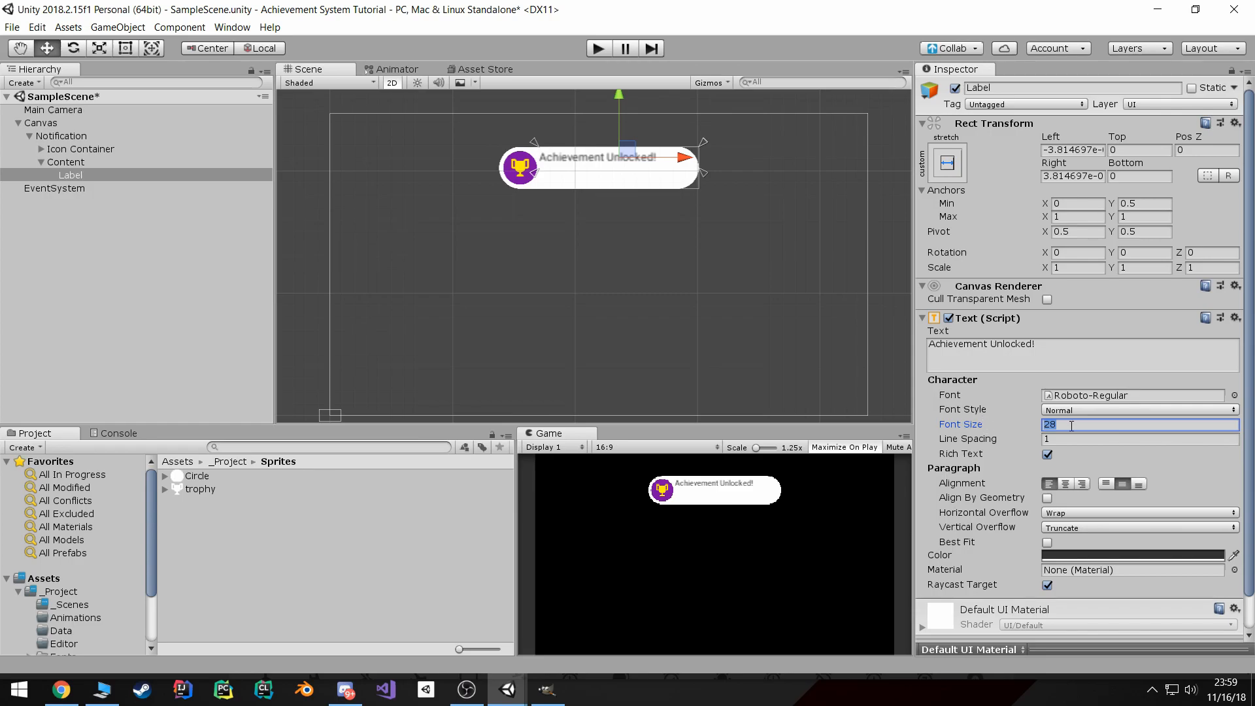
{"action": "type", "text": "26"}
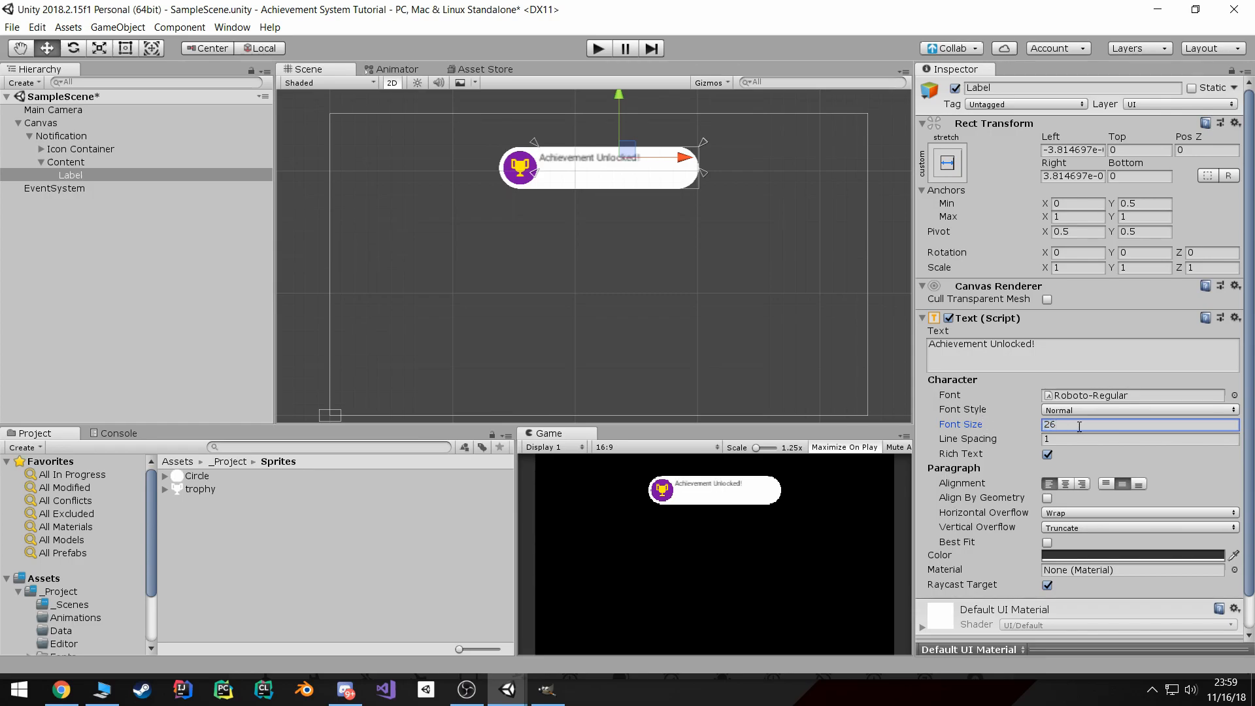
{"action": "left_click", "coordinate": [1073, 150]}
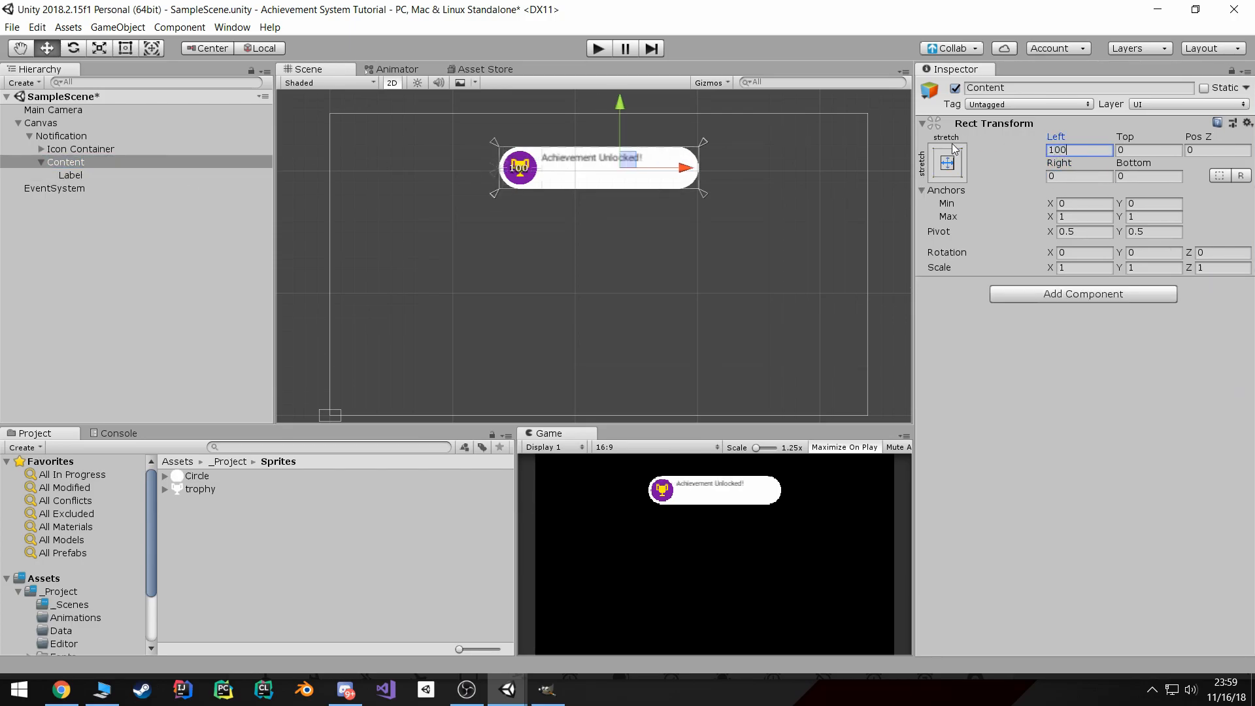
{"action": "mouse_move", "coordinate": [751, 500]}
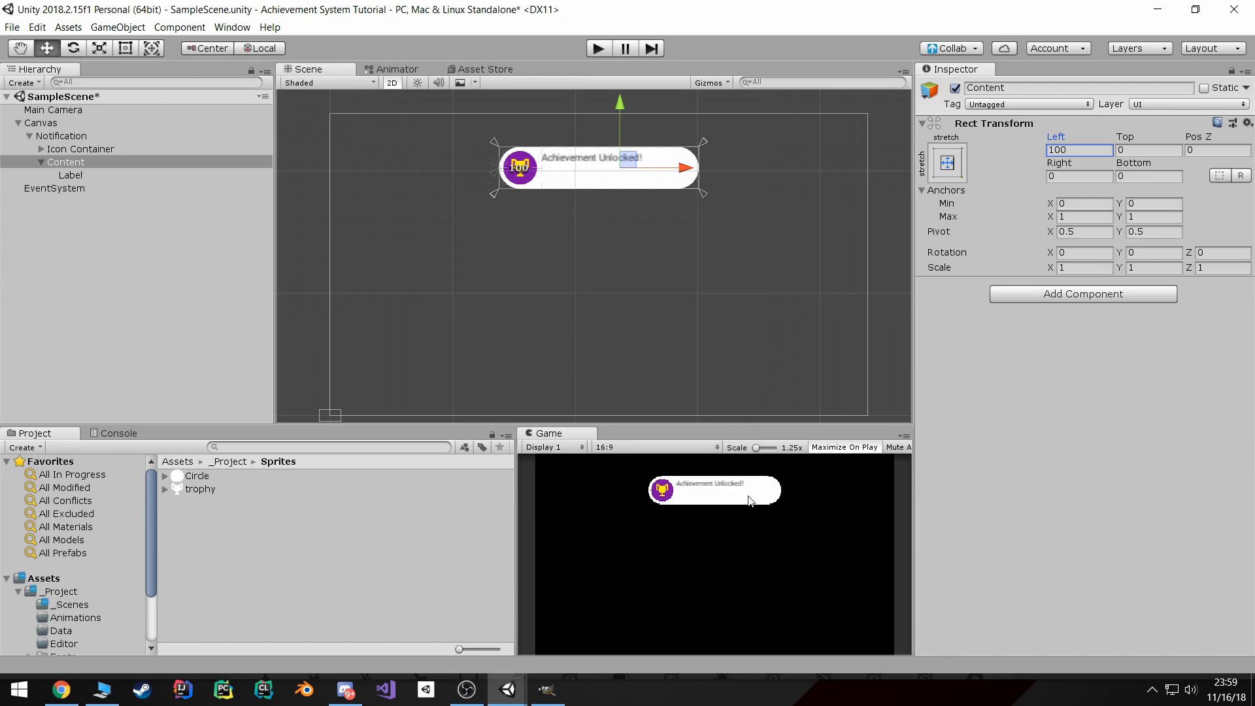
- Create a second label reading 'Where the Title Goes' in the lower half
{"action": "left_click", "coordinate": [70, 174]}
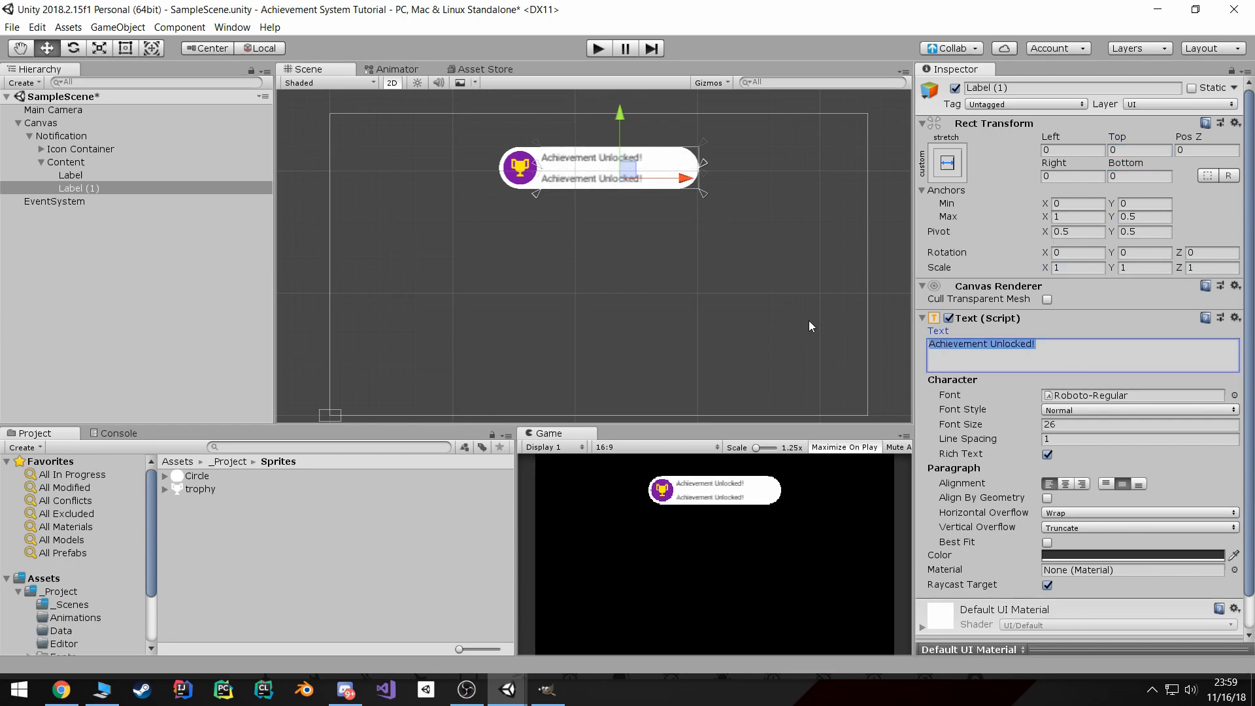
{"action": "type", "text": "Where the Title Goes"}
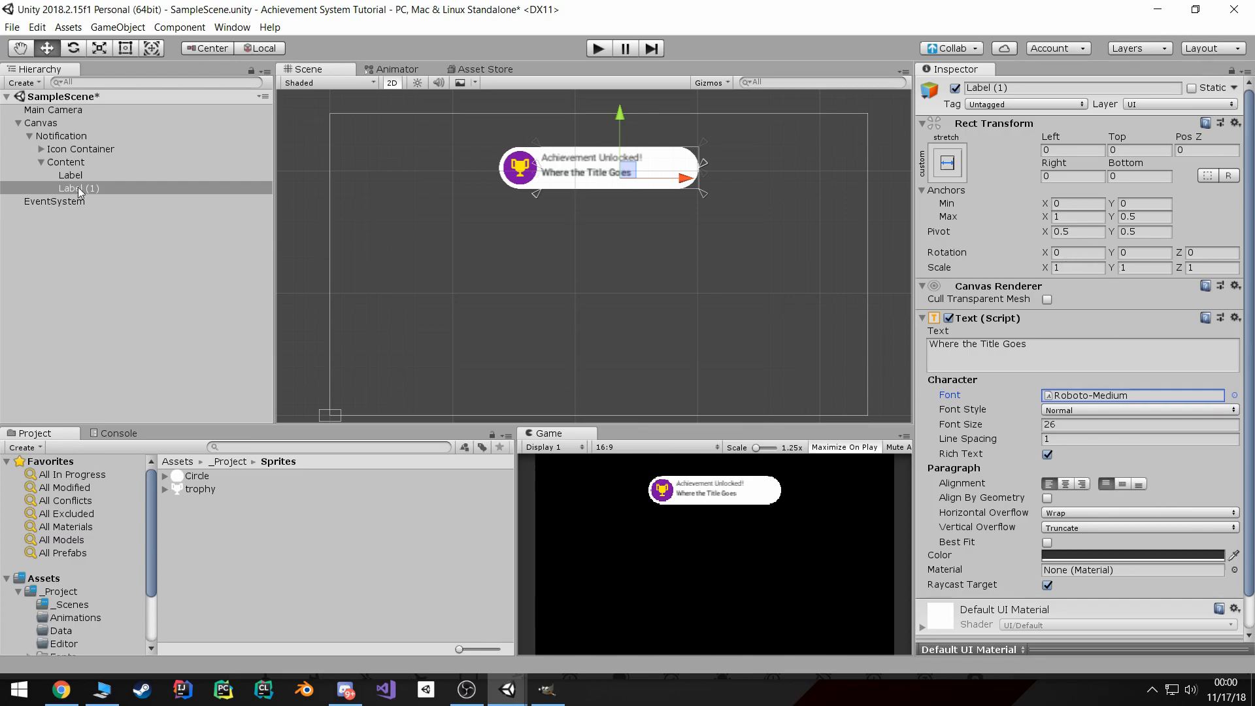
{"action": "left_click", "coordinate": [71, 174]}
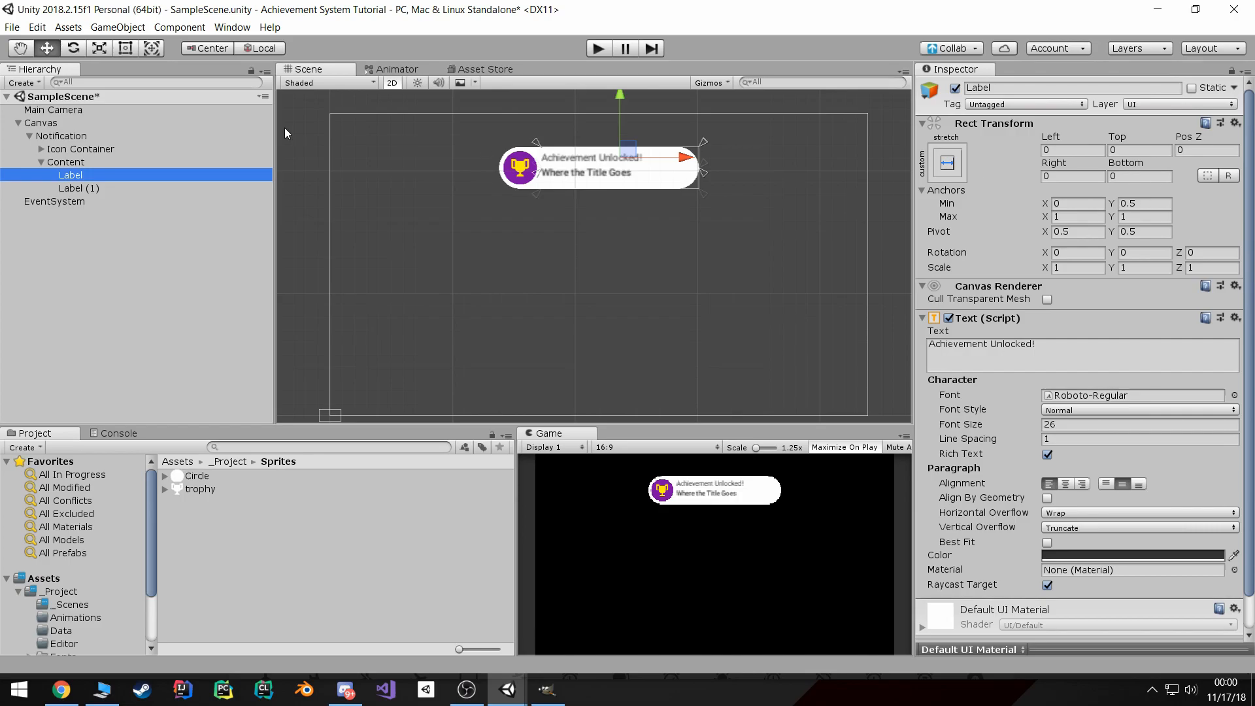
{"action": "left_click", "coordinate": [78, 188]}
{"action": "type", "text": "10"}
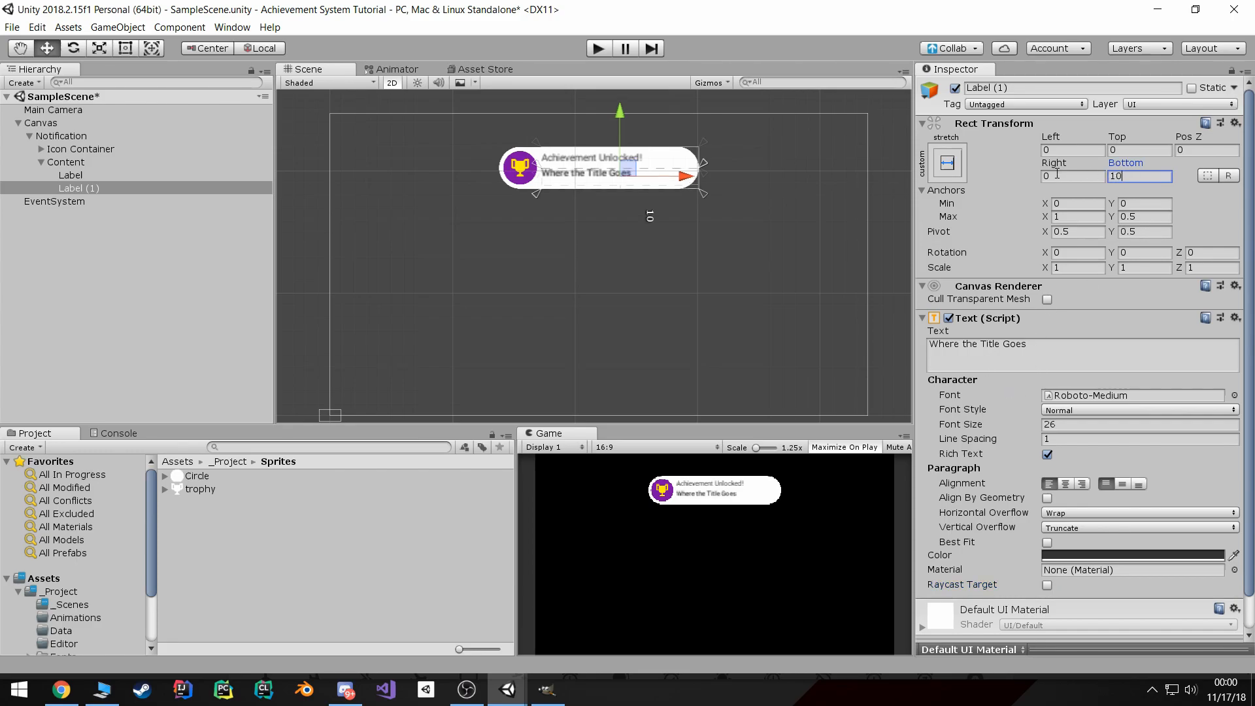
- Adjust the upper label's top offset and align its text to the bottom
{"action": "left_click", "coordinate": [71, 175]}
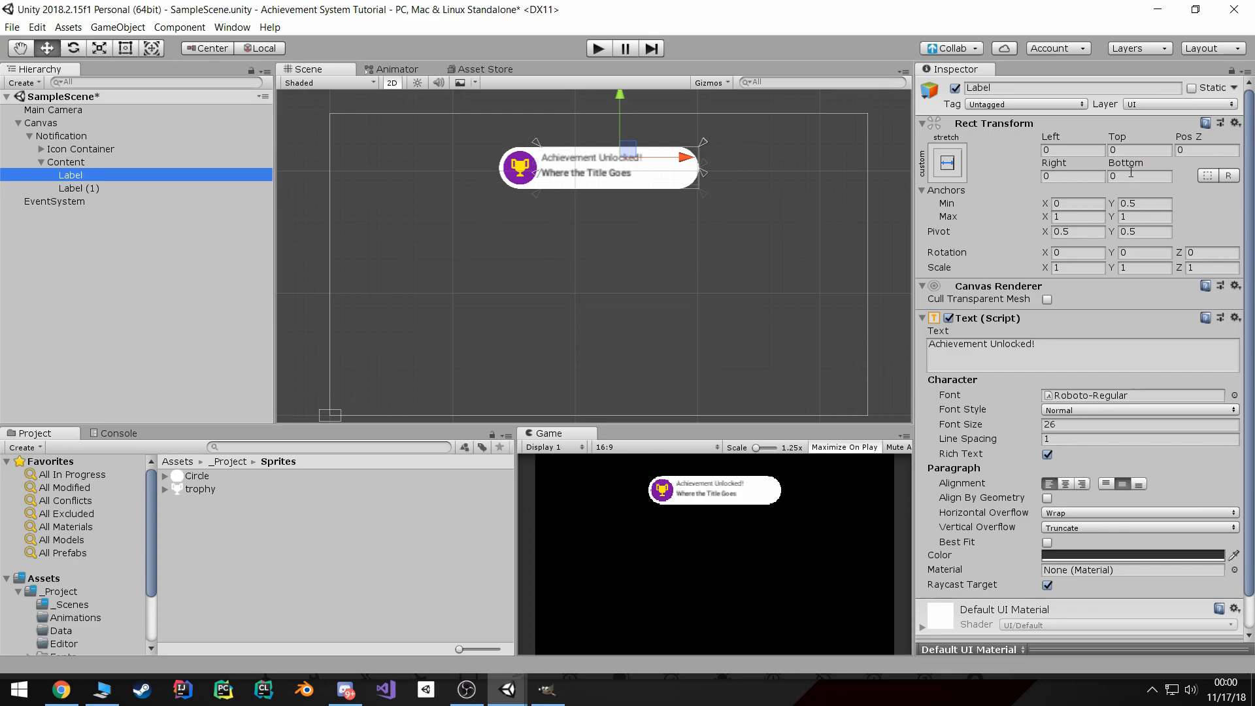
{"action": "left_click", "coordinate": [1140, 150]}
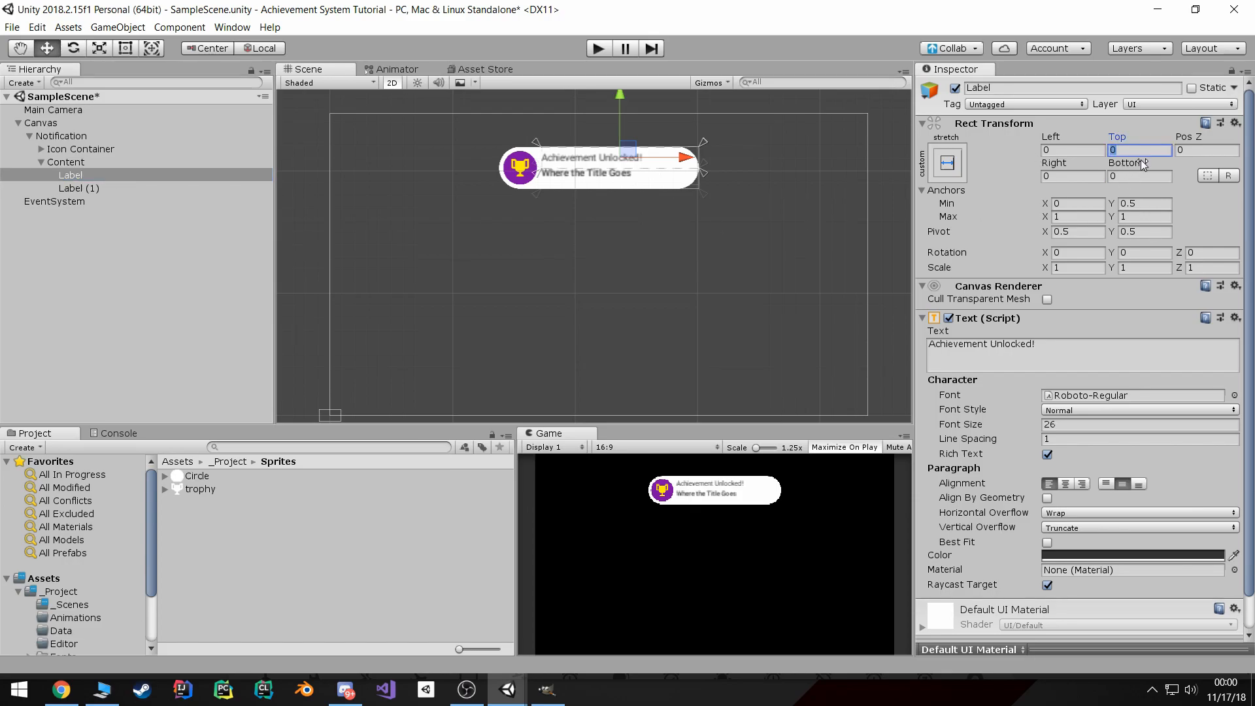
{"action": "left_click", "coordinate": [1107, 483]}
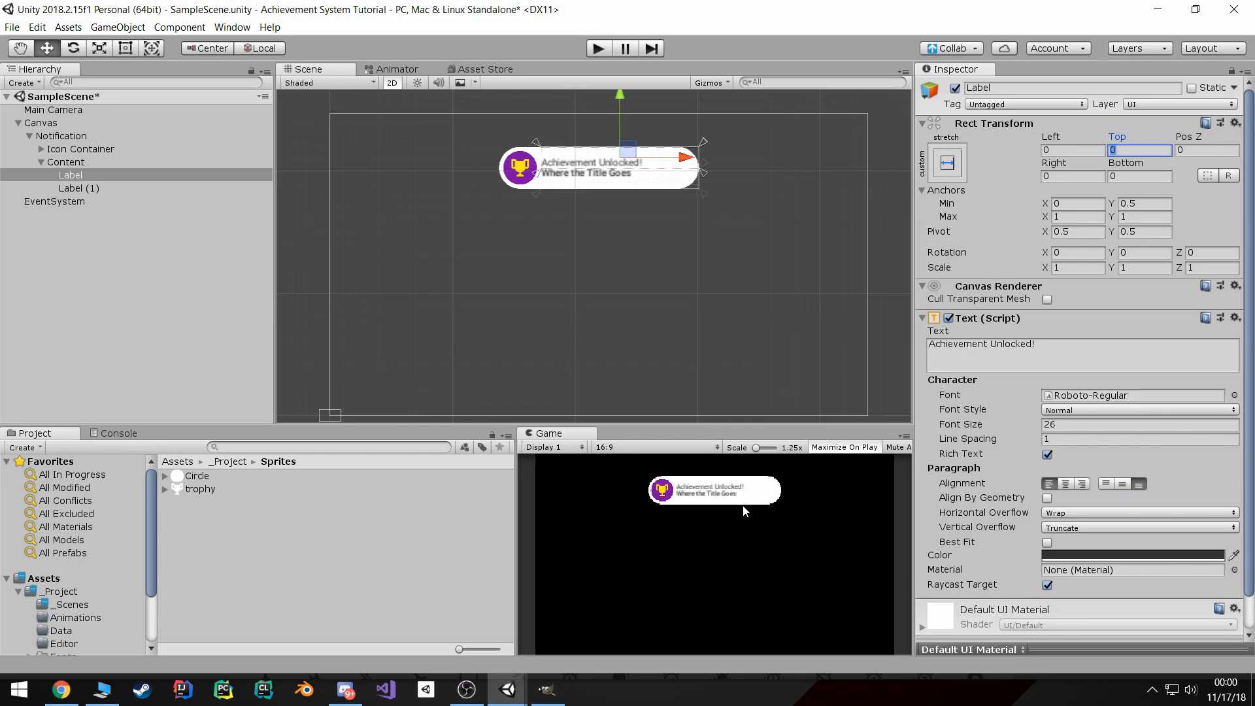
{"action": "left_click", "coordinate": [79, 188]}
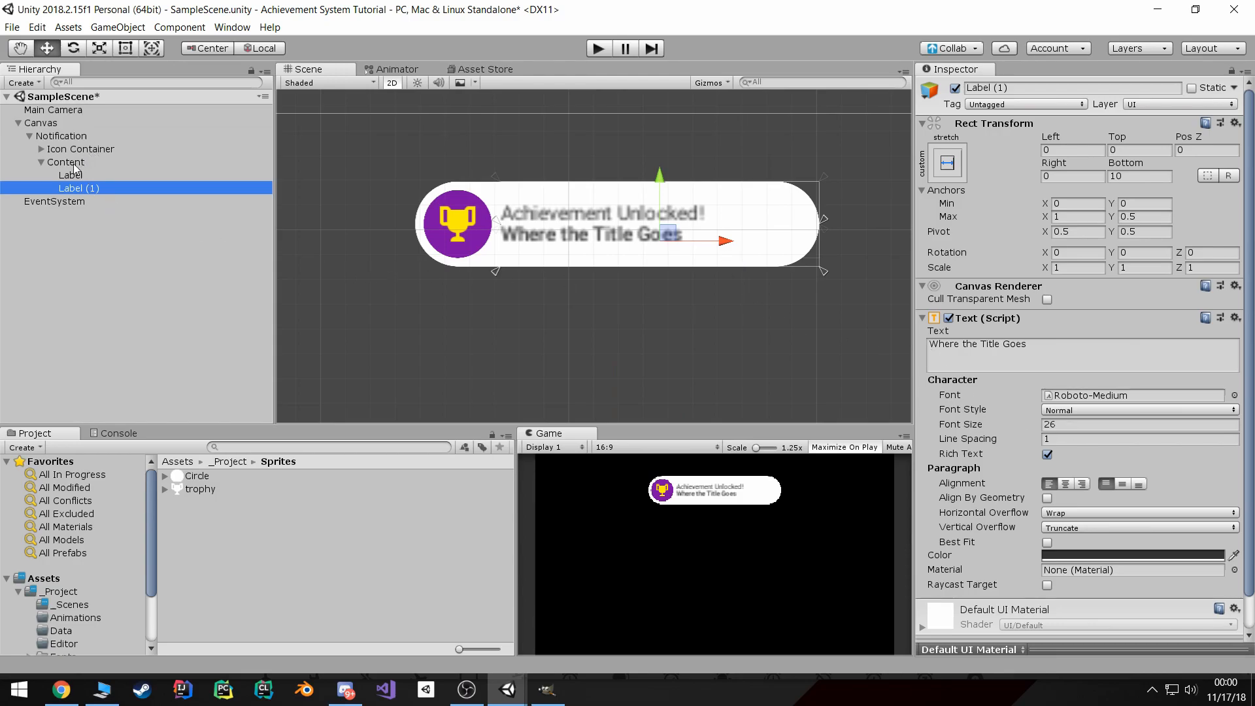
- Set Horizontal Overflow to Overflow on both labels and rename Label (1) to Title Label
{"action": "left_click", "coordinate": [66, 161]}
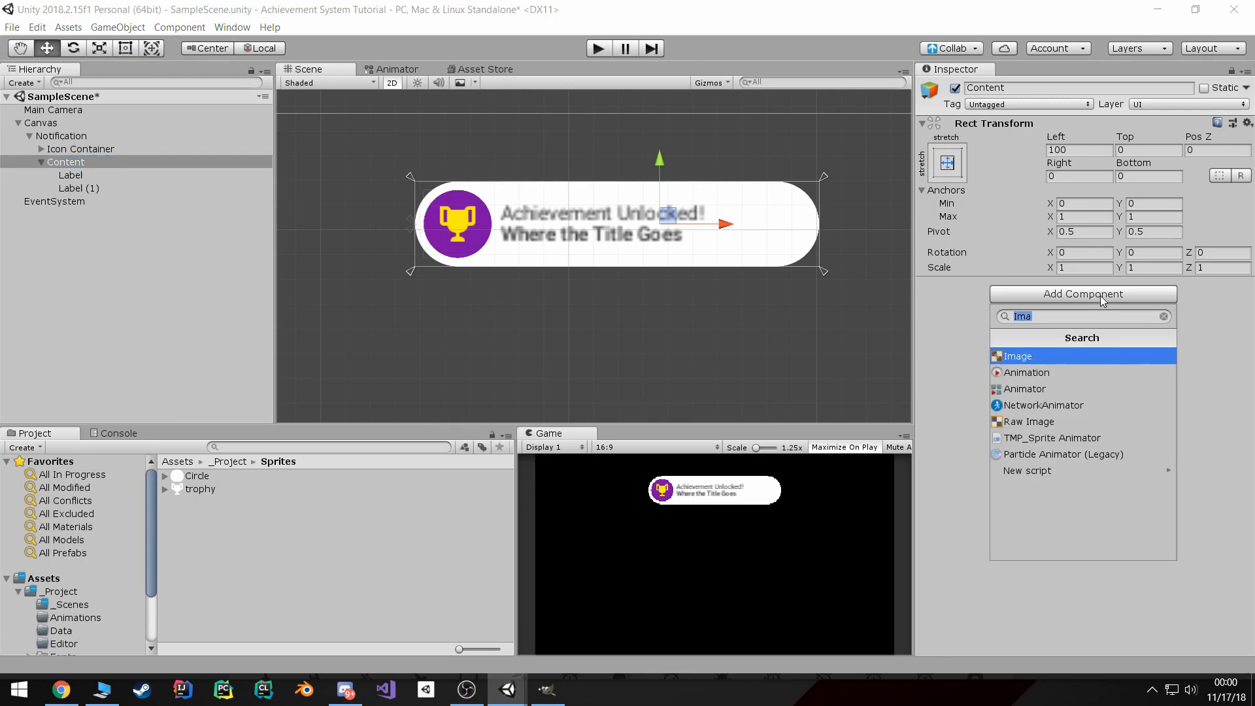
{"action": "left_click", "coordinate": [1019, 355]}
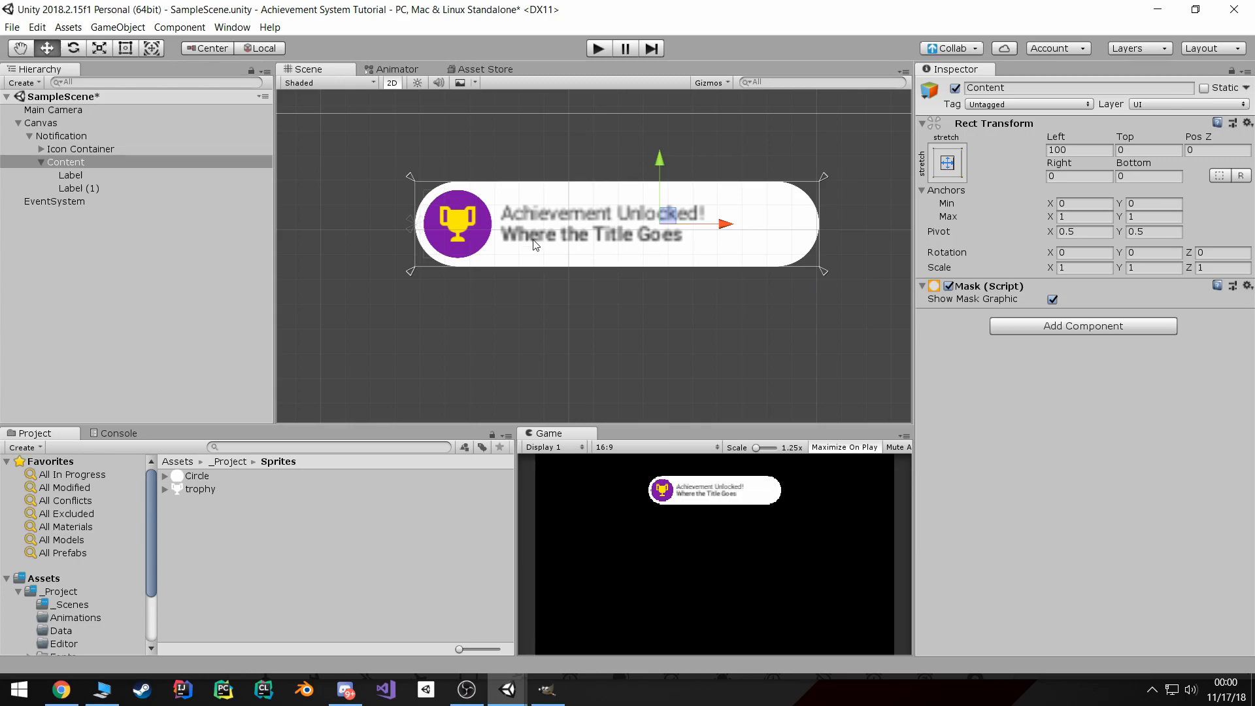
{"action": "mouse_move", "coordinate": [134, 153]}
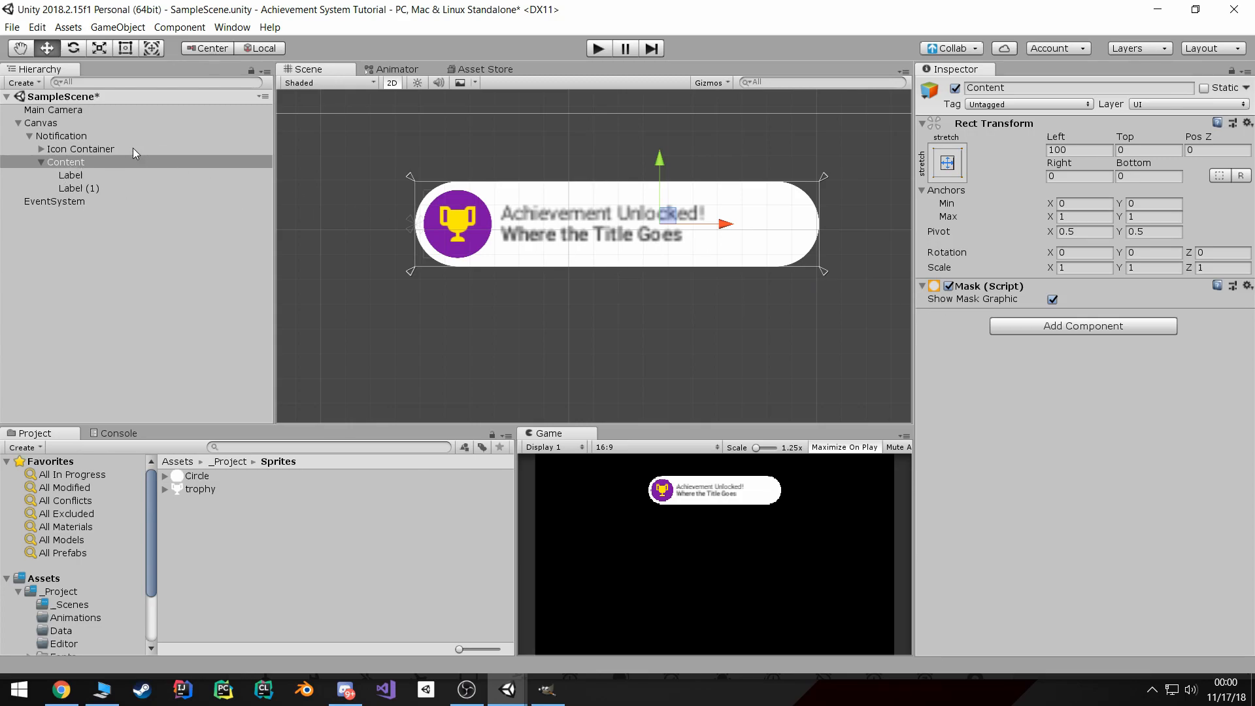
{"action": "left_click", "coordinate": [61, 135]}
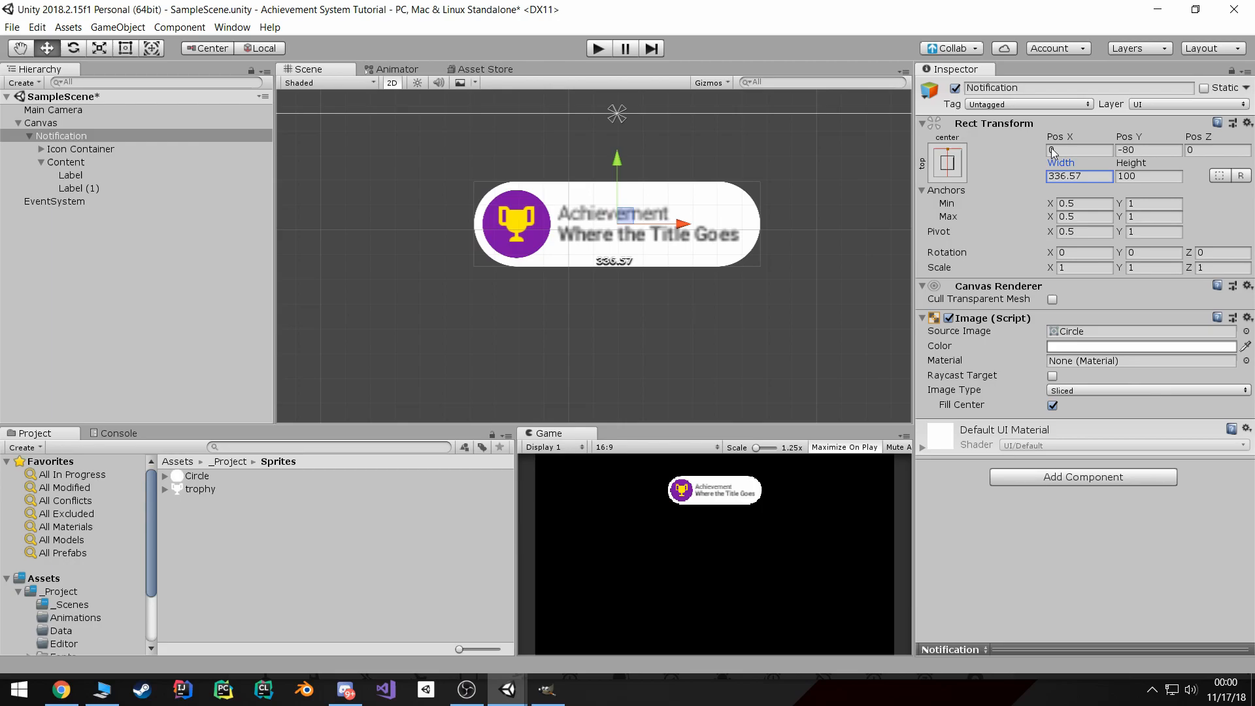
{"action": "left_click", "coordinate": [71, 175]}
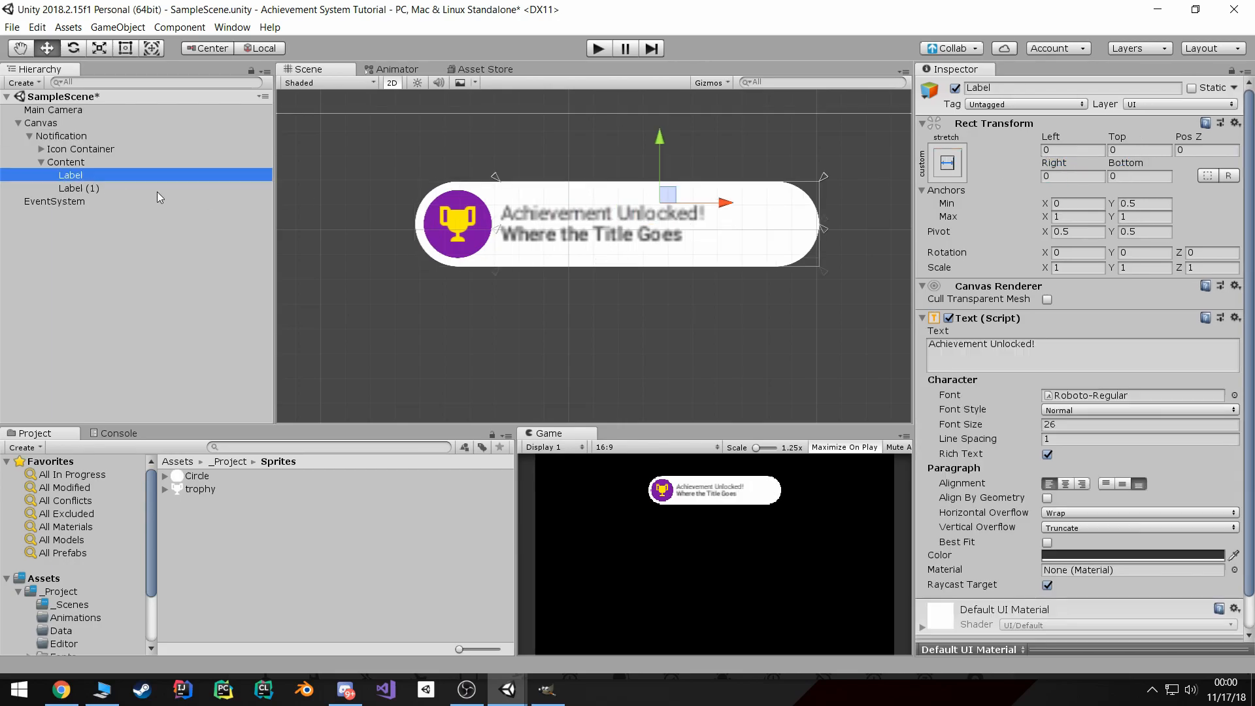
{"action": "scroll", "scroll_direction": "down", "scroll_amount": 3}
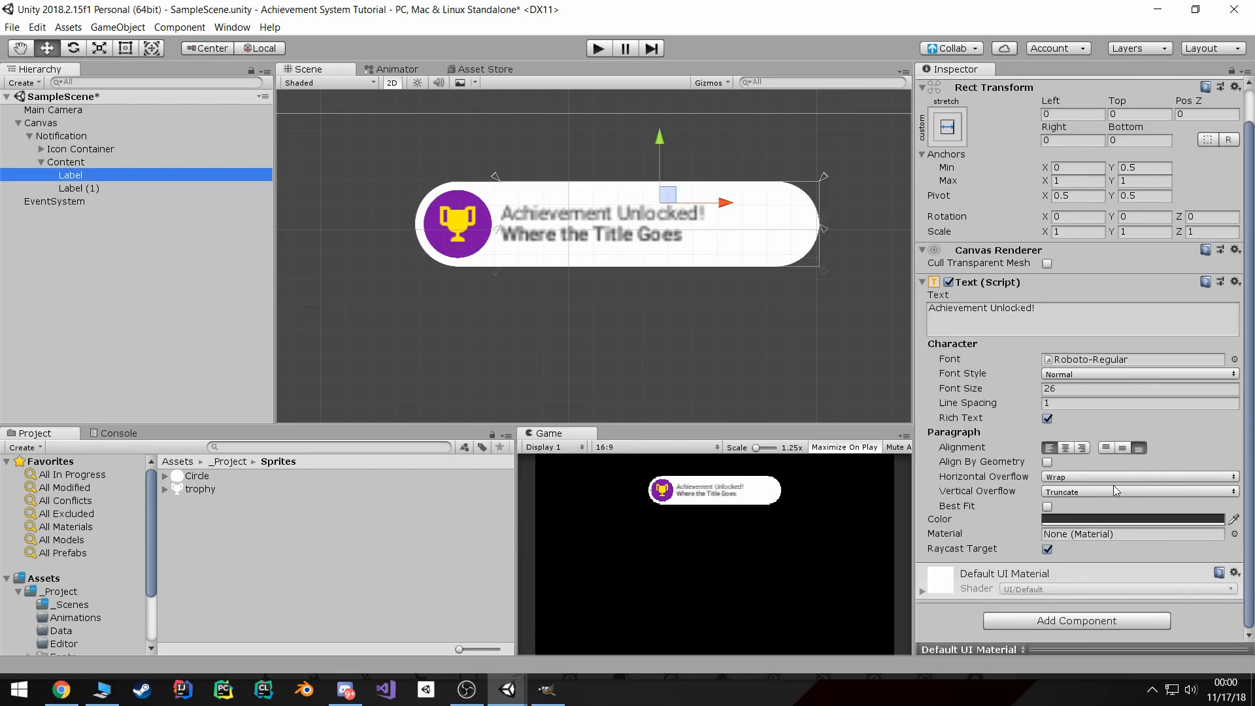
{"action": "left_click", "coordinate": [1137, 491]}
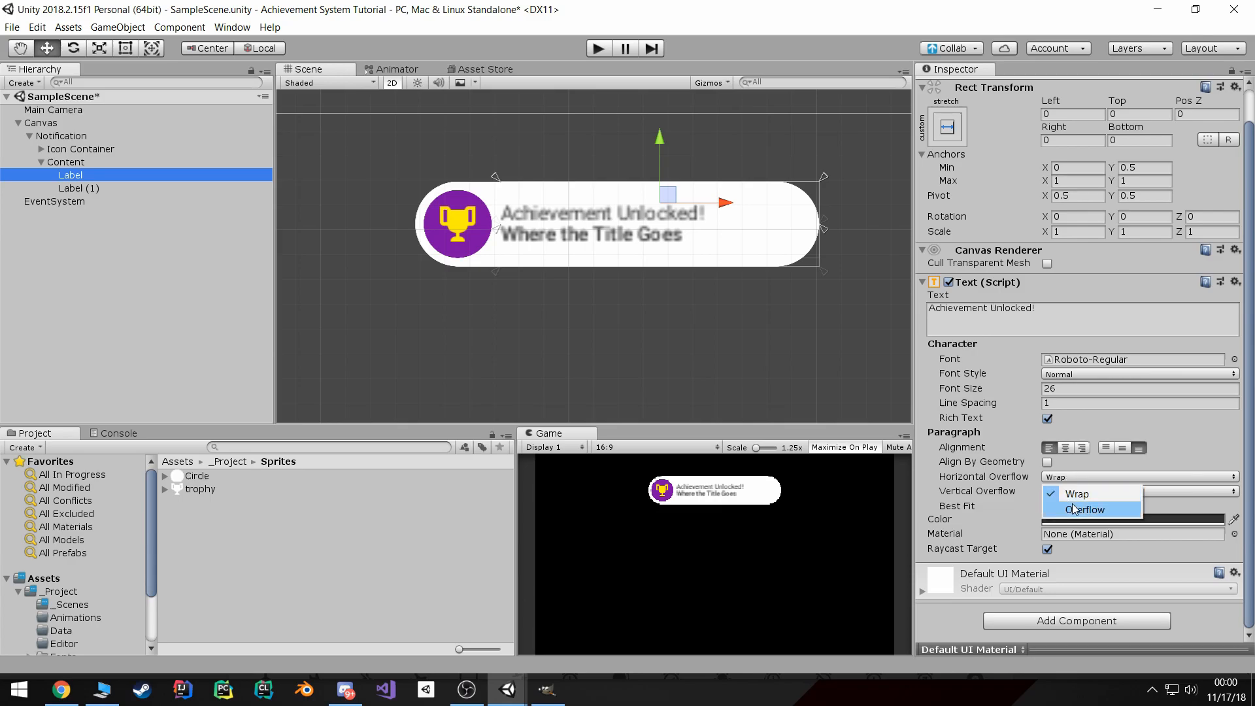
{"action": "left_click", "coordinate": [78, 188]}
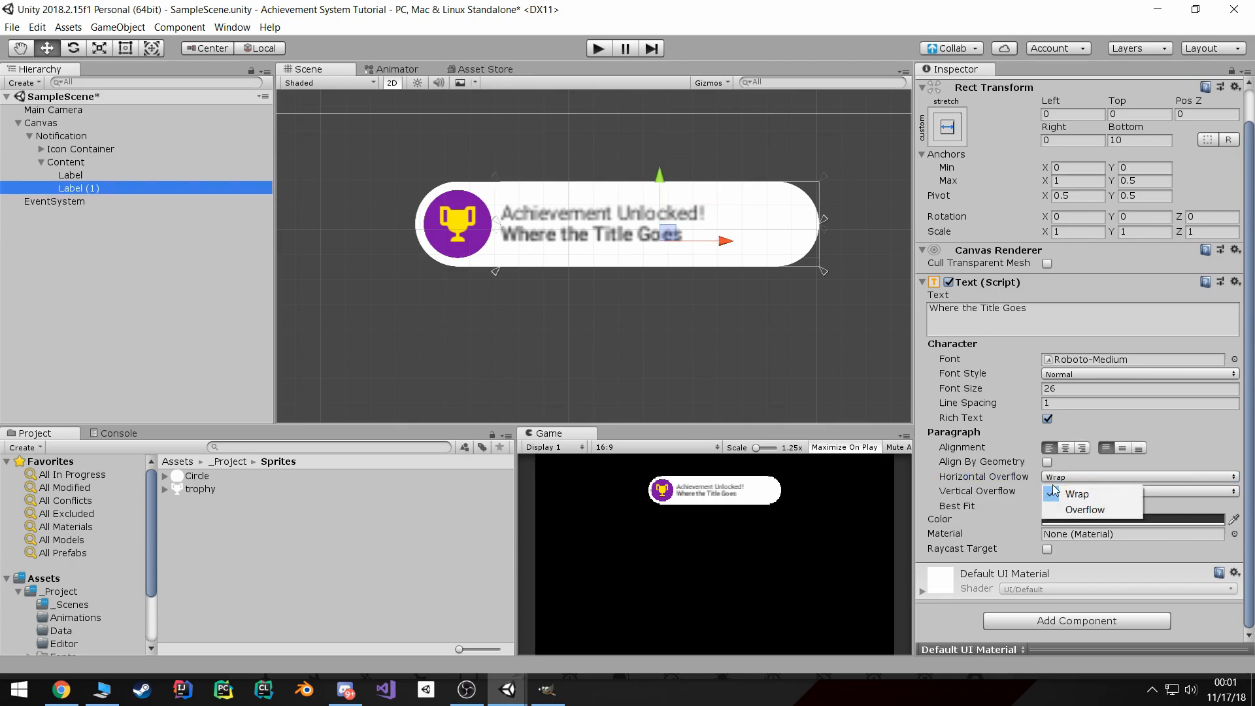
{"action": "left_click", "coordinate": [1084, 509]}
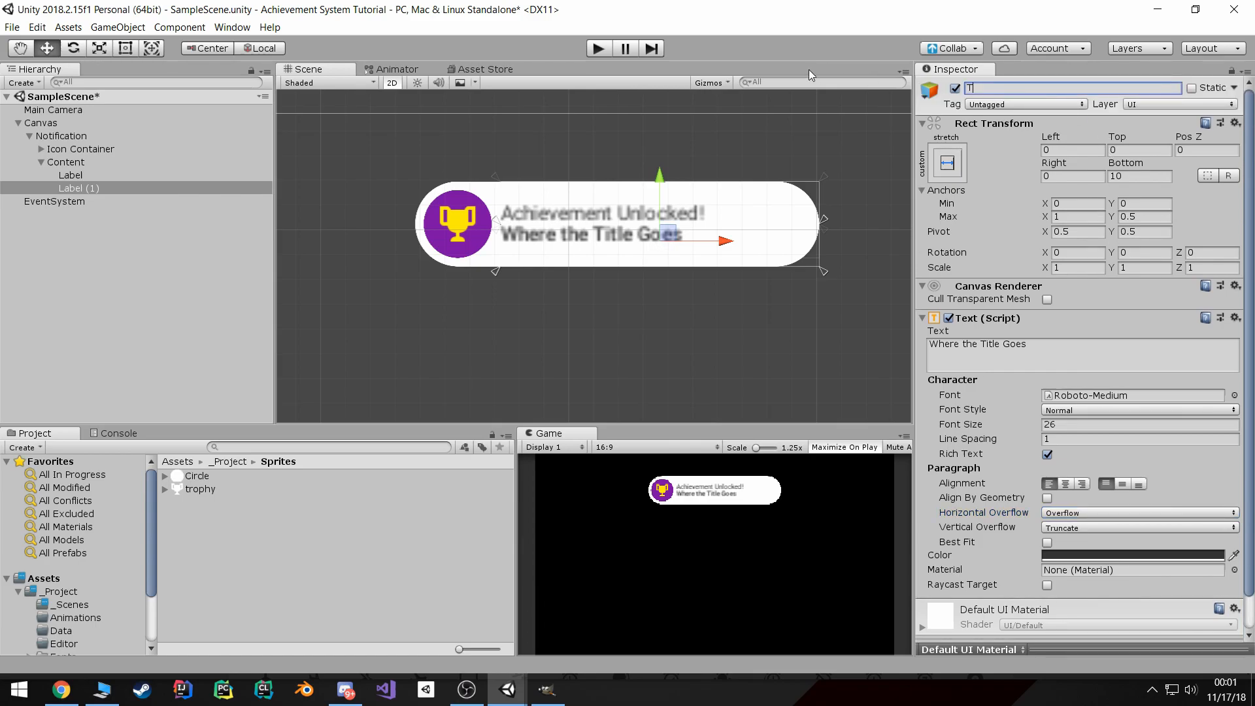
{"action": "type", "text": "Title Label"}
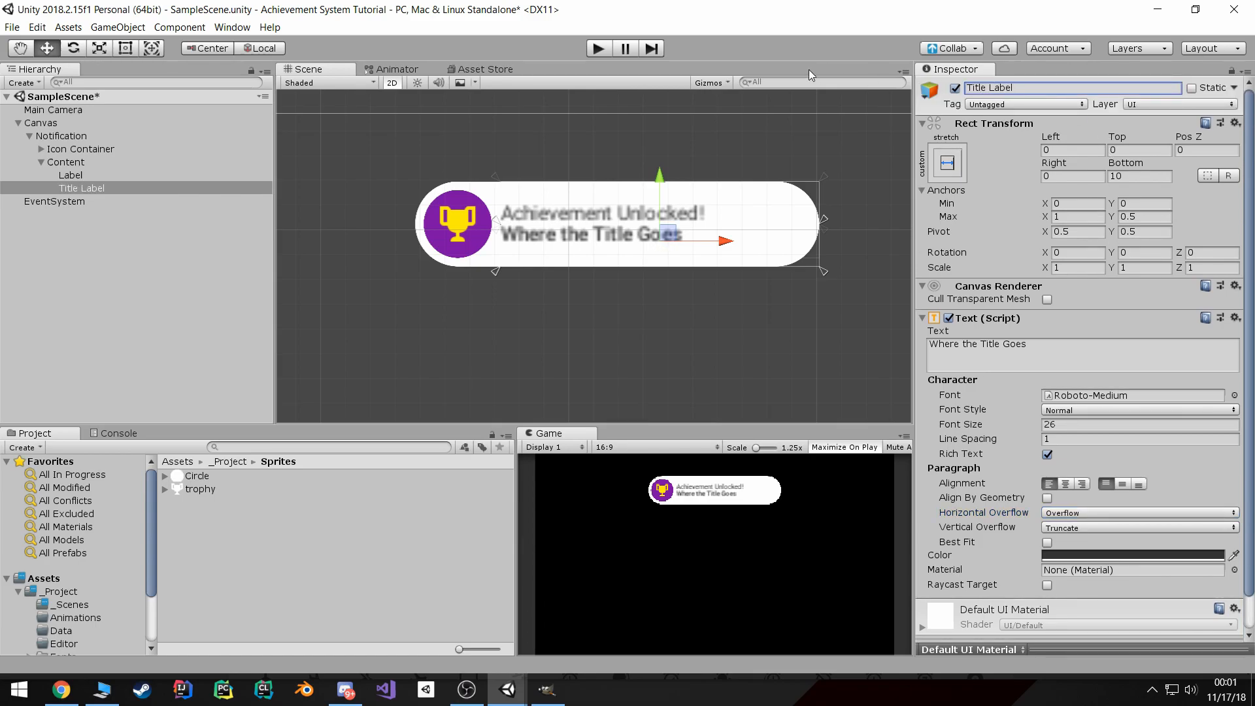
{"action": "left_click", "coordinate": [66, 162]}
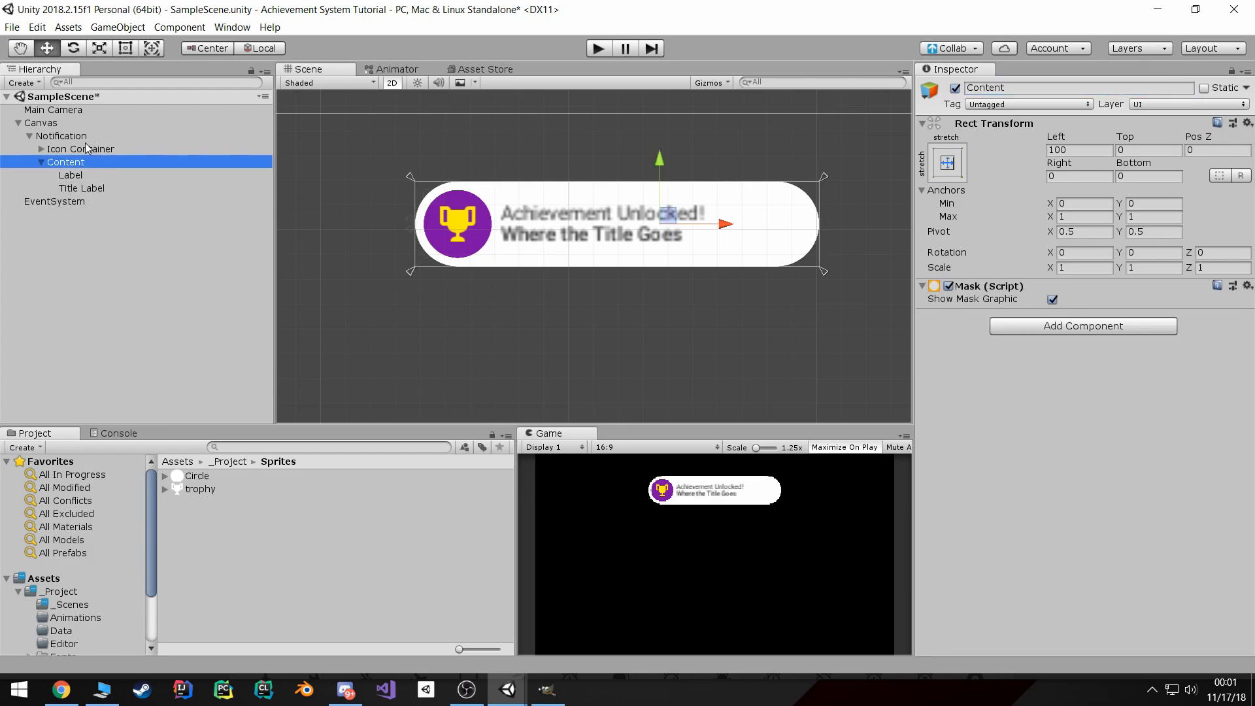
- Add an Image and Mask to Content with Raycast Target and Show Mask Graphic off
{"action": "left_click", "coordinate": [60, 136]}
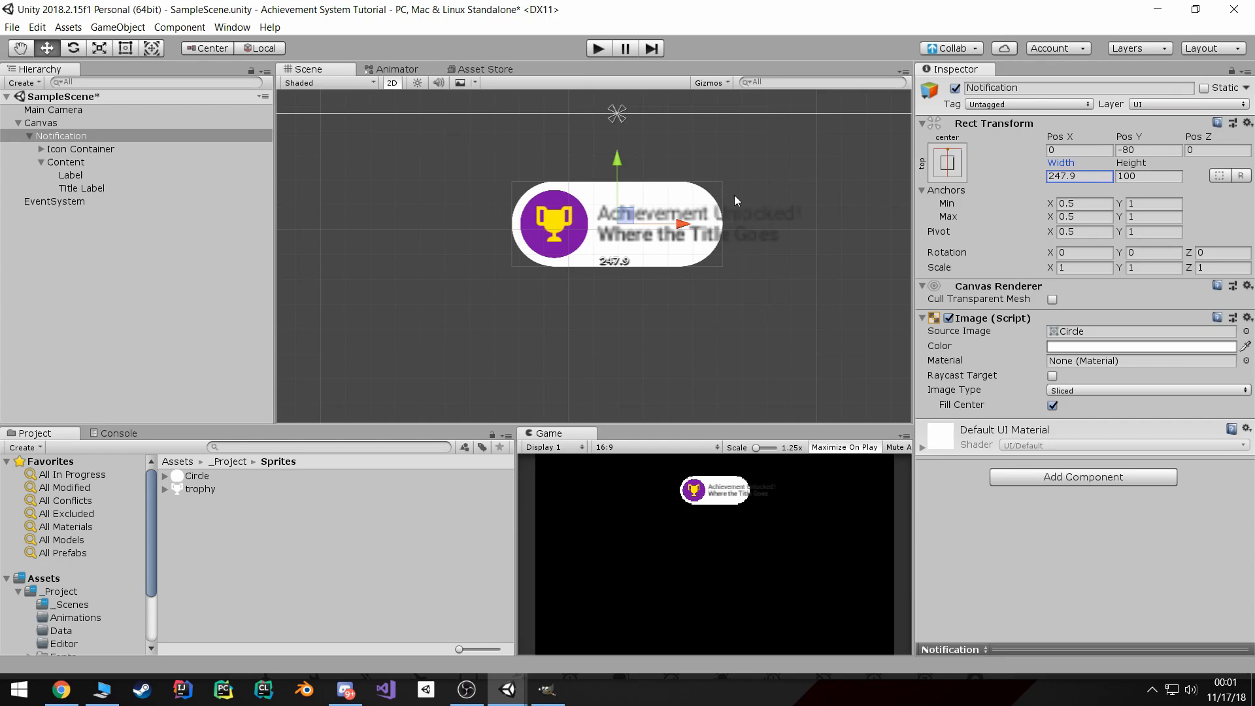
{"action": "mouse_move", "coordinate": [760, 253]}
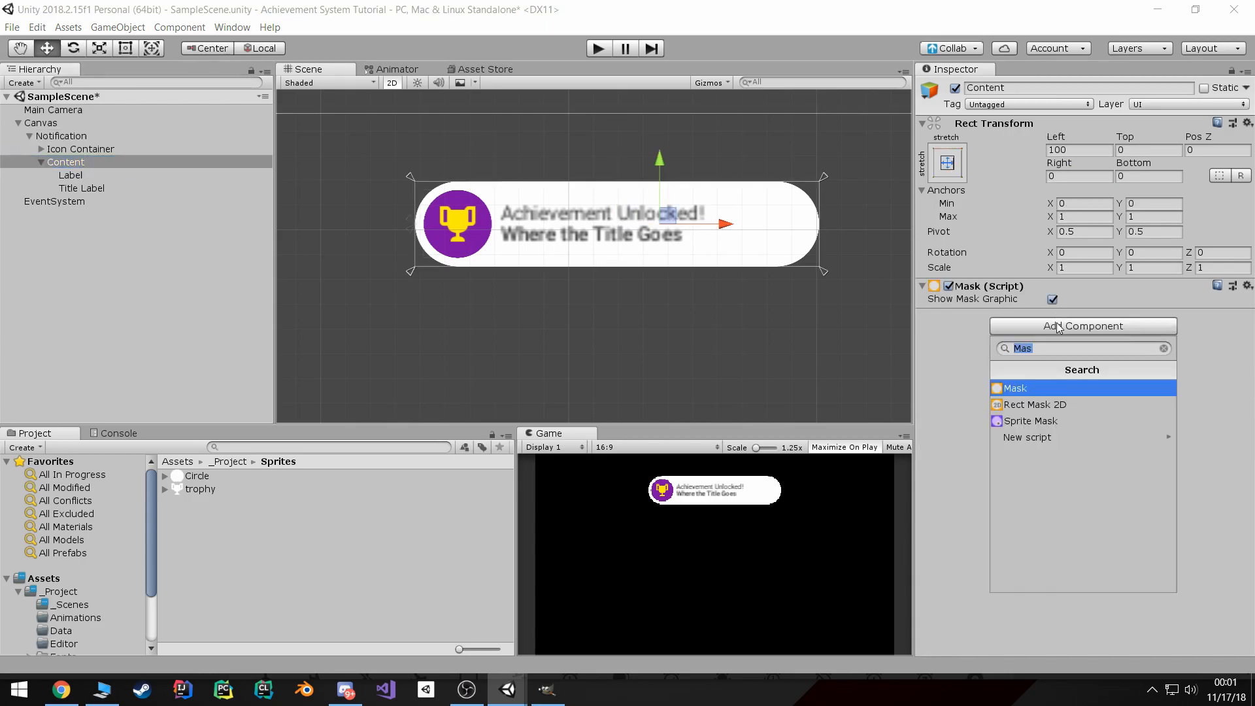
{"action": "left_click", "coordinate": [1014, 389]}
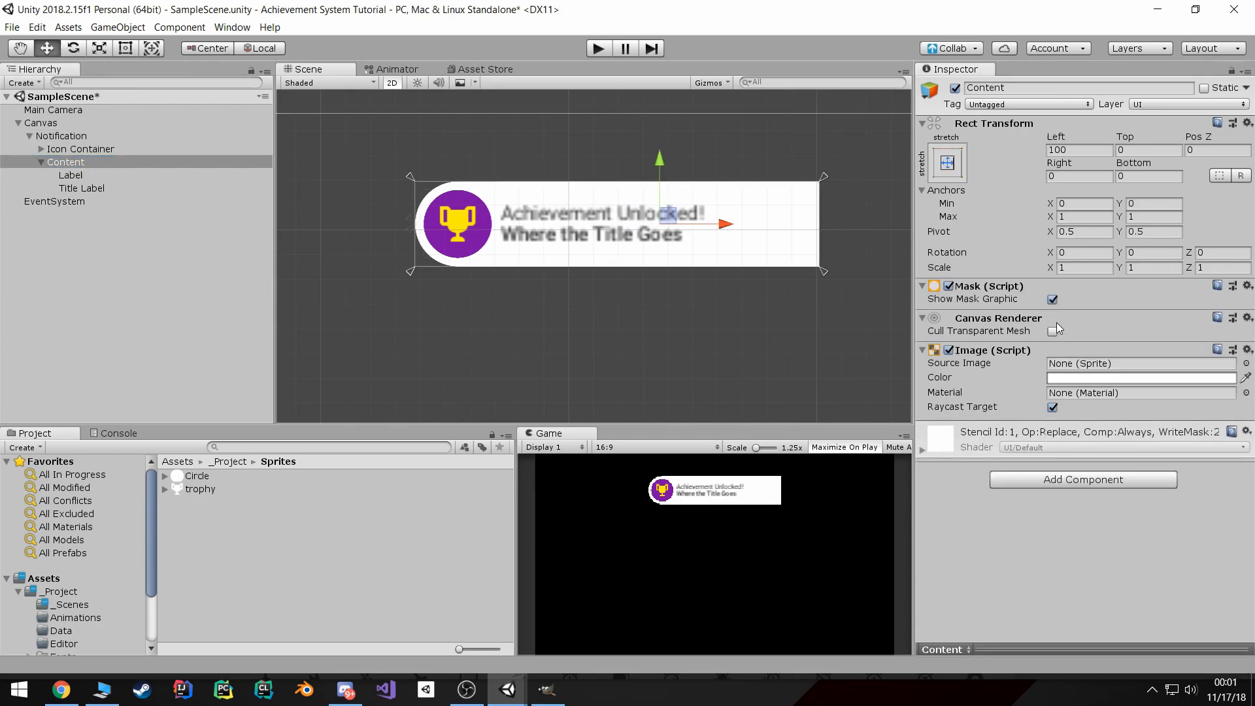
{"action": "left_click", "coordinate": [1053, 331]}
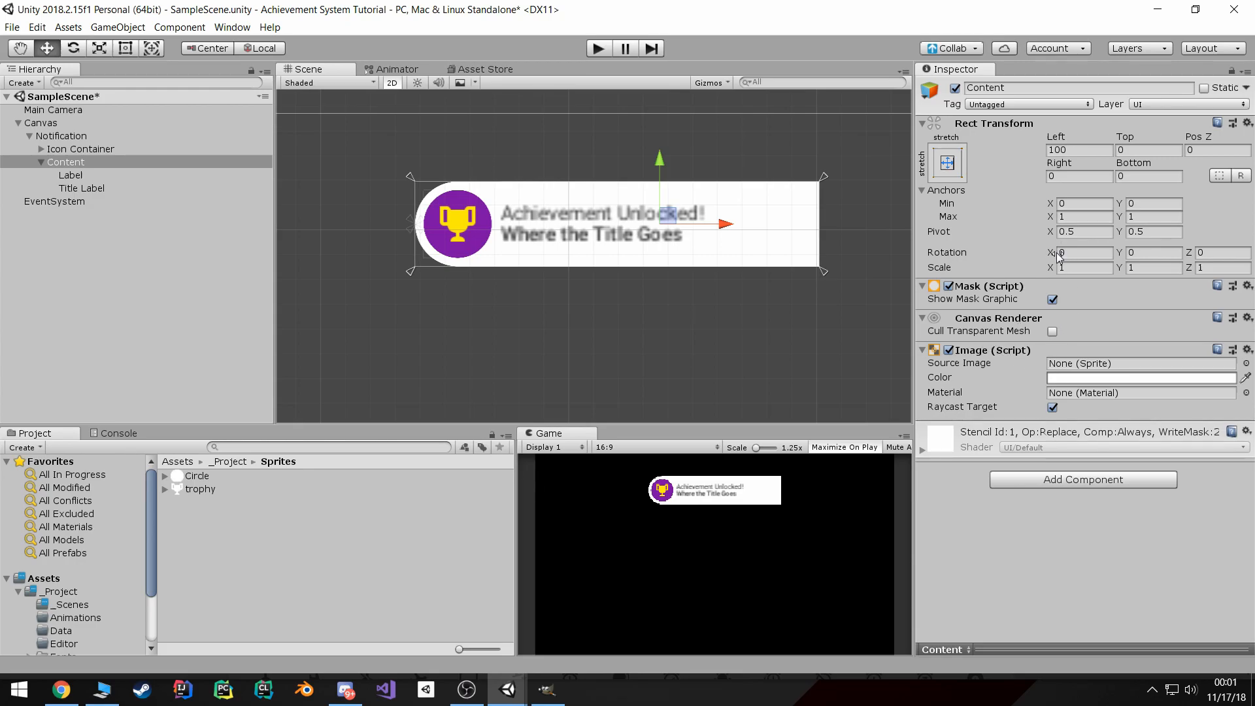
{"action": "left_click", "coordinate": [1079, 176]}
{"action": "type", "text": "100"}
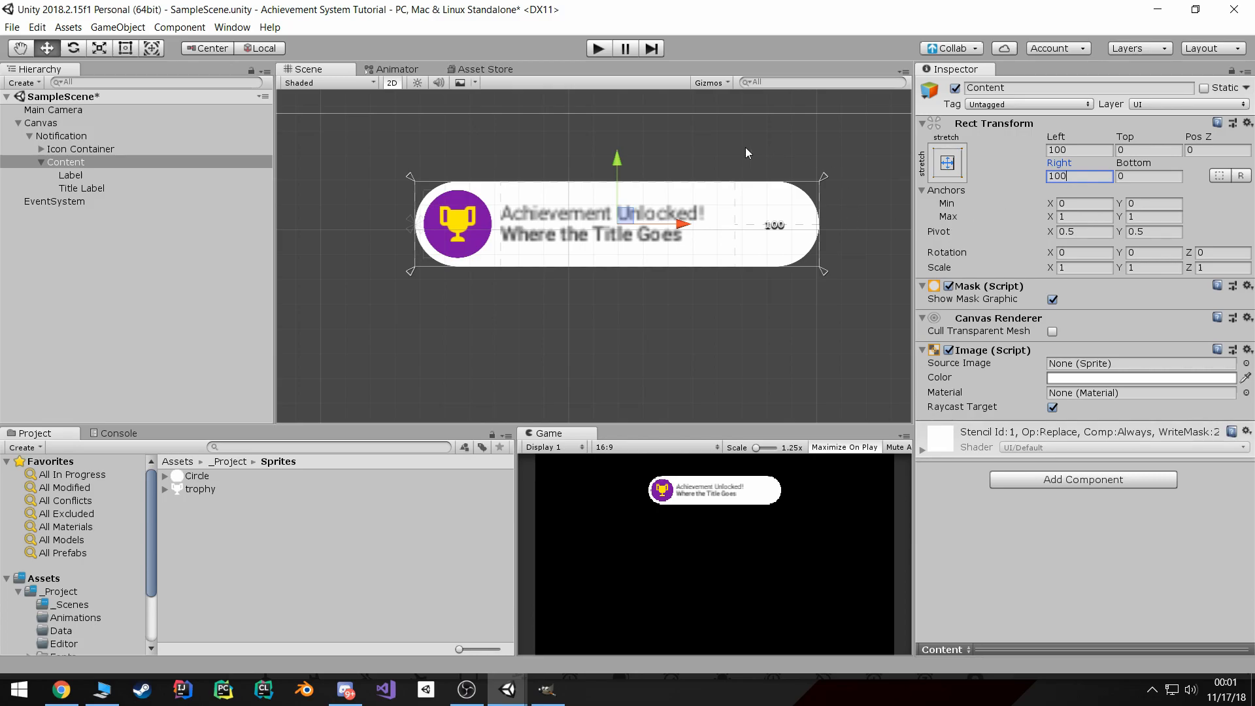
{"action": "mouse_move", "coordinate": [1016, 402]}
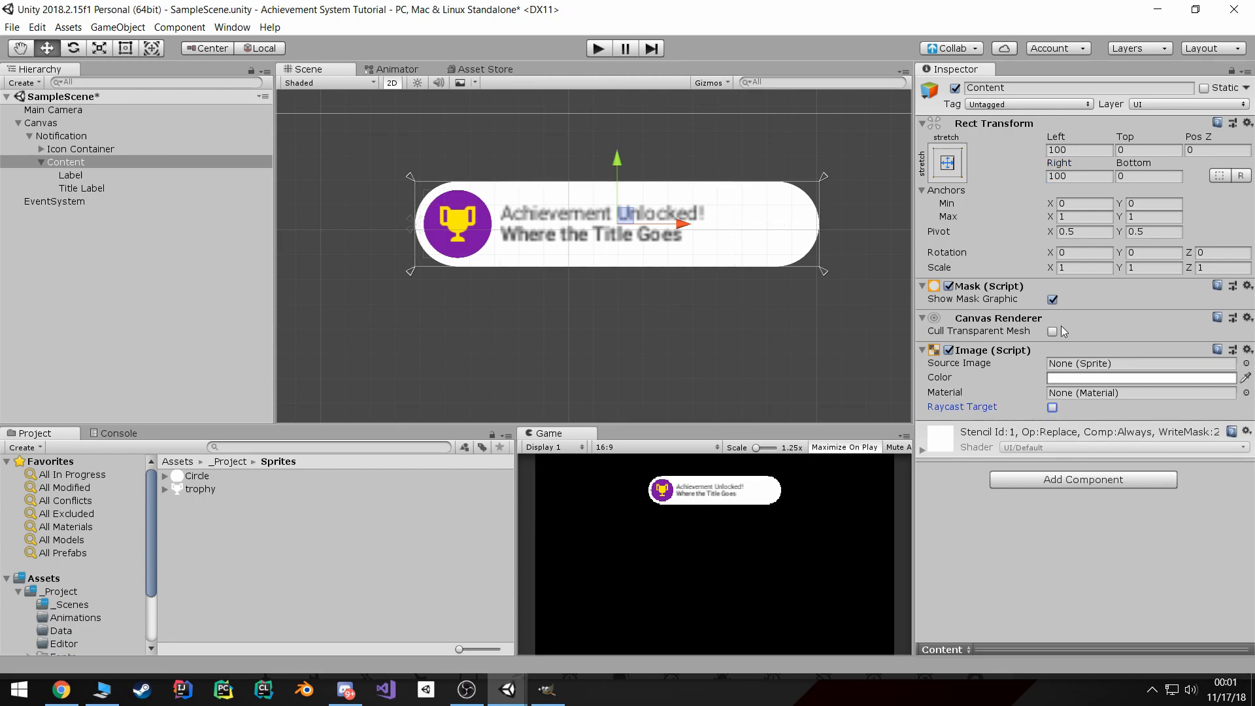
{"action": "left_click", "coordinate": [1053, 299]}
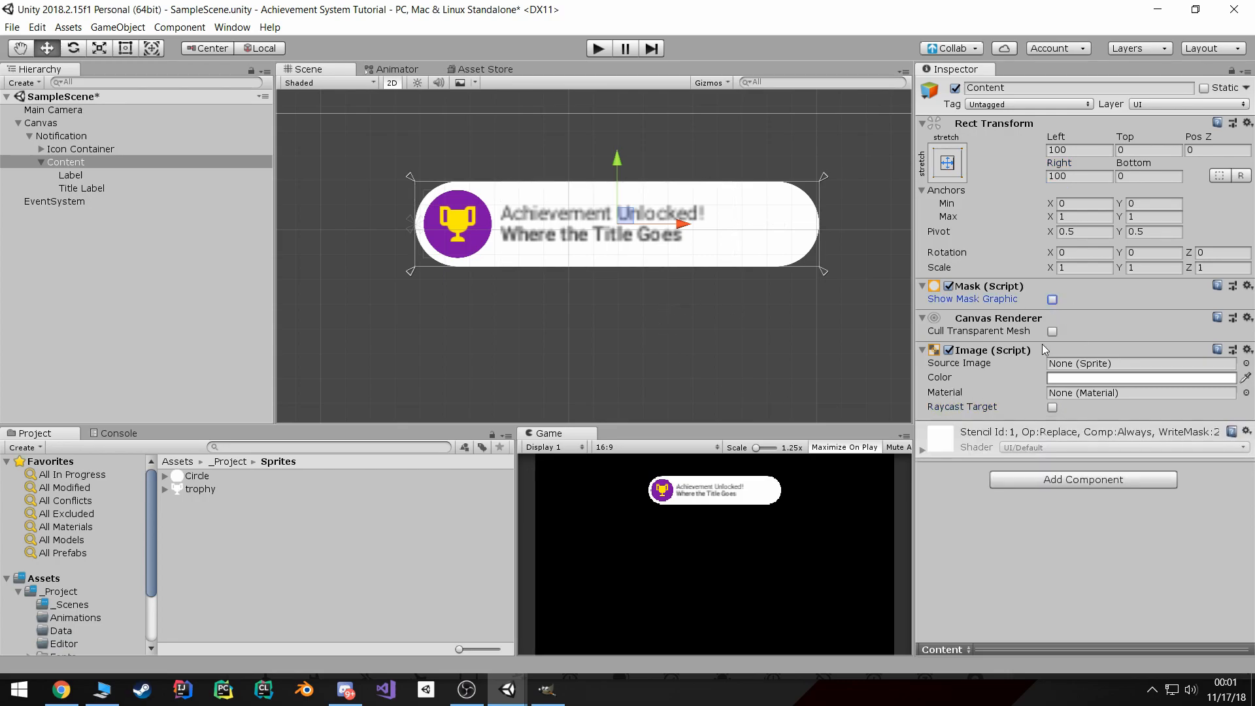
{"action": "left_click", "coordinate": [61, 135]}
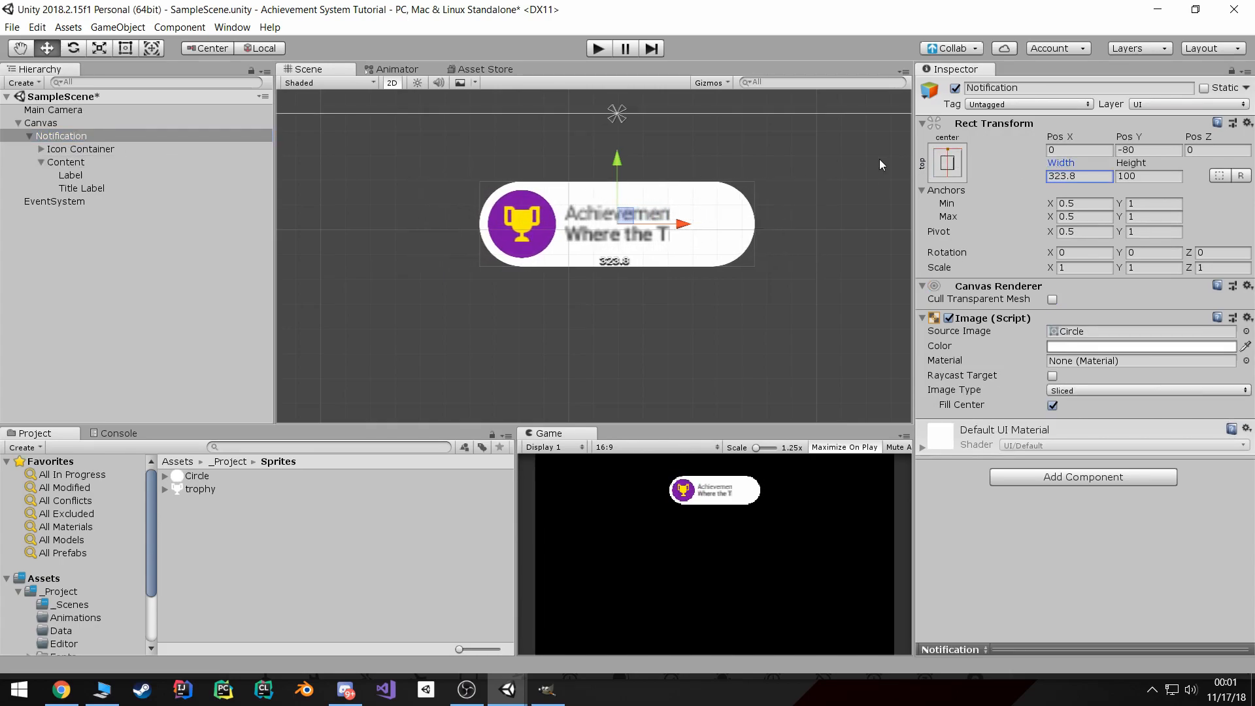
- Set Content's Right inset to 50
{"action": "left_click", "coordinate": [67, 161]}
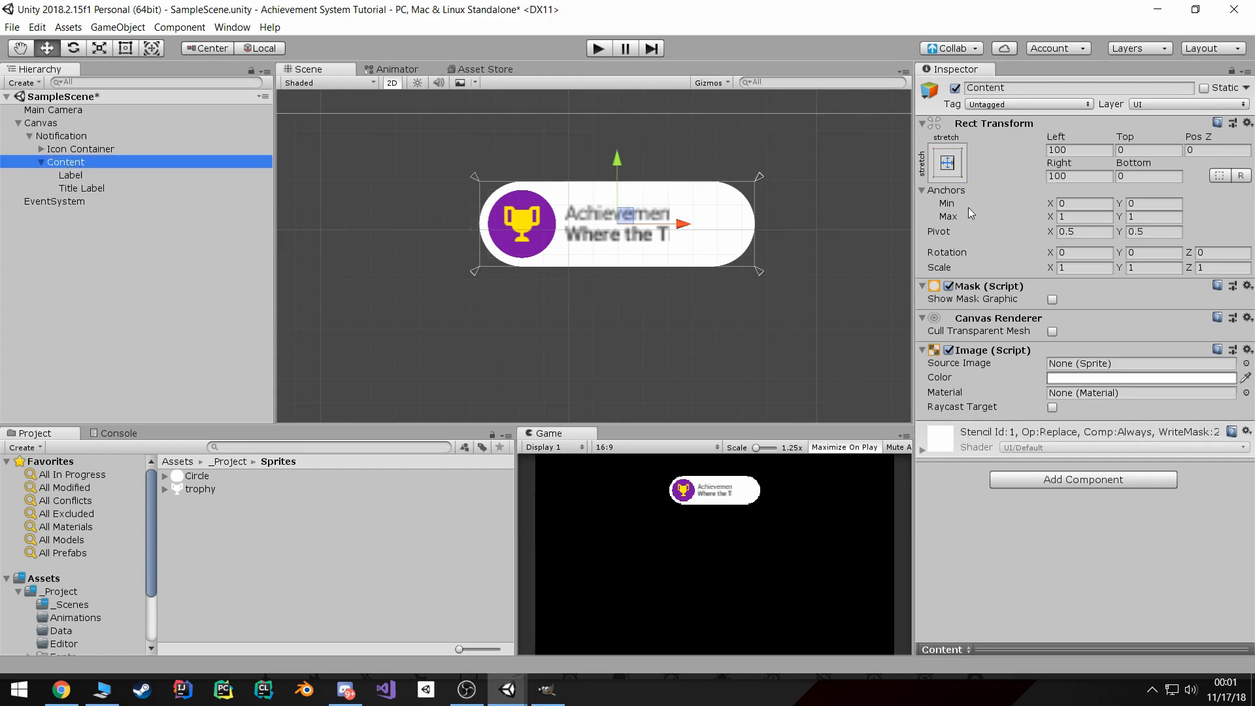
{"action": "left_click", "coordinate": [1079, 176]}
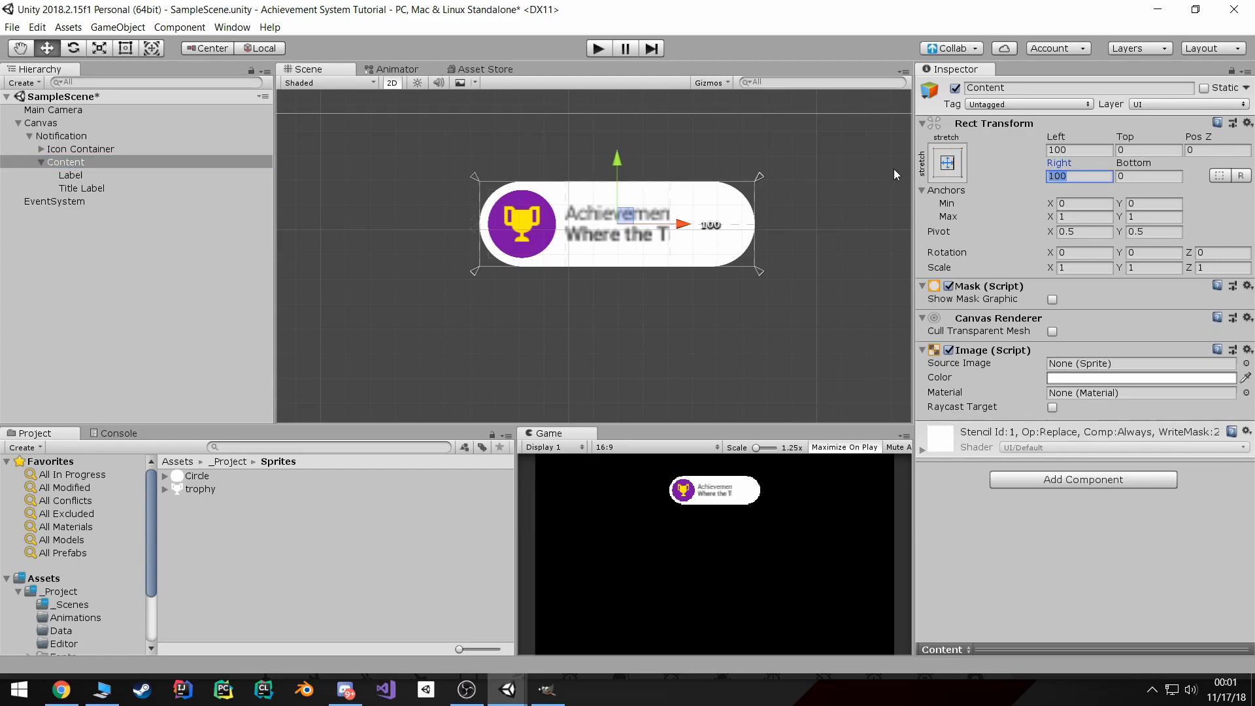
{"action": "type", "text": "0"}
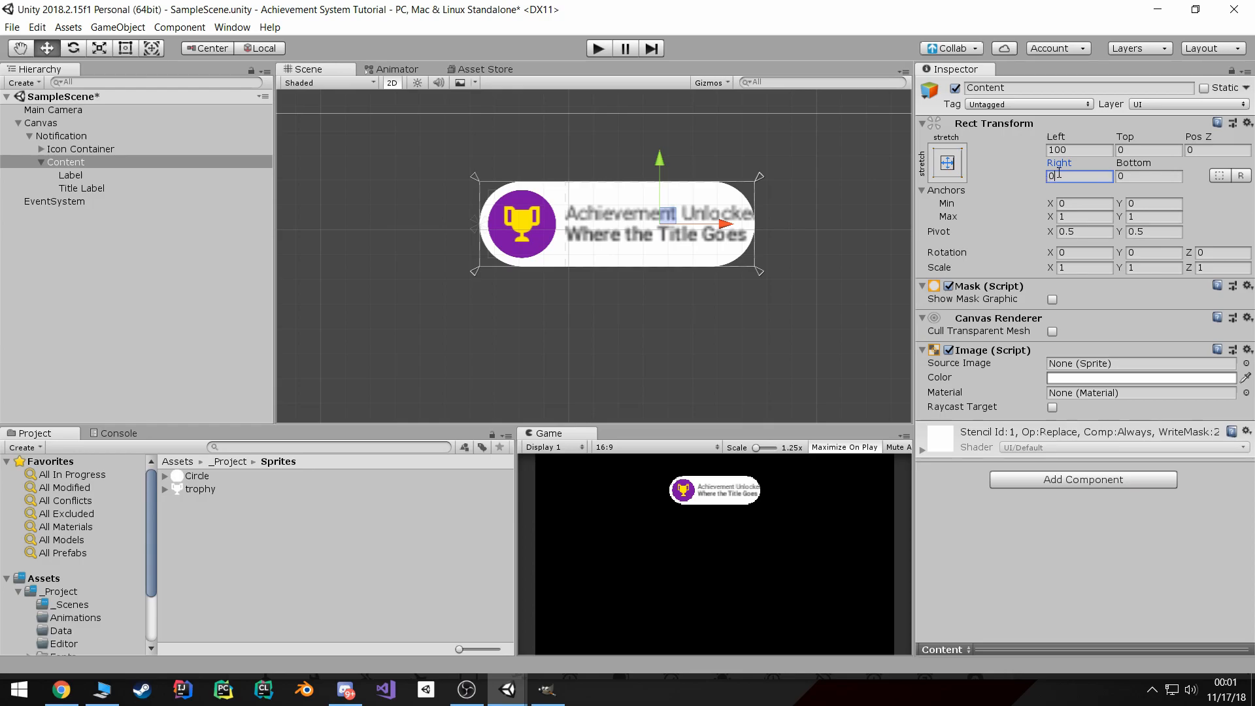
{"action": "type", "text": "50"}
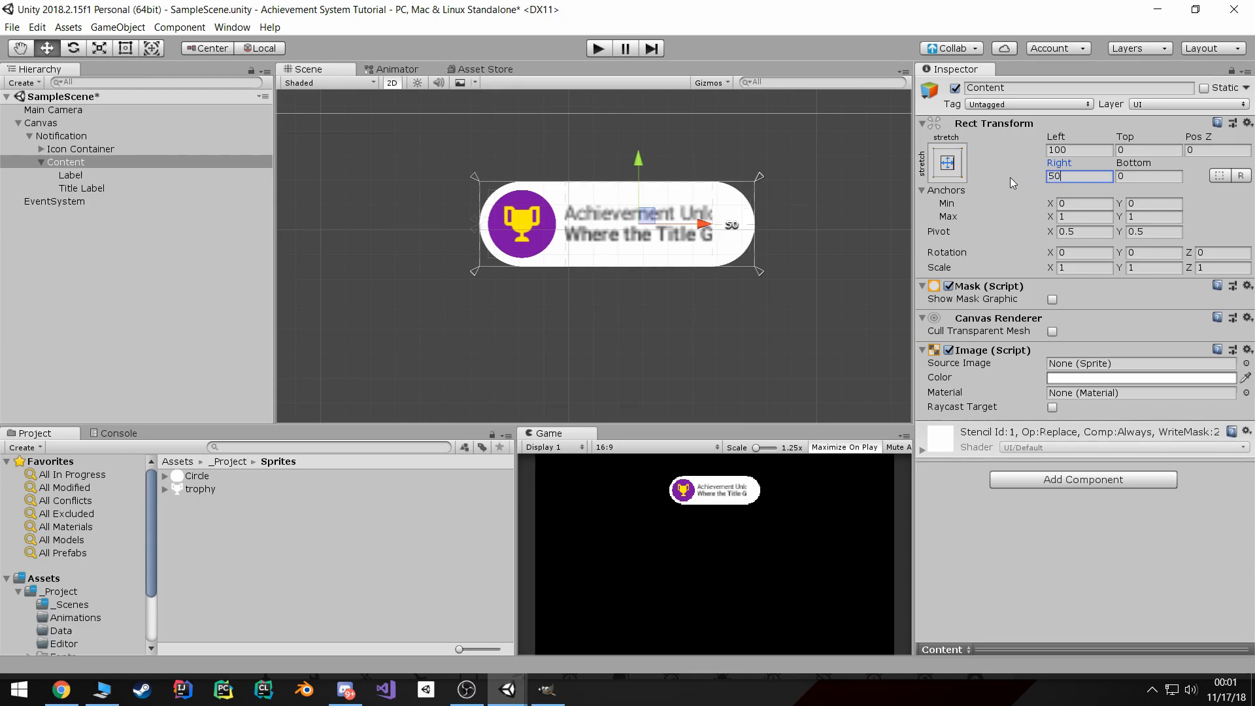
{"action": "mouse_move", "coordinate": [985, 164]}
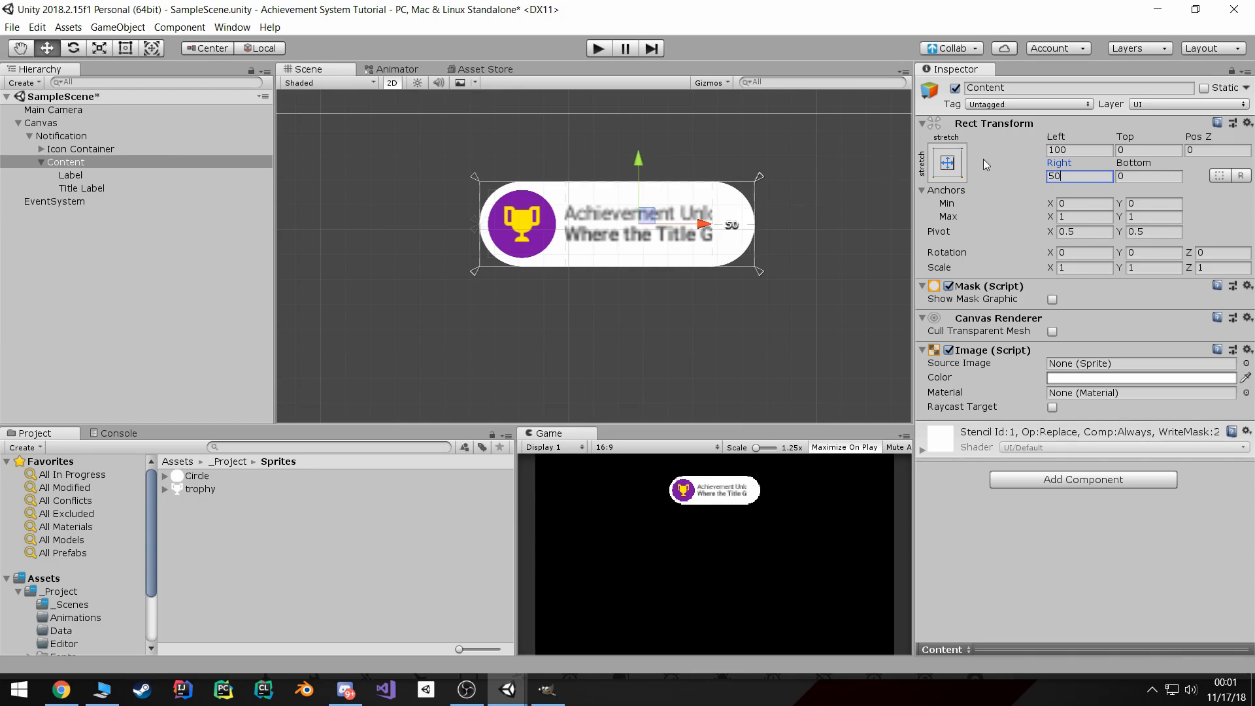
{"action": "left_click", "coordinate": [61, 136]}
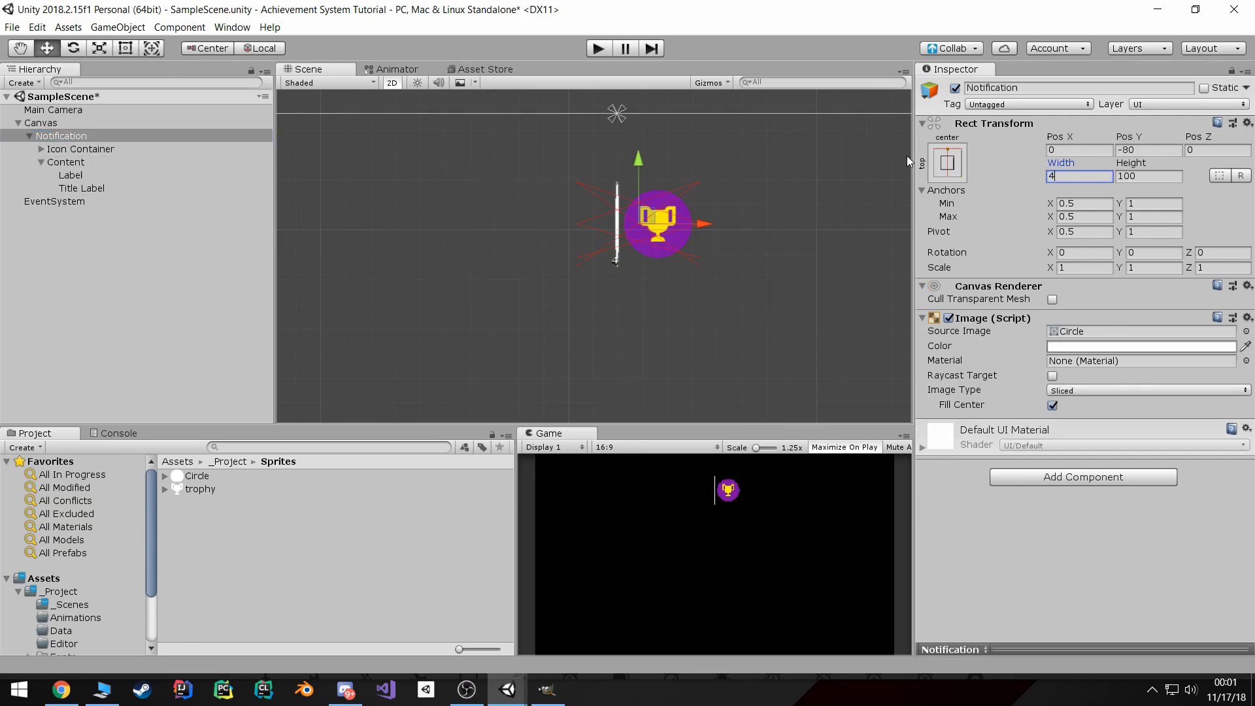
- Change the Width from 475 to 450, then collapse Content's children and reselect Notification
{"action": "type", "text": "475"}
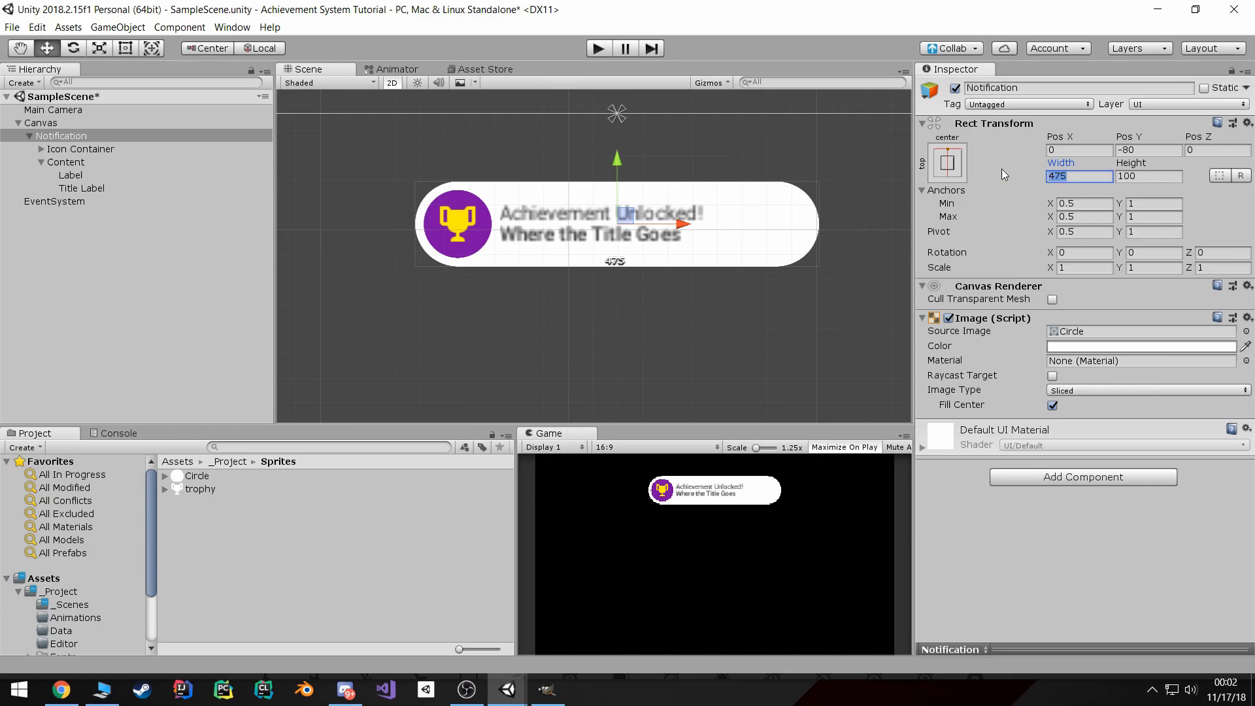
{"action": "type", "text": "450"}
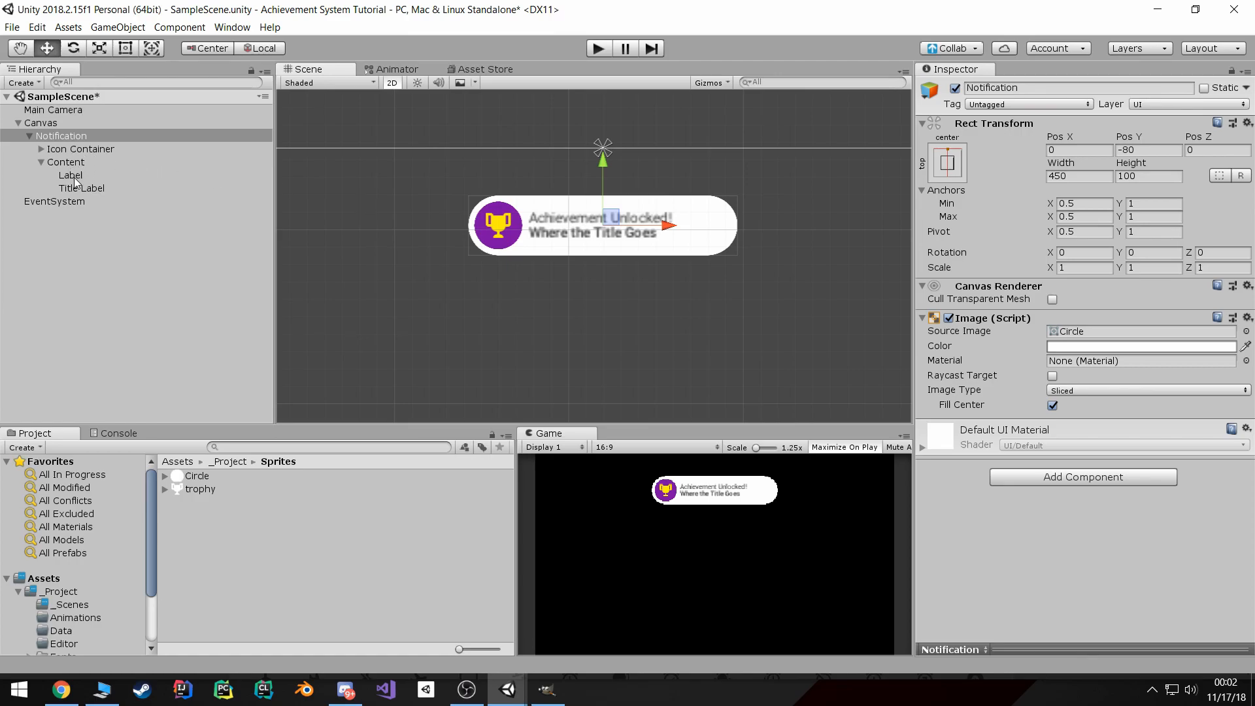
{"action": "left_click", "coordinate": [65, 161]}
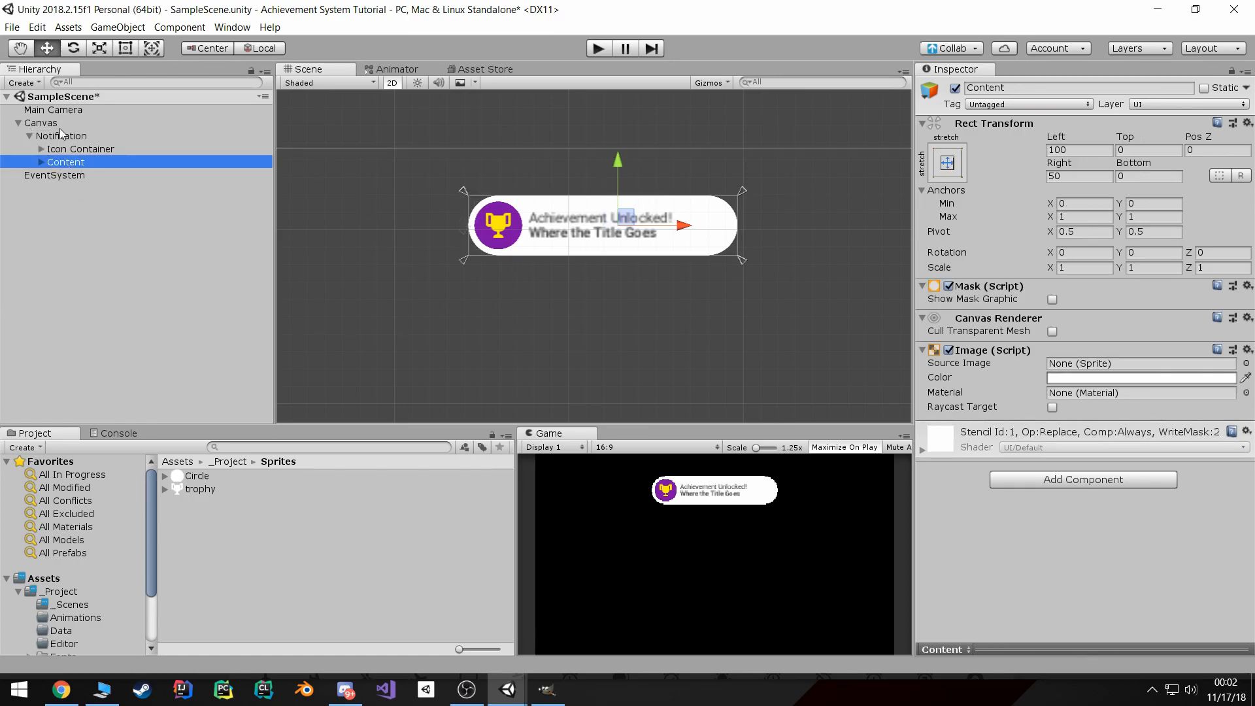
{"action": "left_click", "coordinate": [62, 135]}
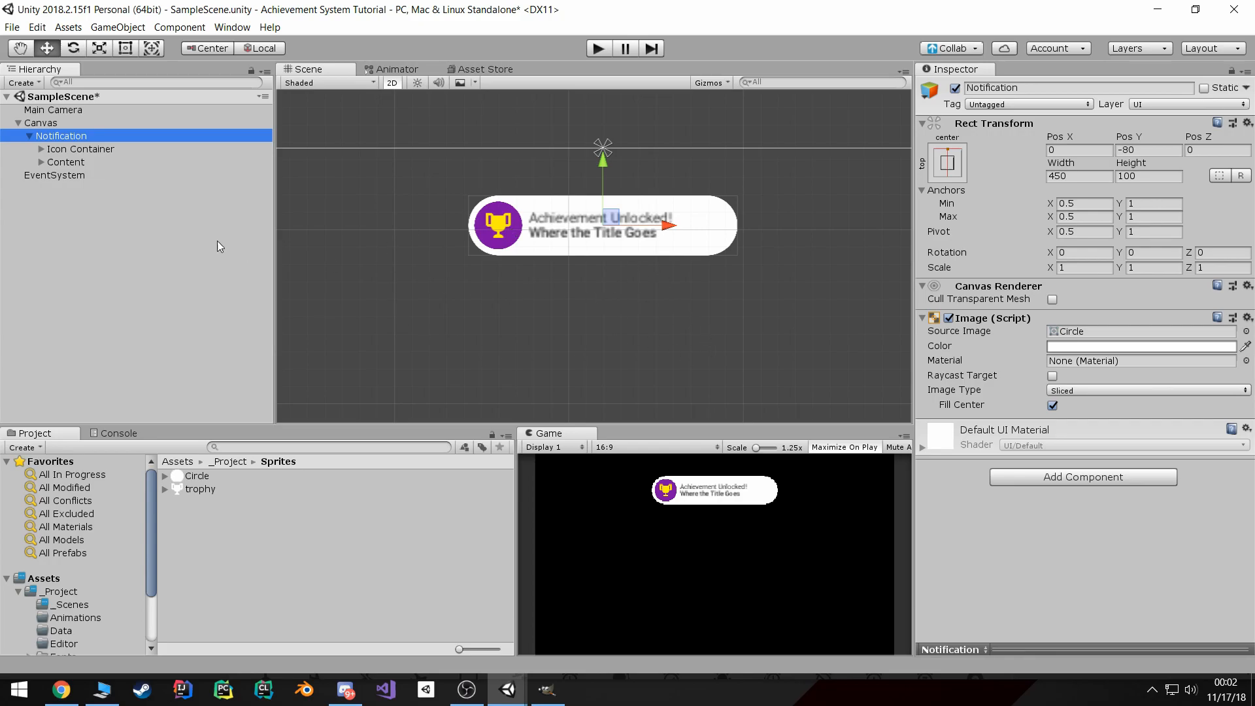